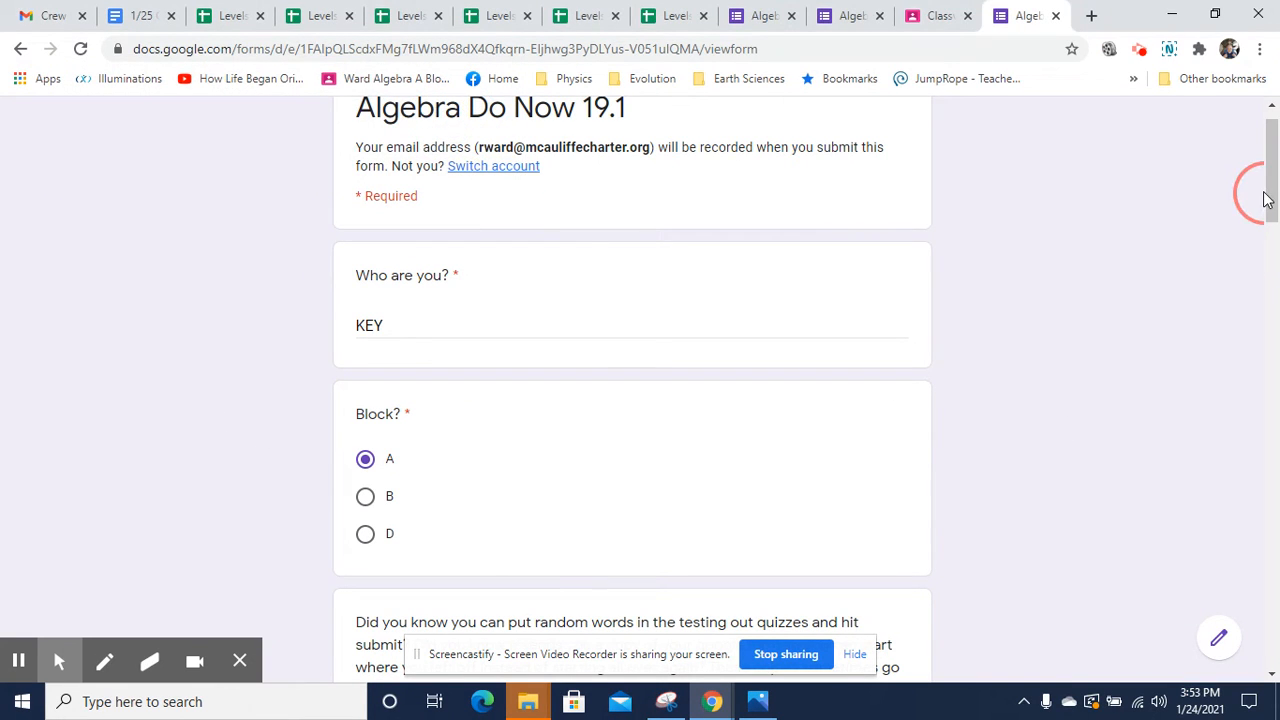
Scroll past the KEY name and Block A answers to the first 'Did you know' question
scroll("down", 3)
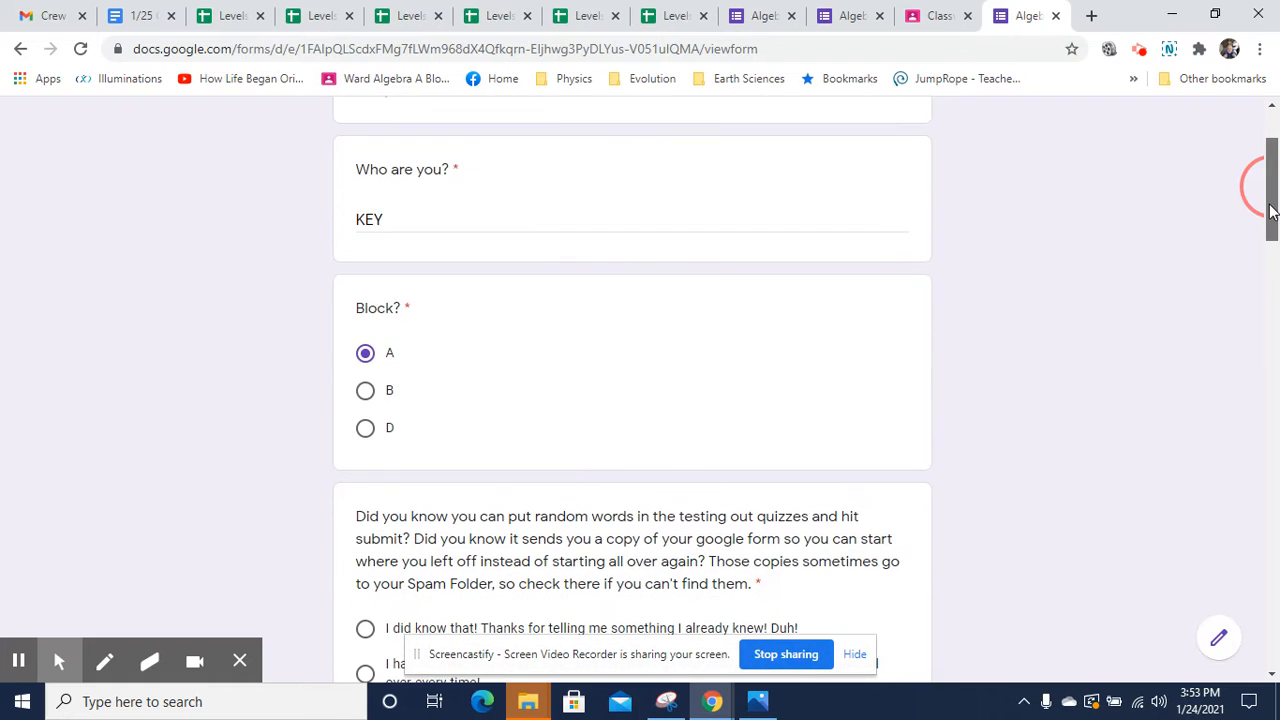
scroll("down", 3)
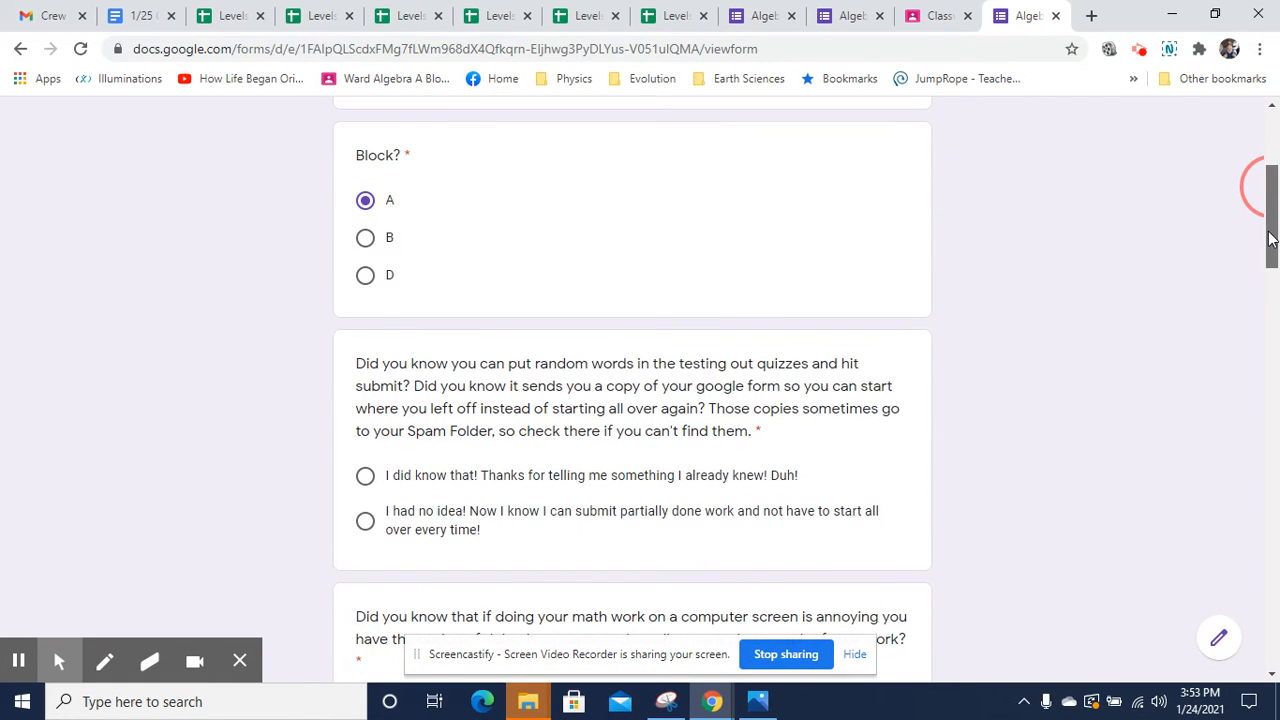
scroll("down", 3)
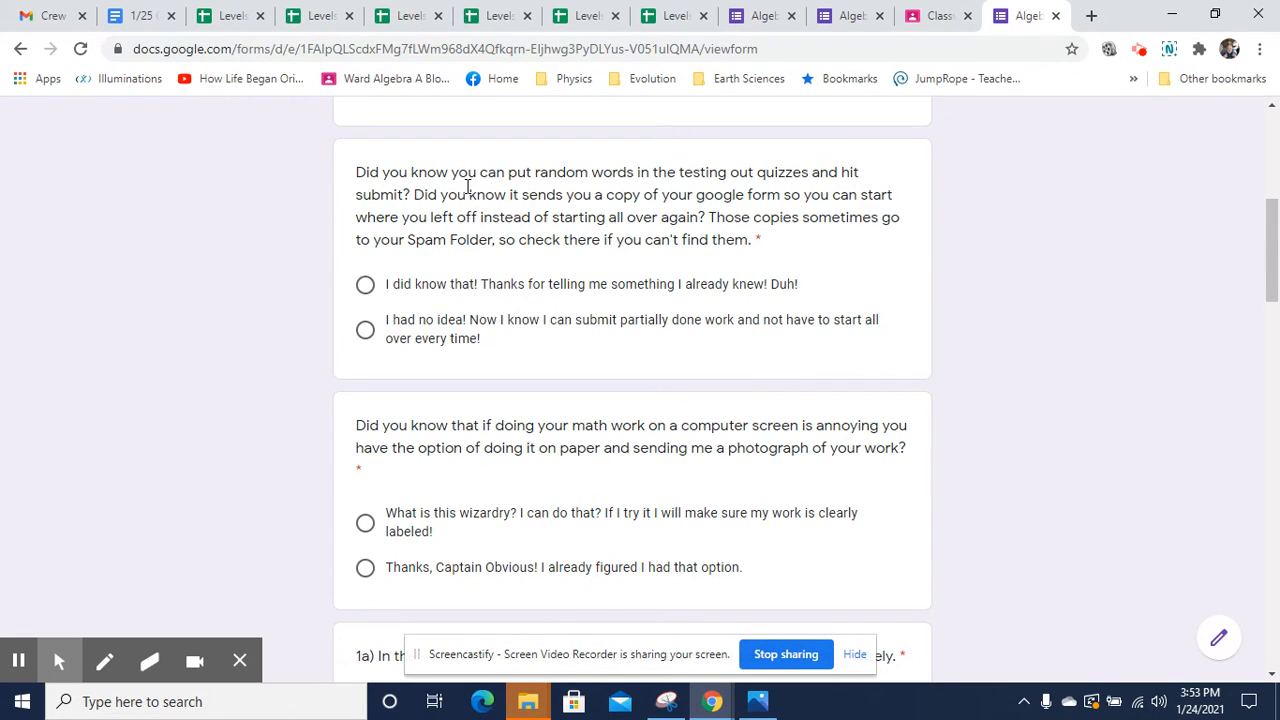
mouse_move(608, 217)
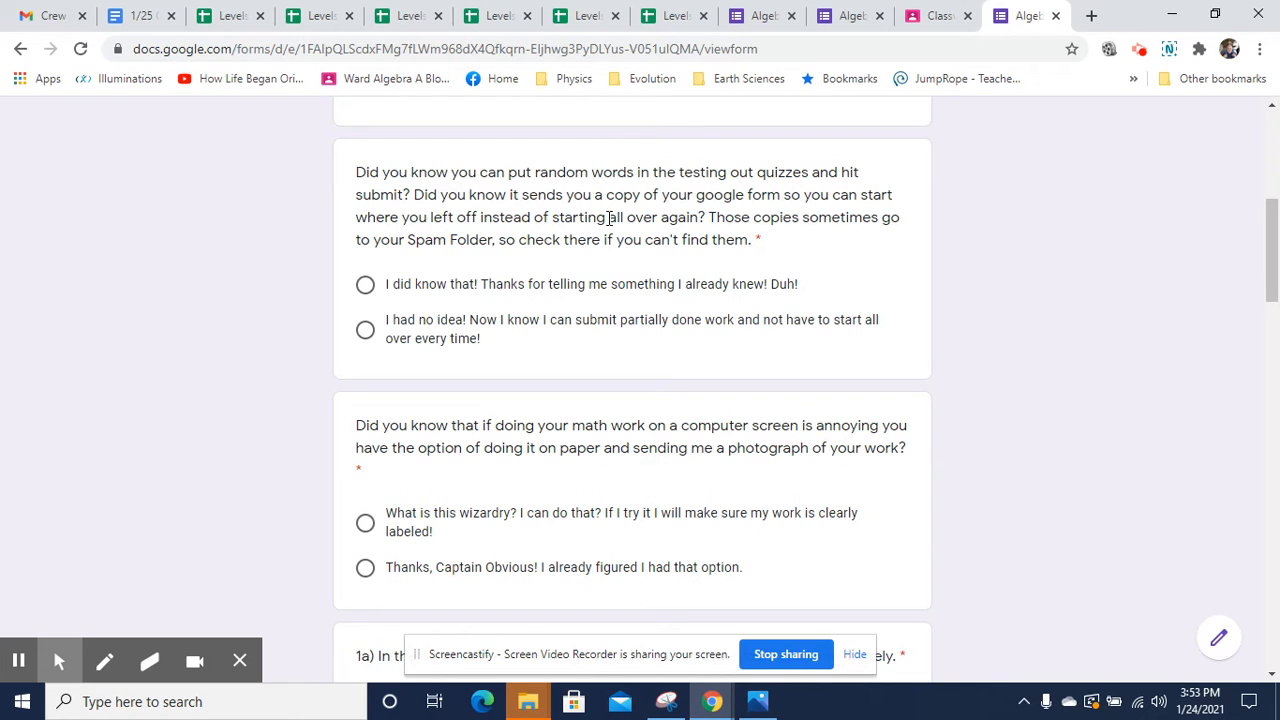
mouse_move(608, 200)
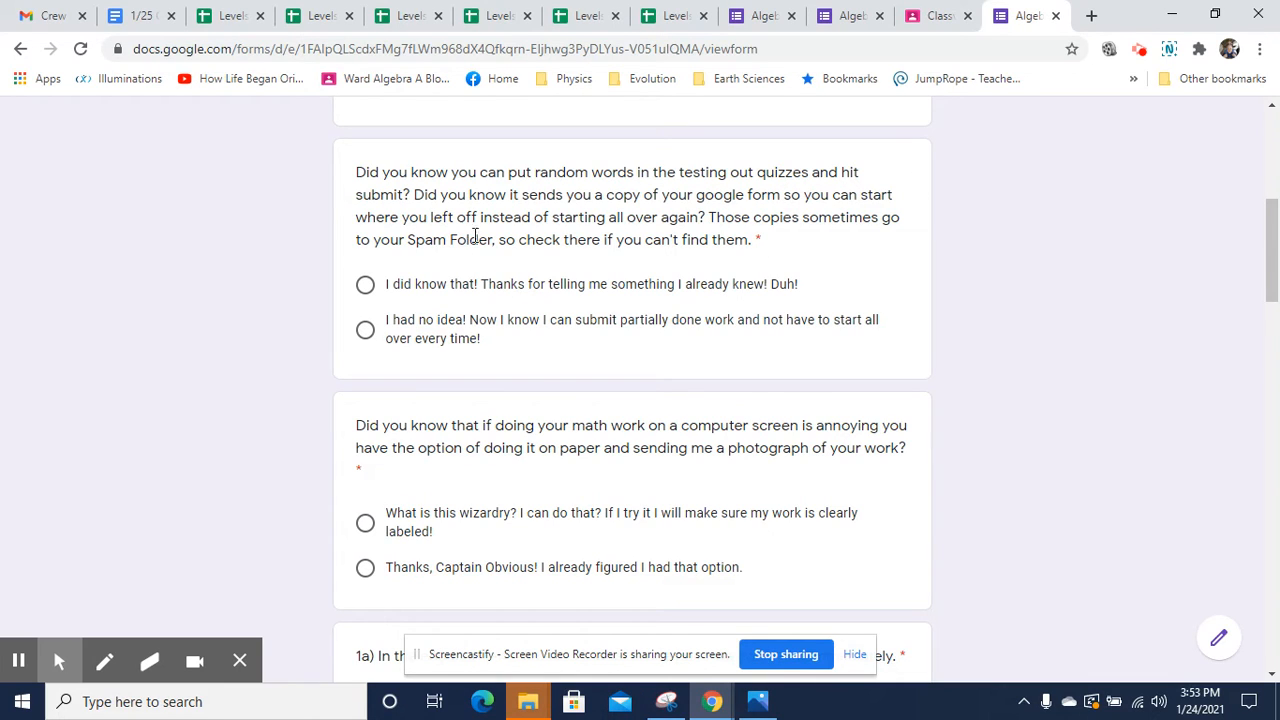
mouse_move(758, 221)
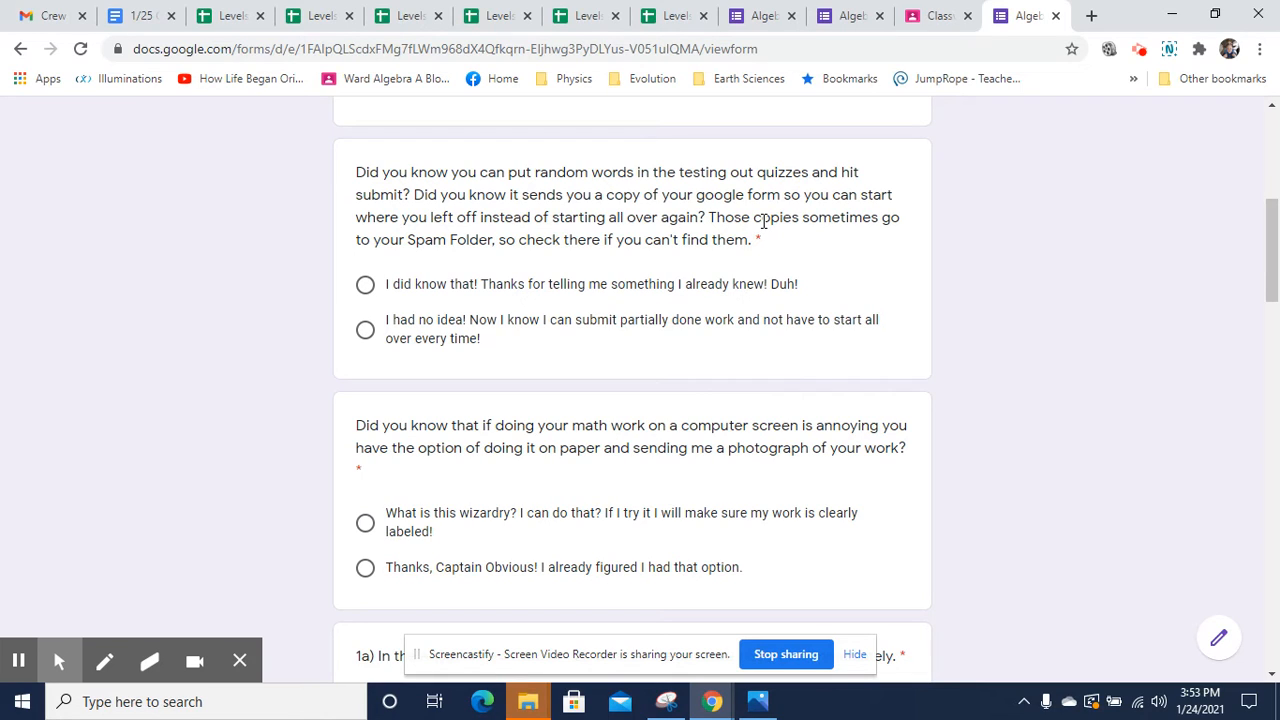
mouse_move(720, 218)
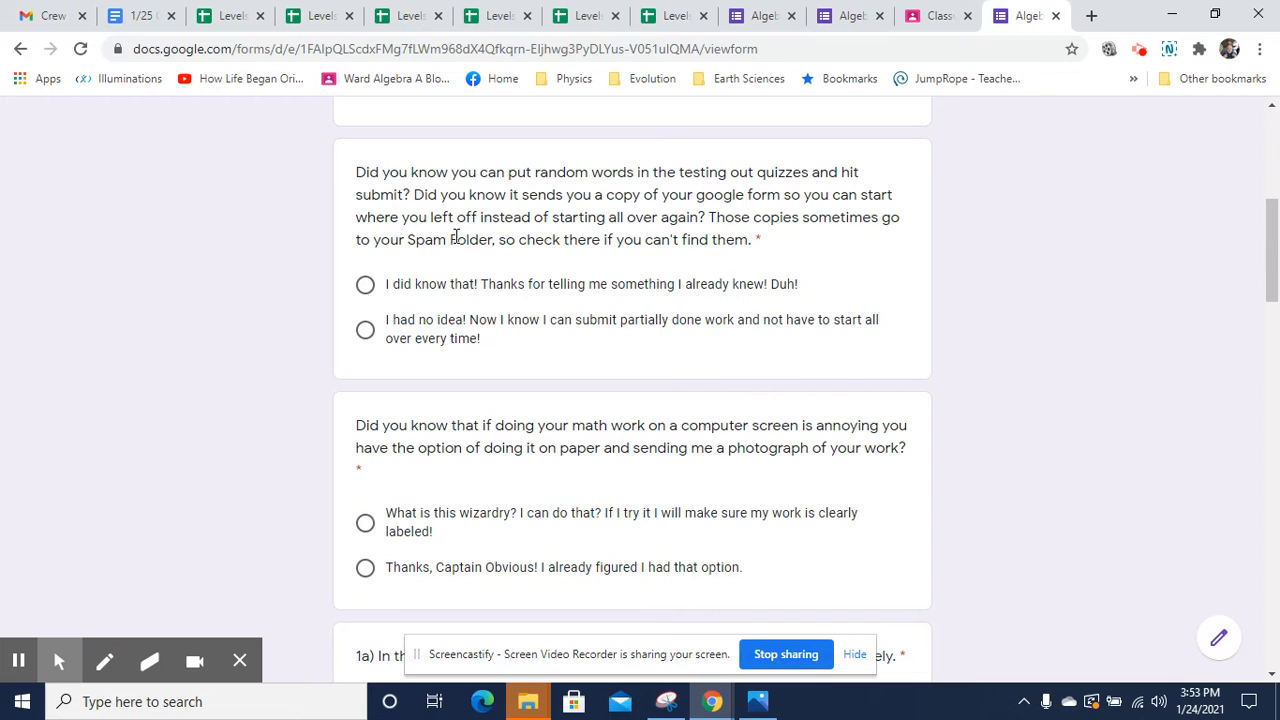
mouse_move(645, 240)
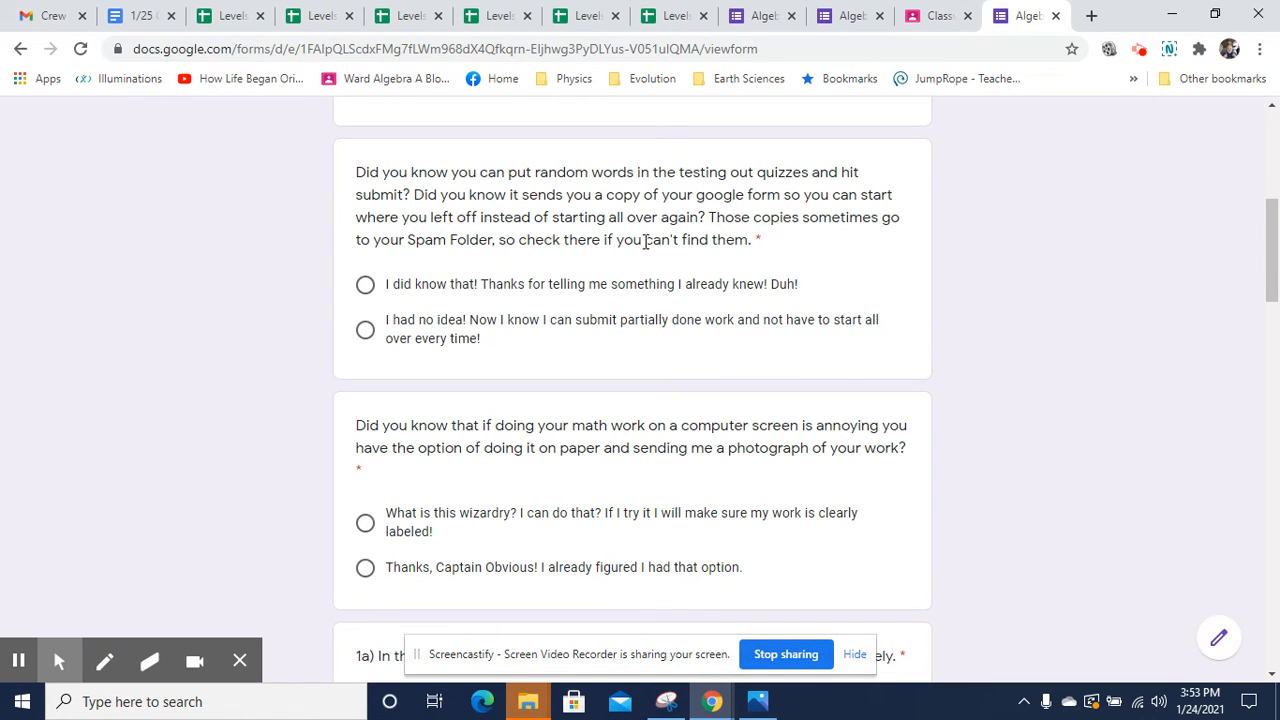
mouse_move(725, 201)
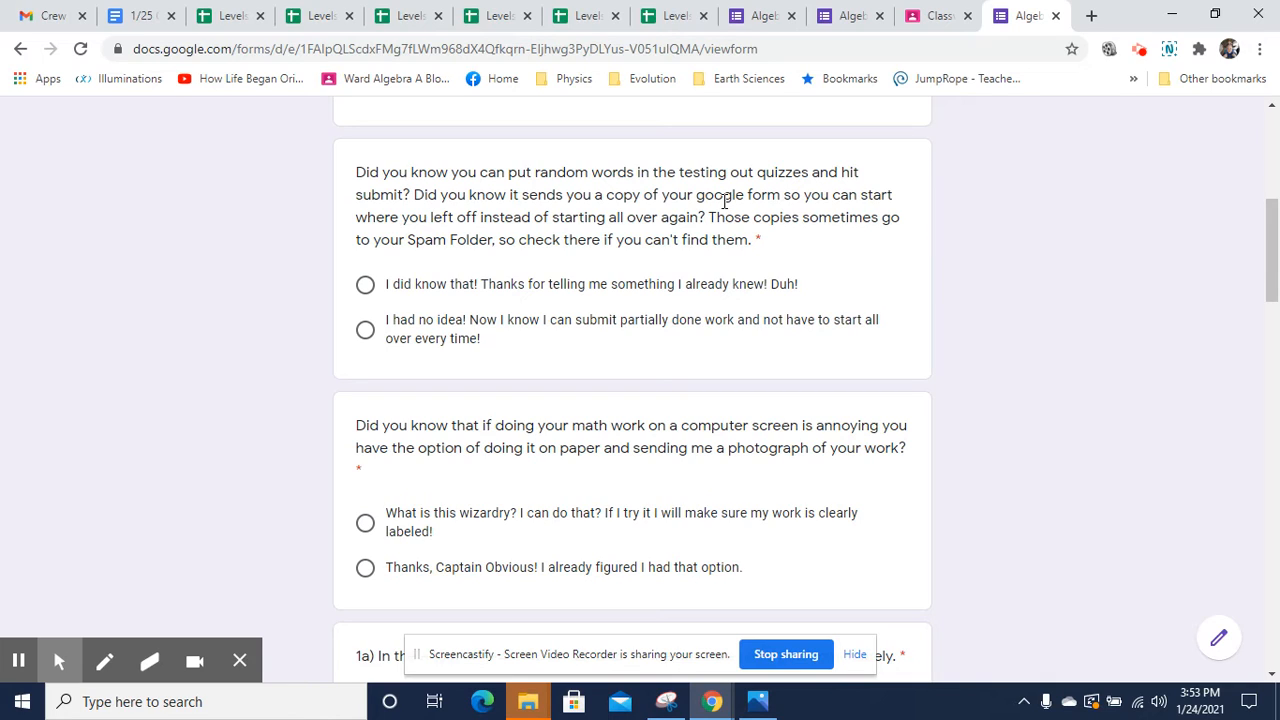
mouse_move(295, 295)
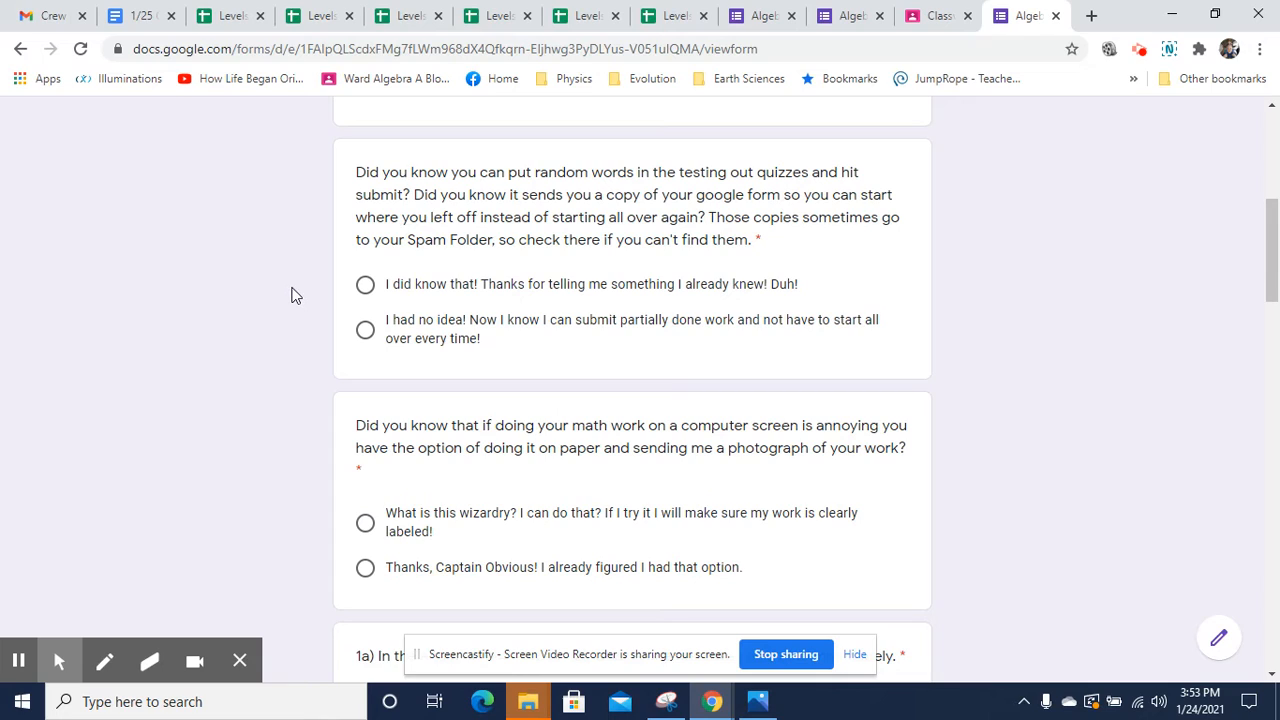
mouse_move(280, 386)
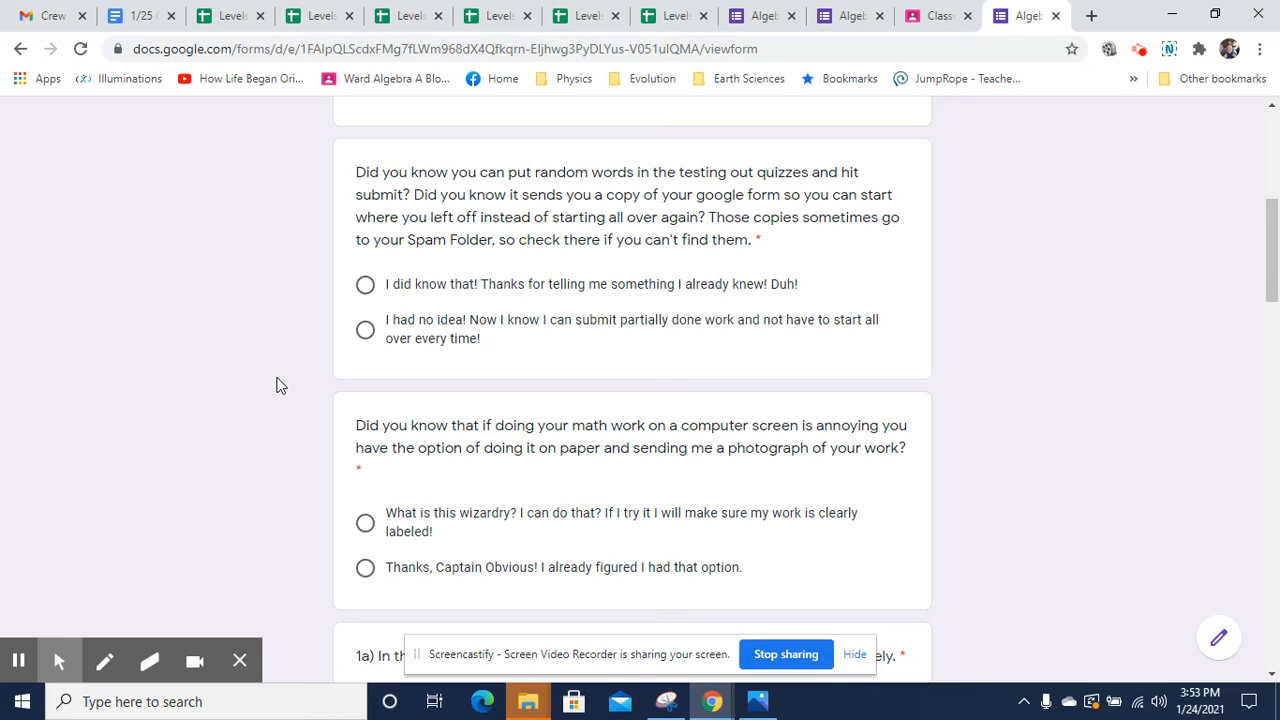
mouse_move(410, 427)
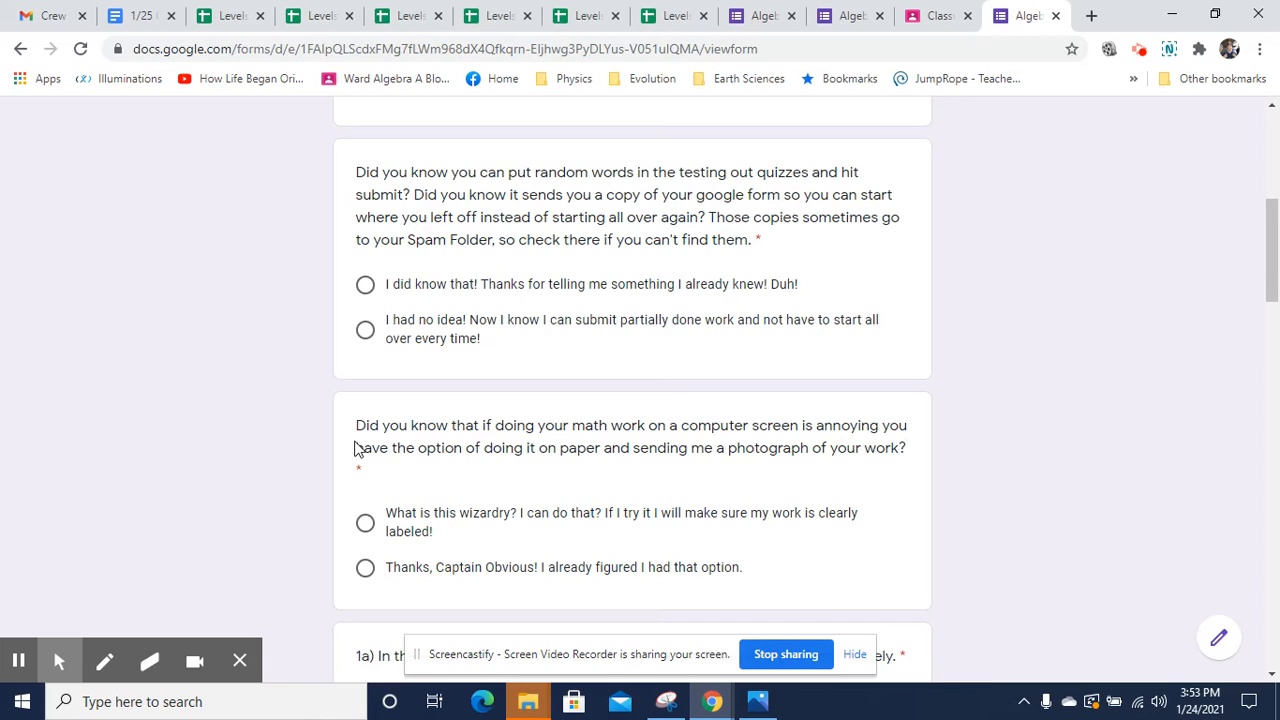
mouse_move(312, 440)
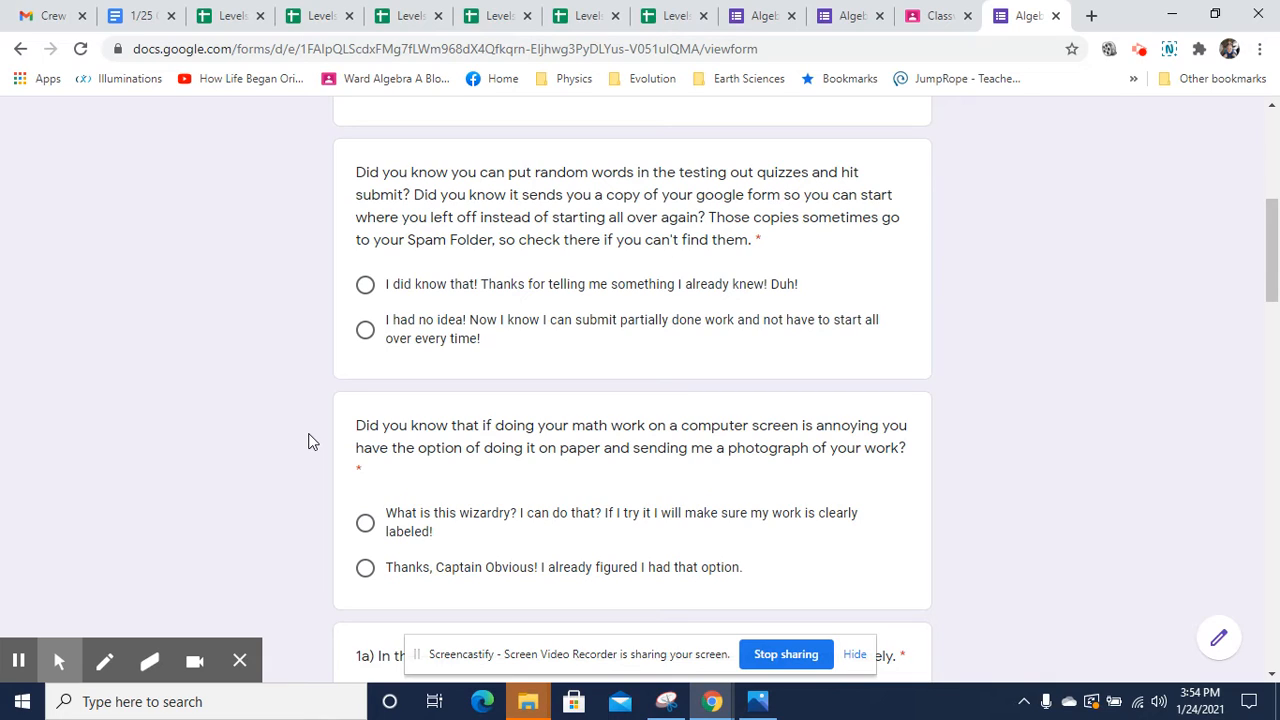
mouse_move(296, 452)
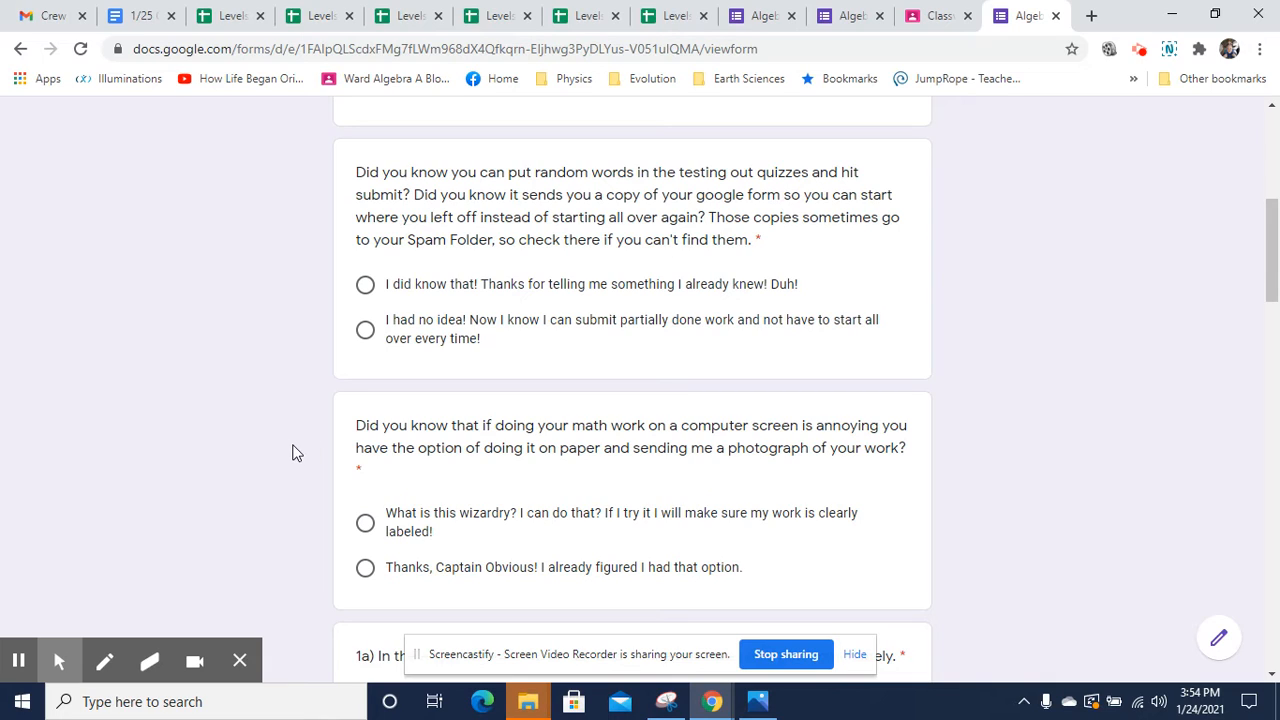
mouse_move(195, 373)
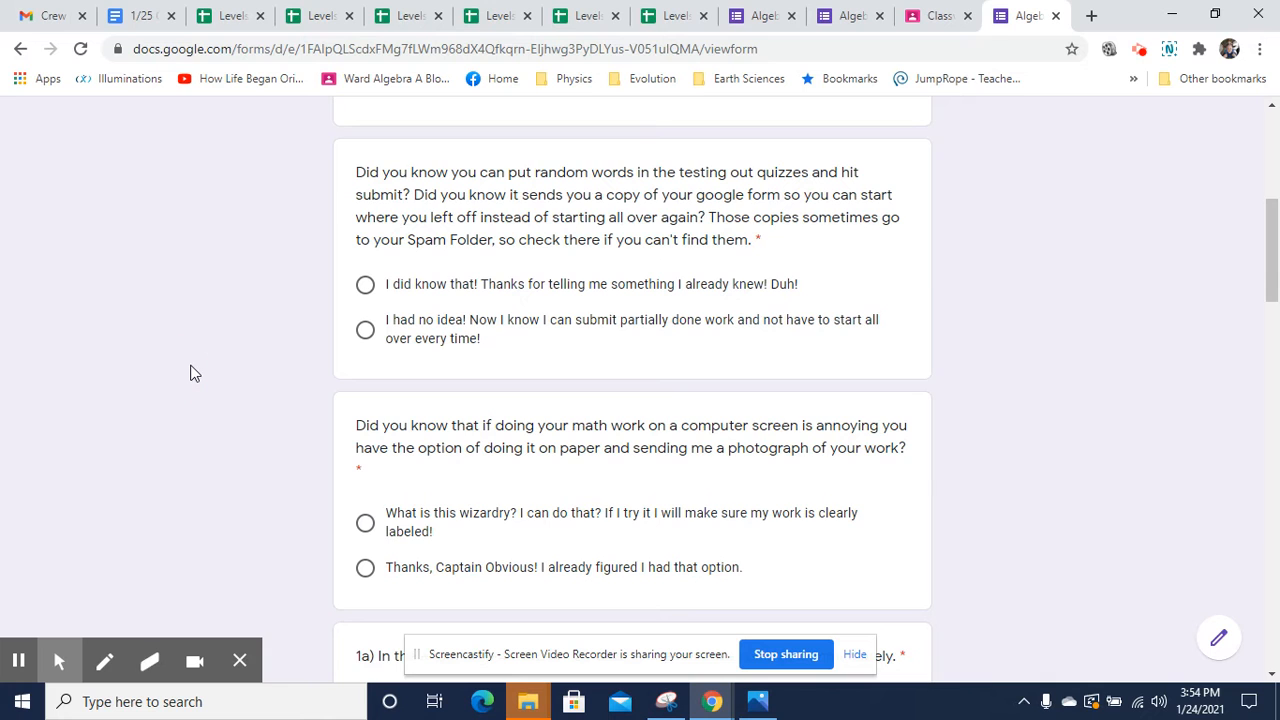
Enter the point (2,4) in the 'Your answer' box for question 1a
scroll("down", 3)
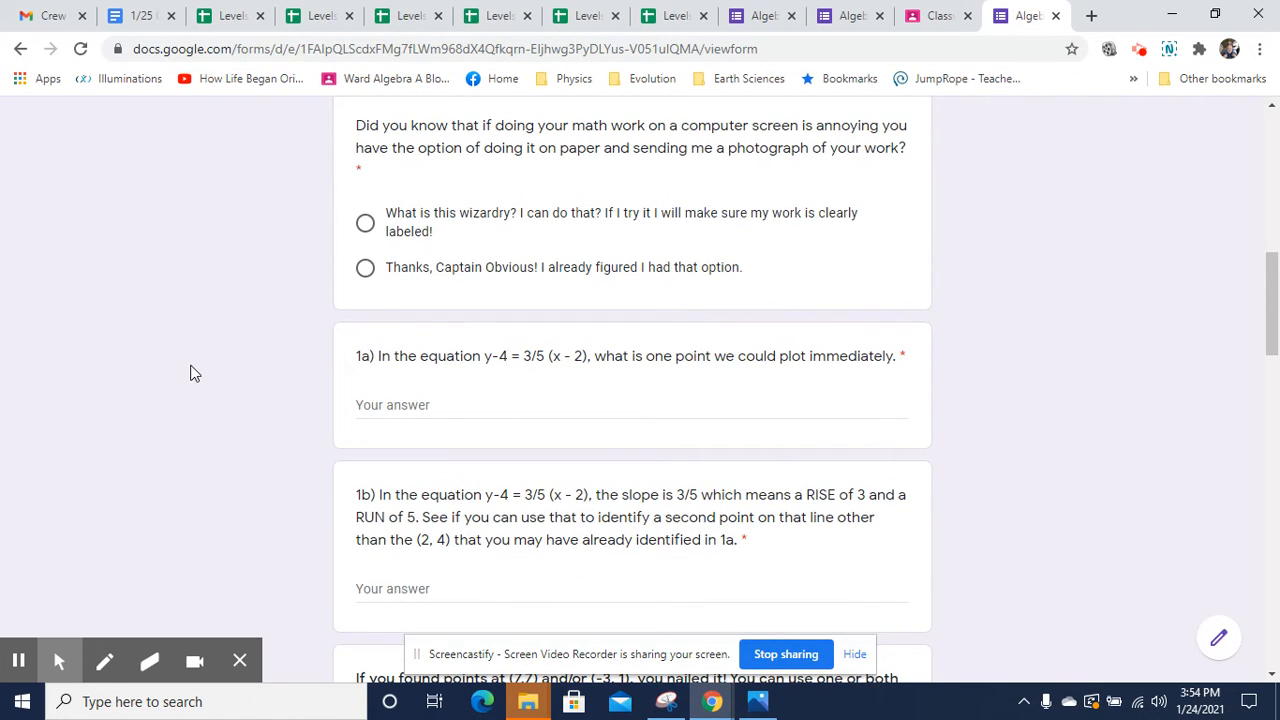
mouse_move(525, 377)
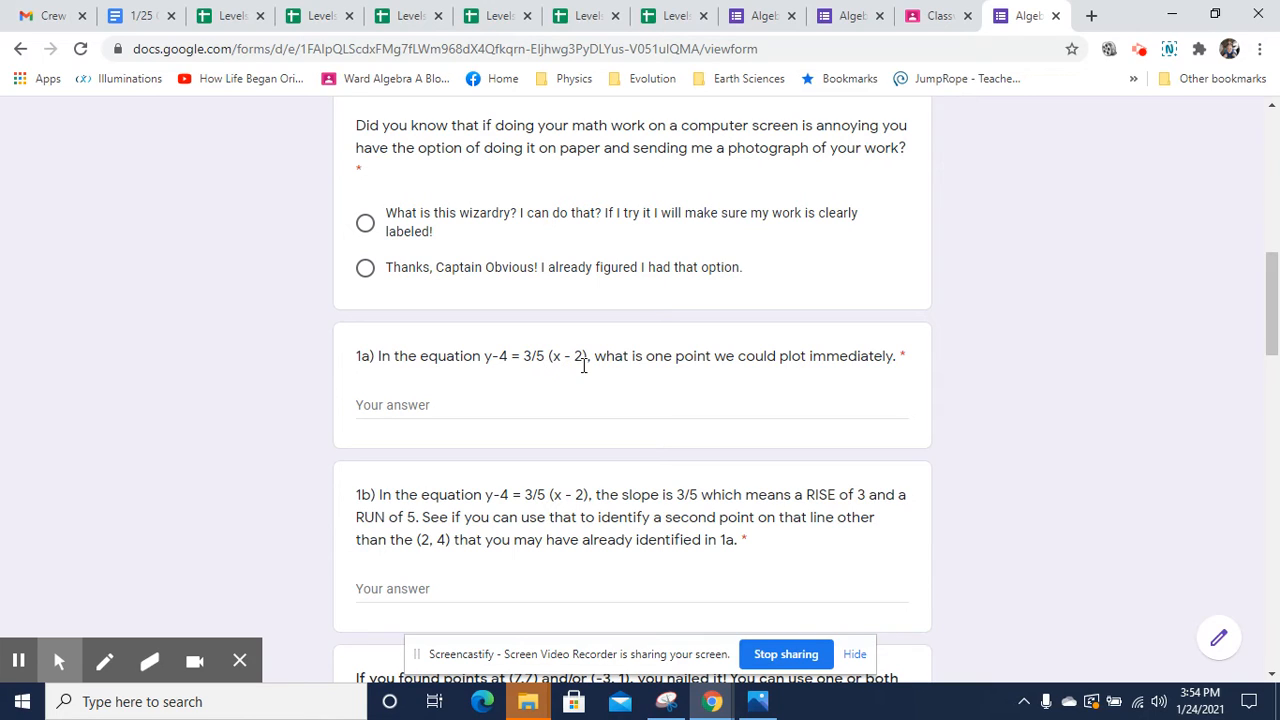
mouse_move(508, 388)
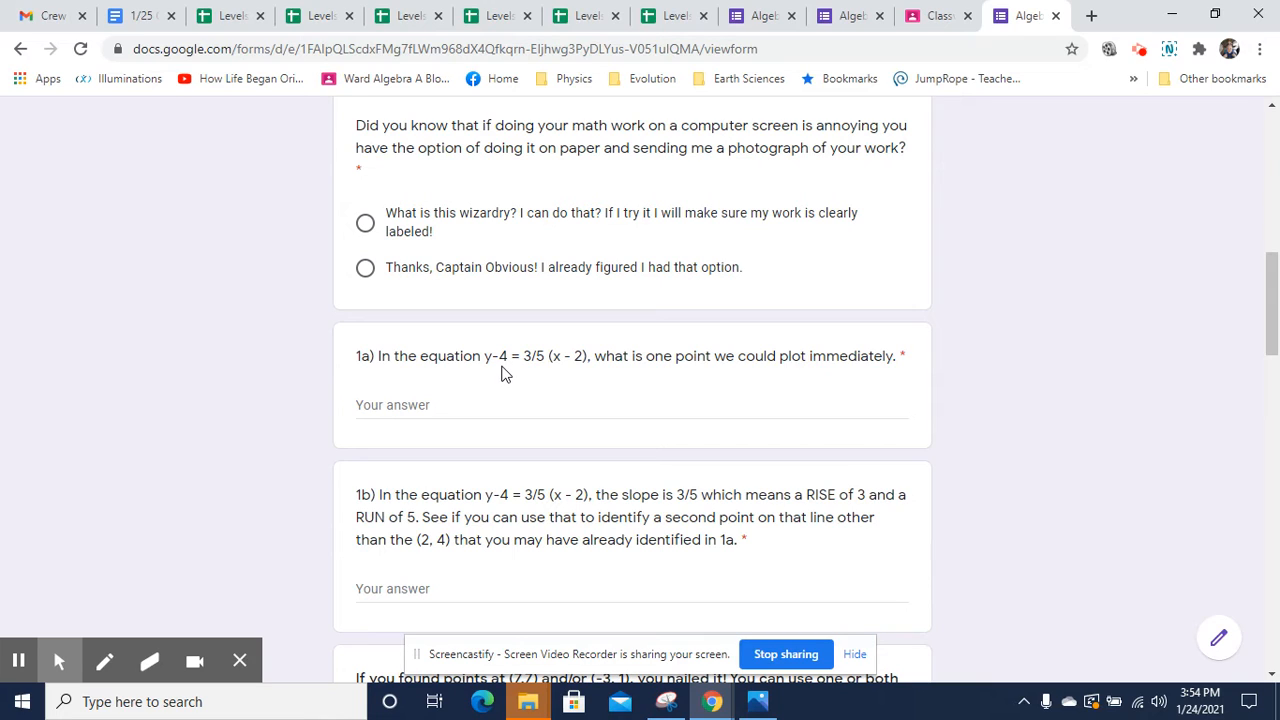
mouse_move(533, 373)
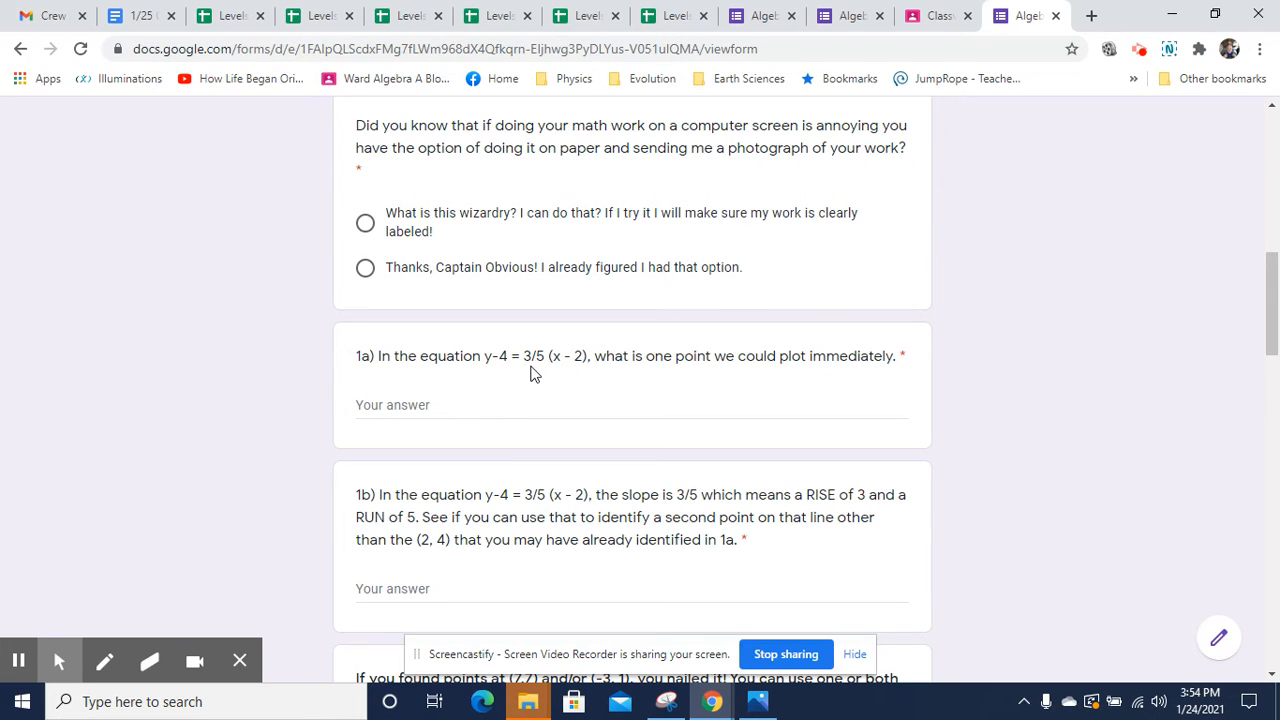
mouse_move(554, 375)
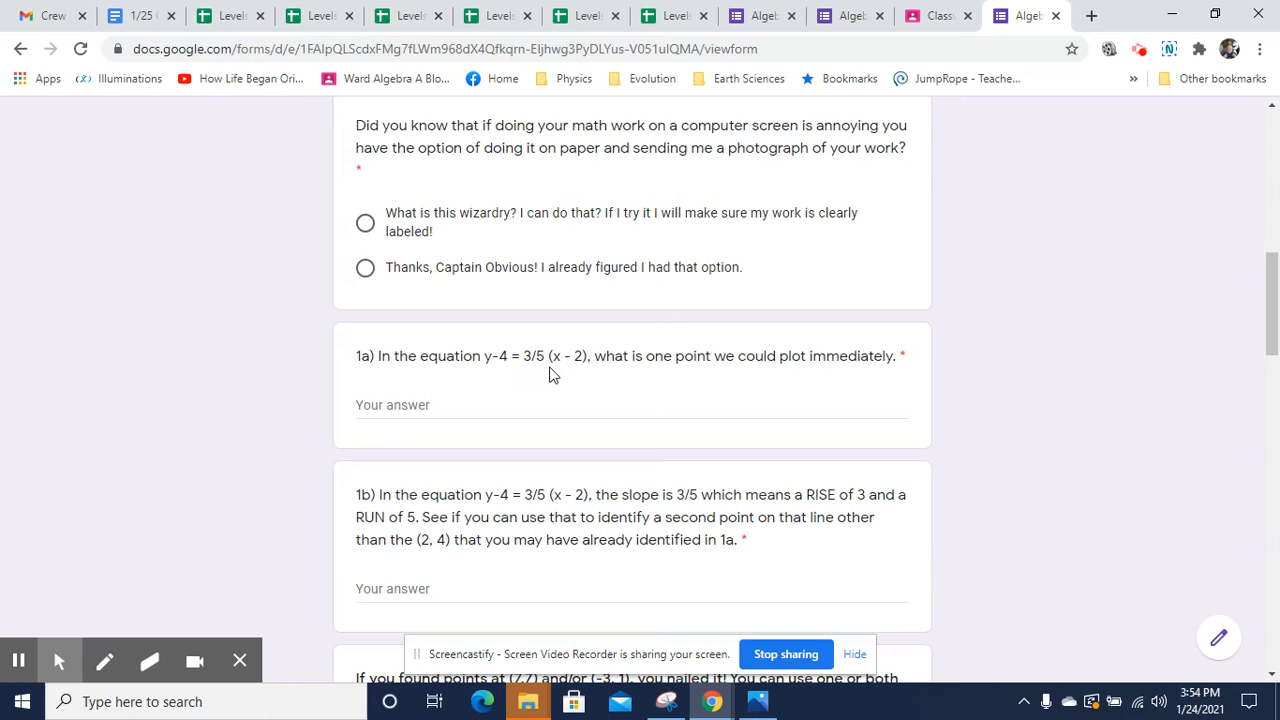
mouse_move(583, 377)
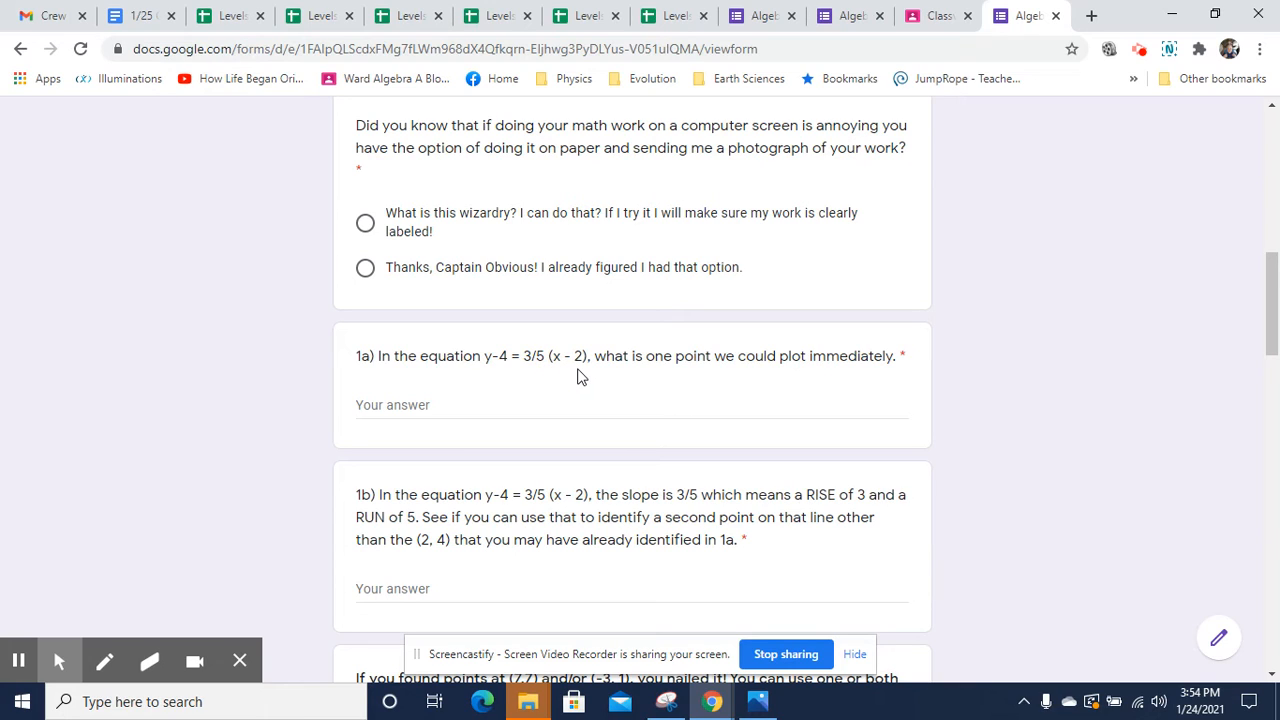
mouse_move(509, 366)
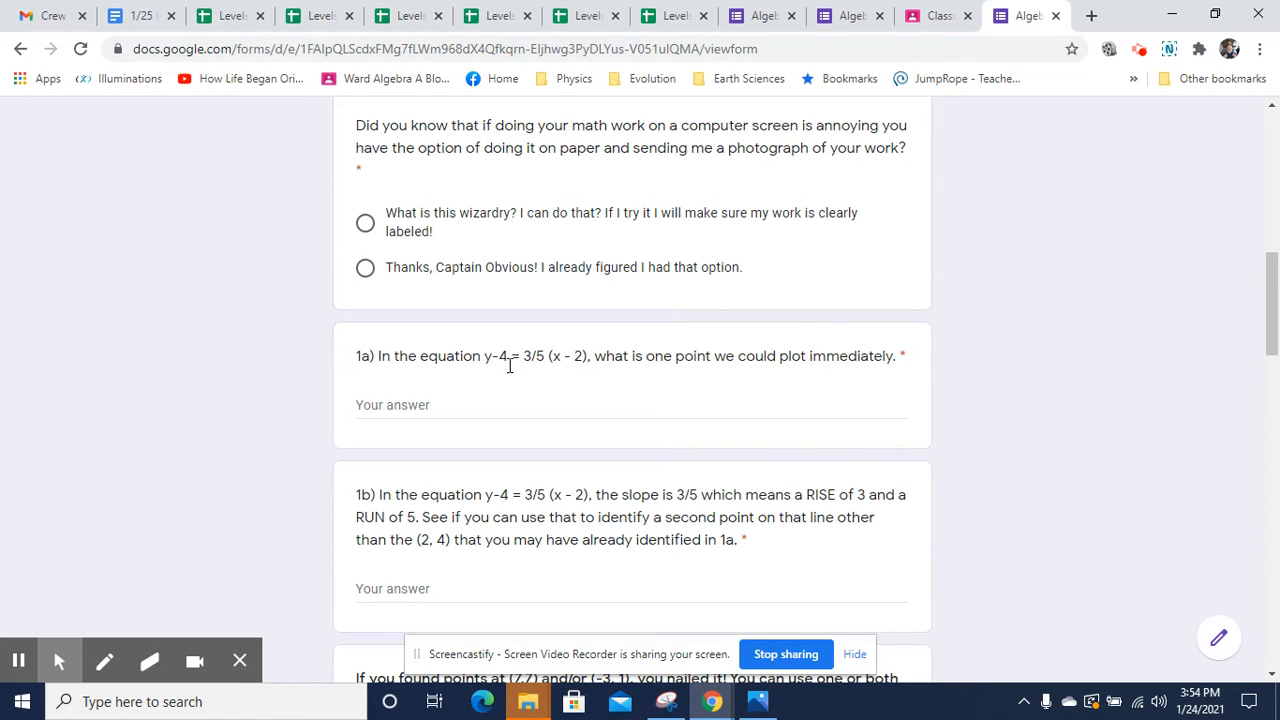
mouse_move(584, 374)
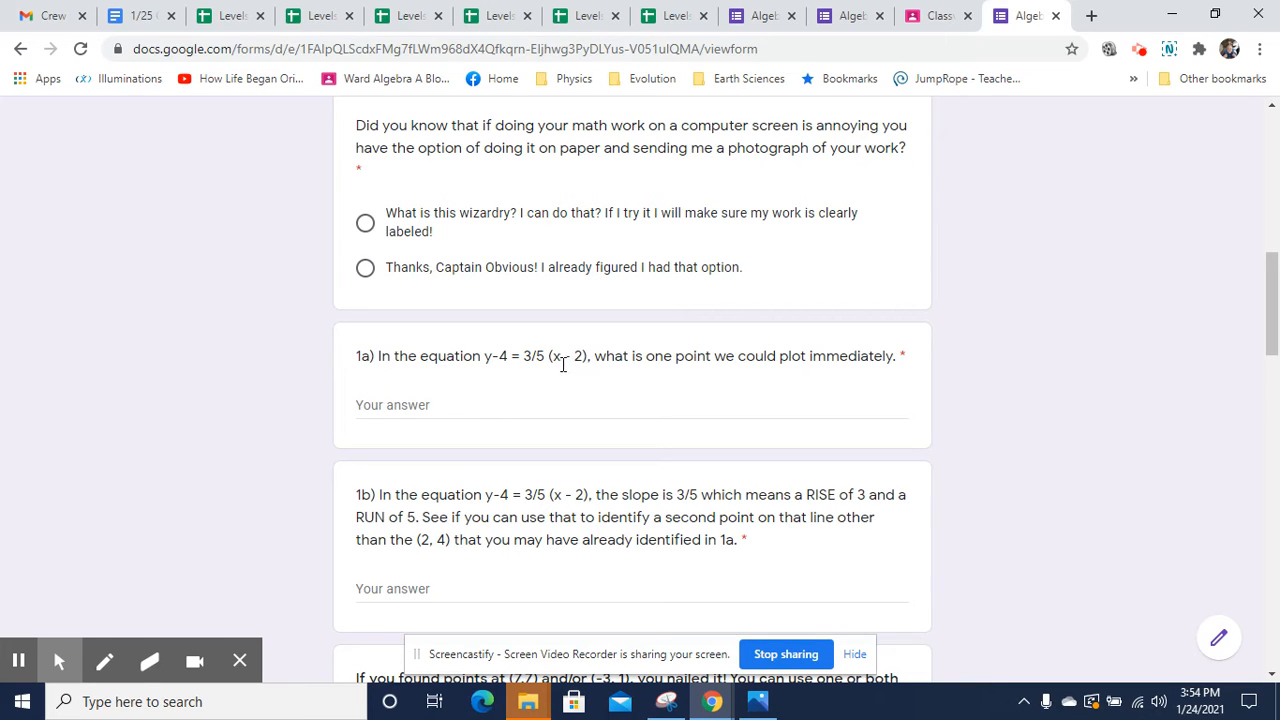
mouse_move(584, 376)
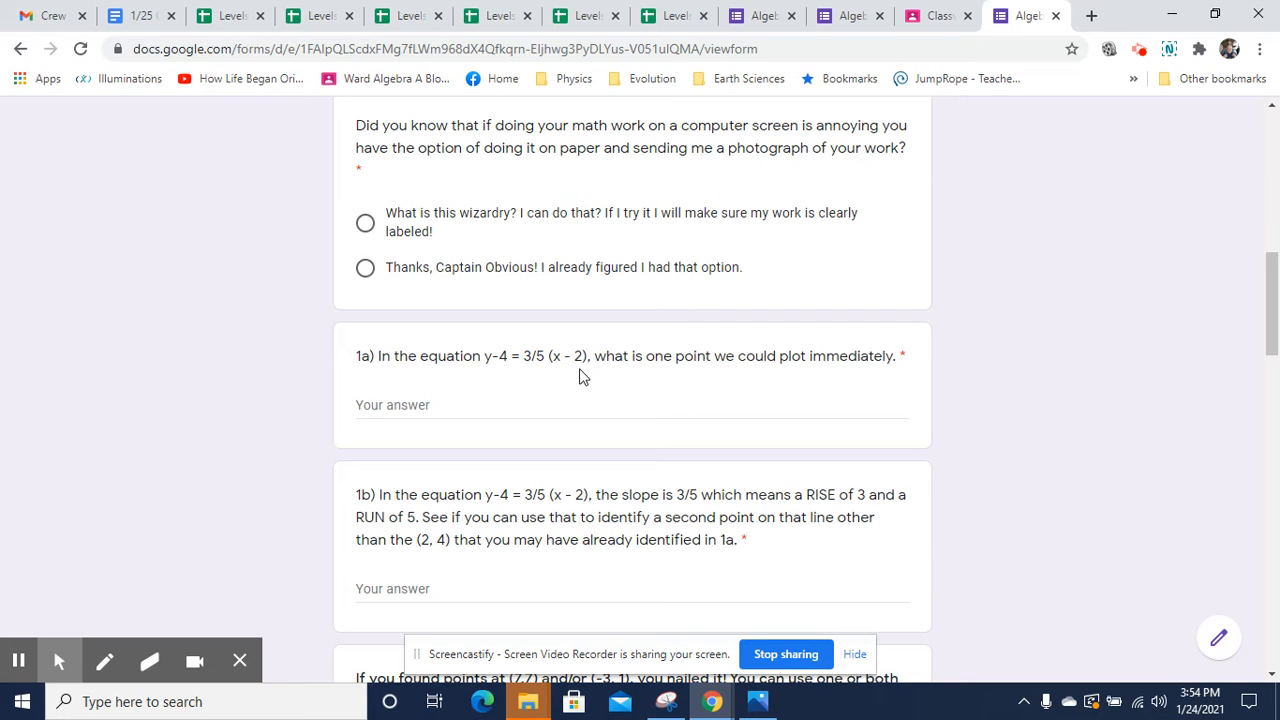
mouse_move(503, 375)
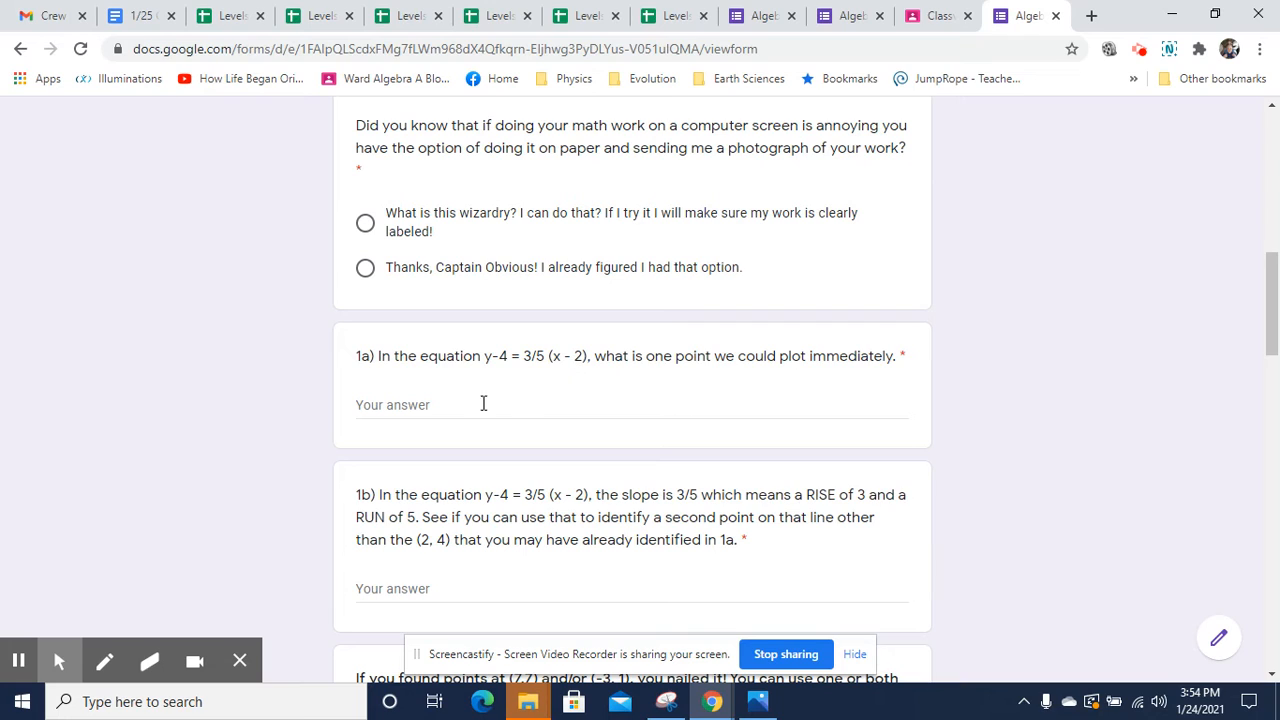
left_click(483, 404)
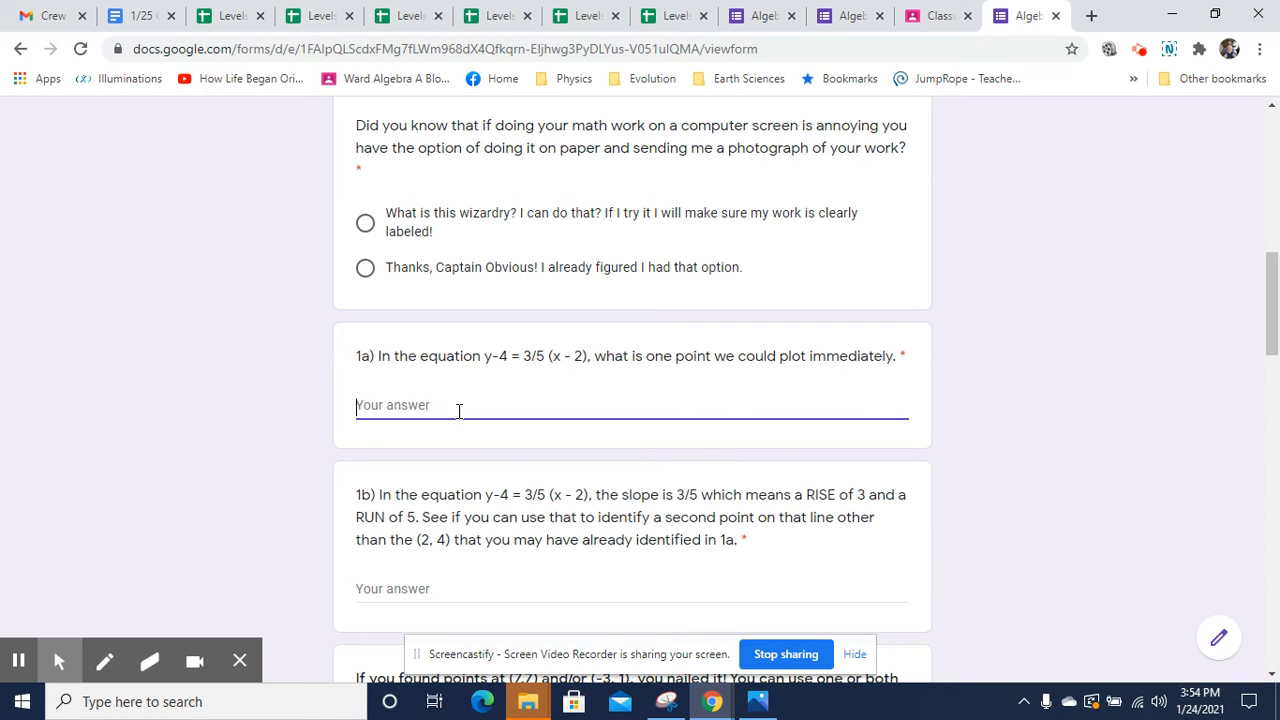
type("(2,4")
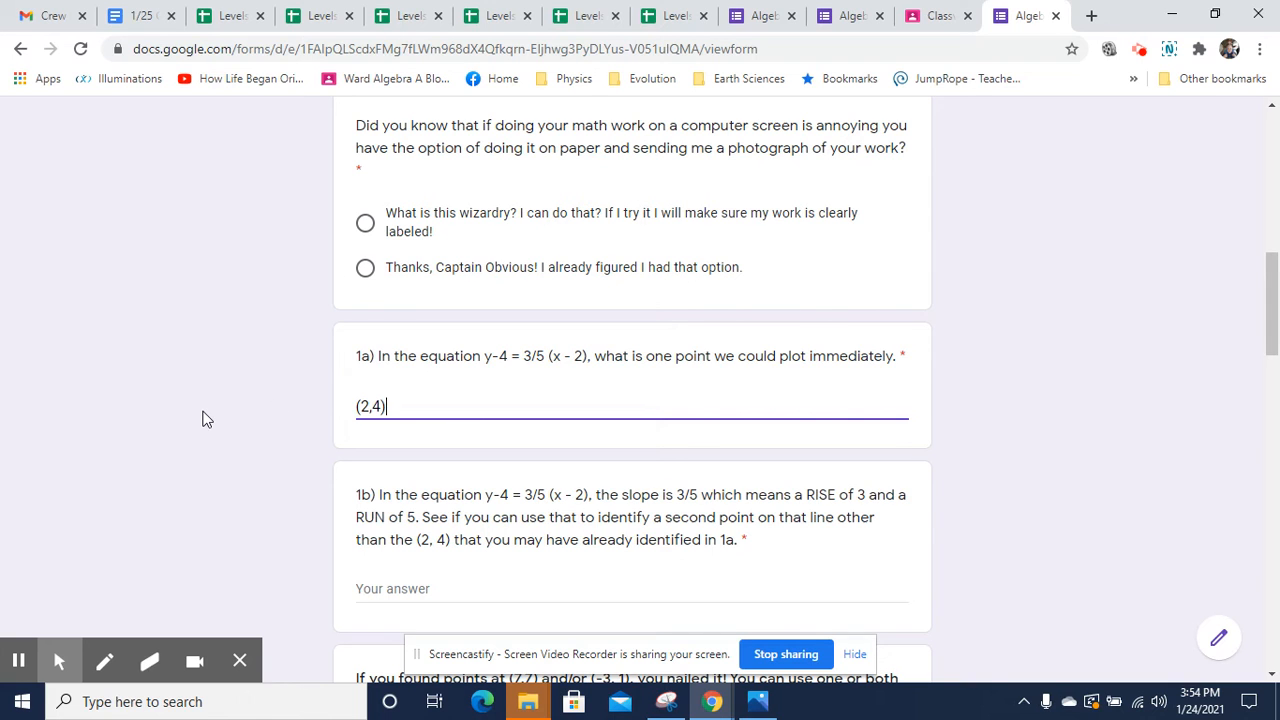
Start the 1b answer with the points (2,4) and (7,7)
scroll("down", 3)
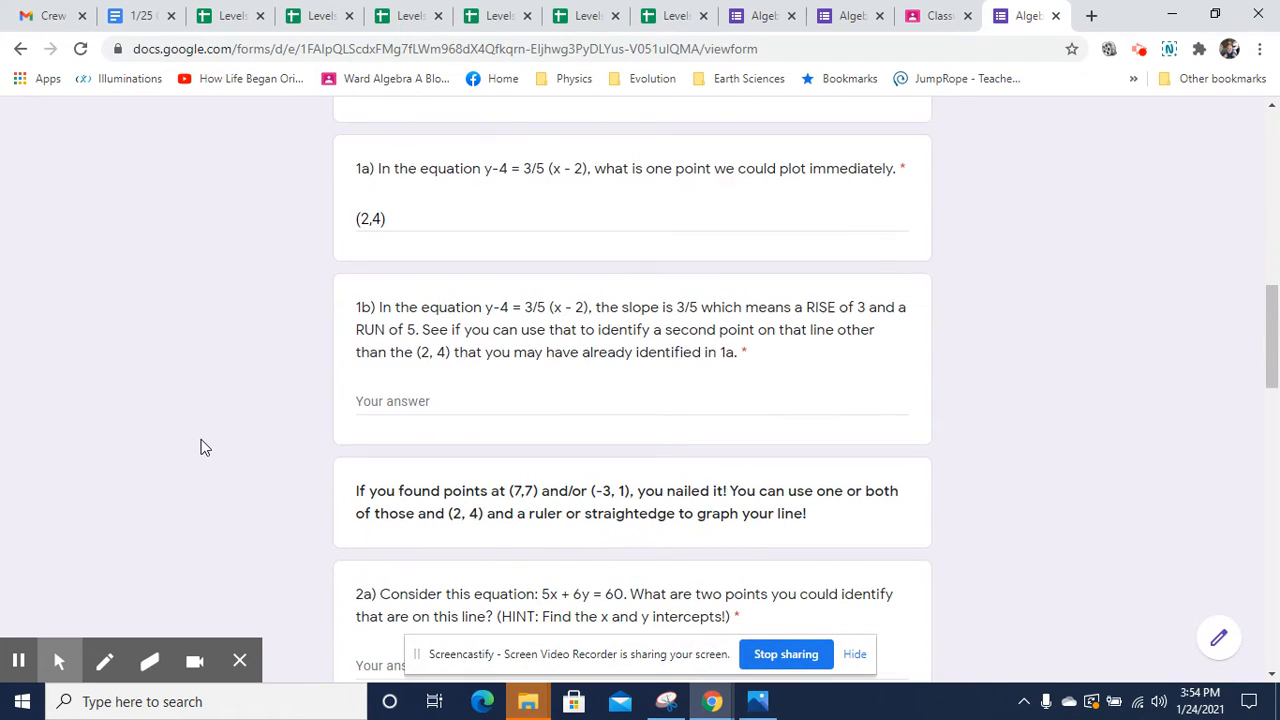
mouse_move(457, 324)
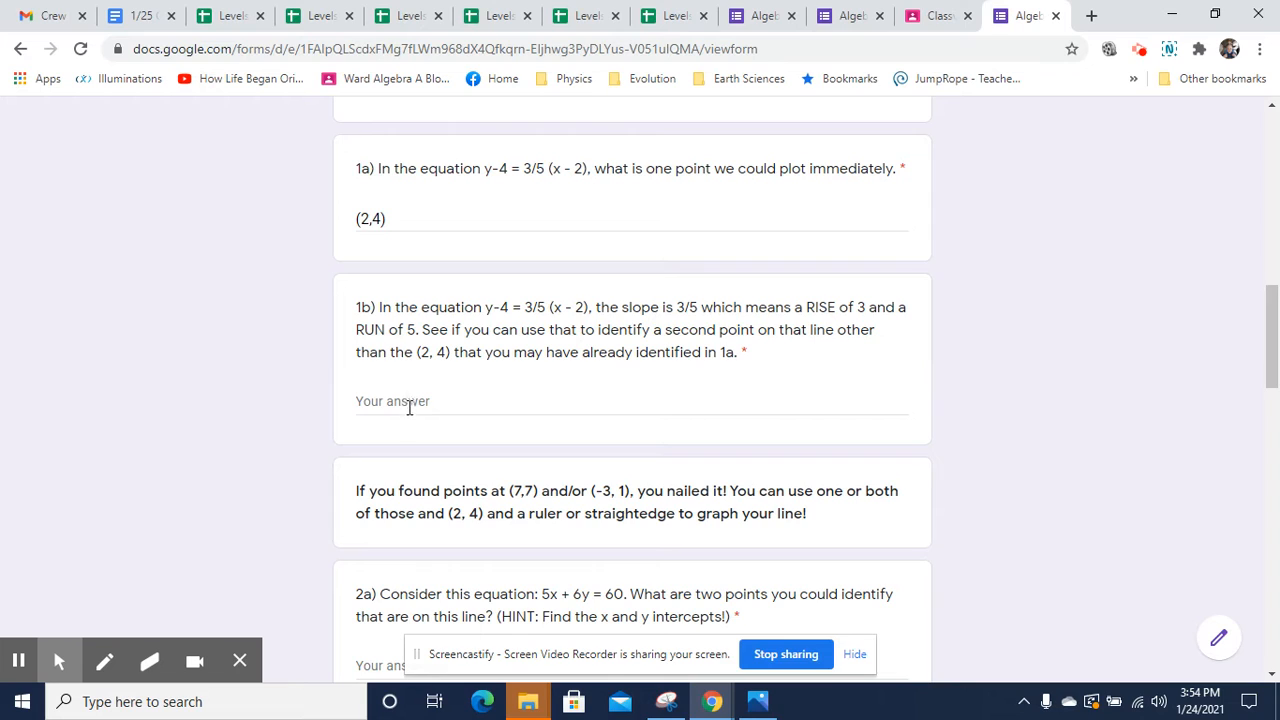
type("(2,4")
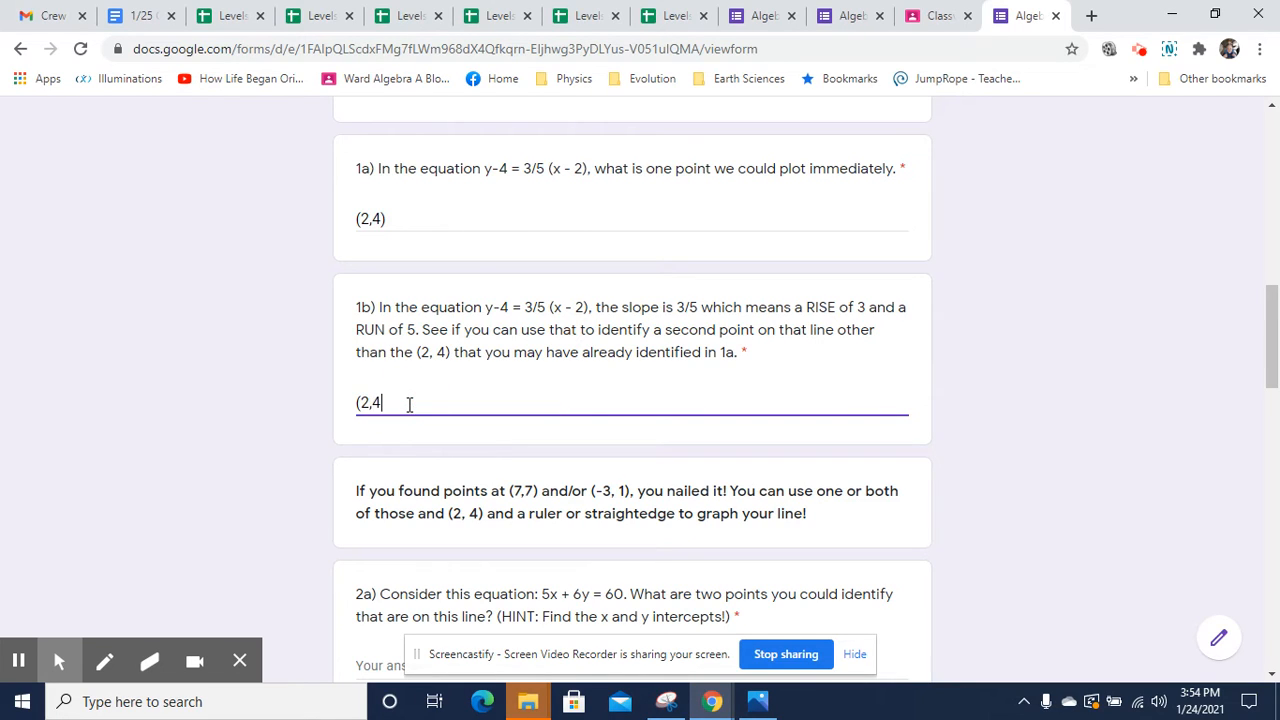
type(",")
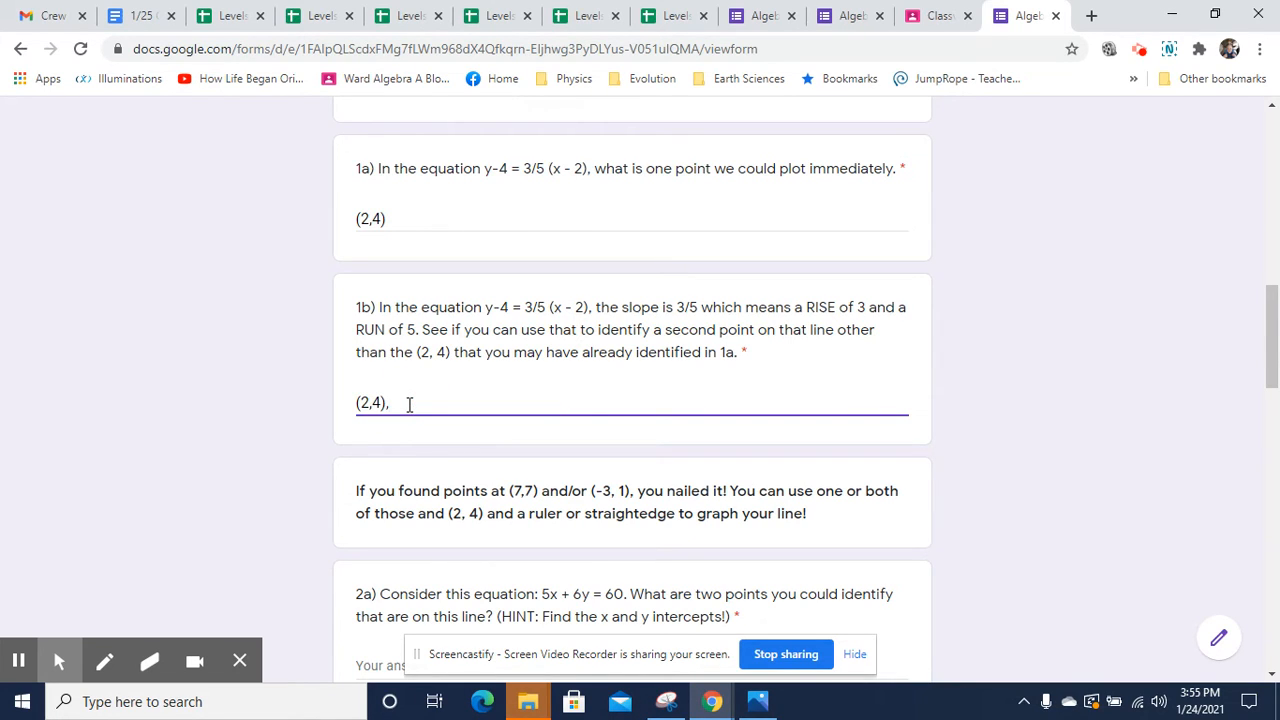
type("(")
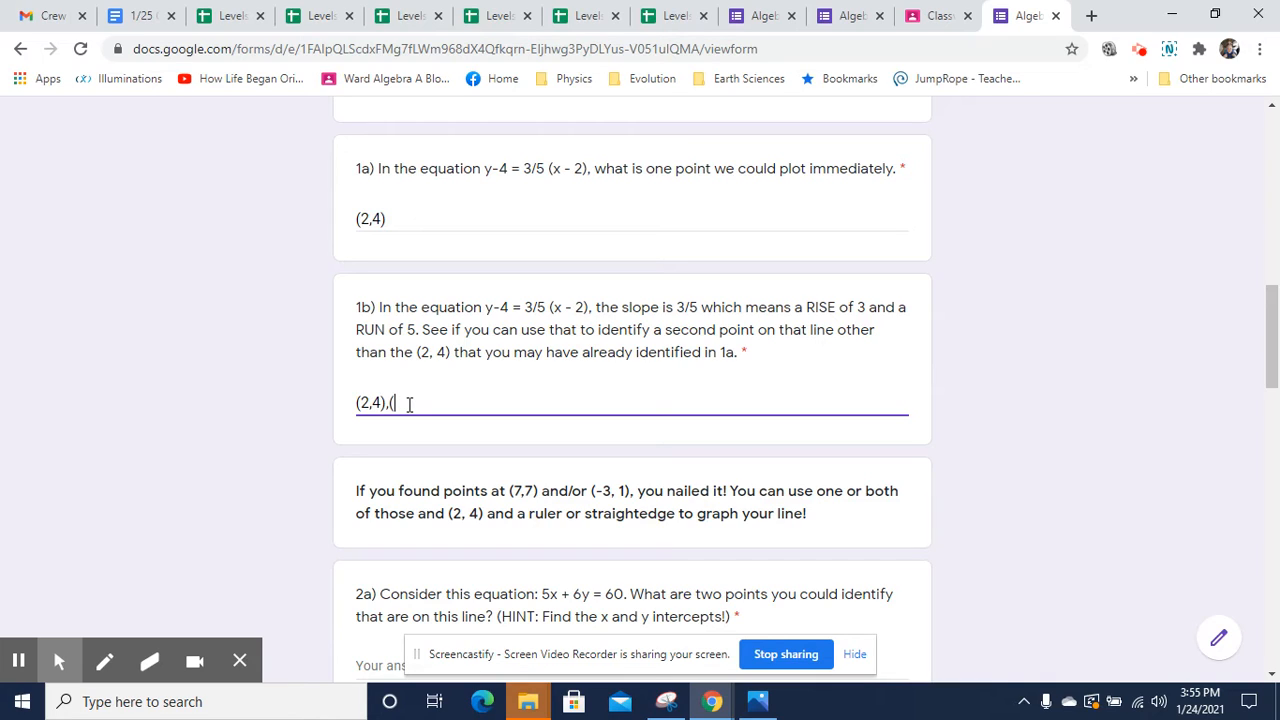
type("2,4")
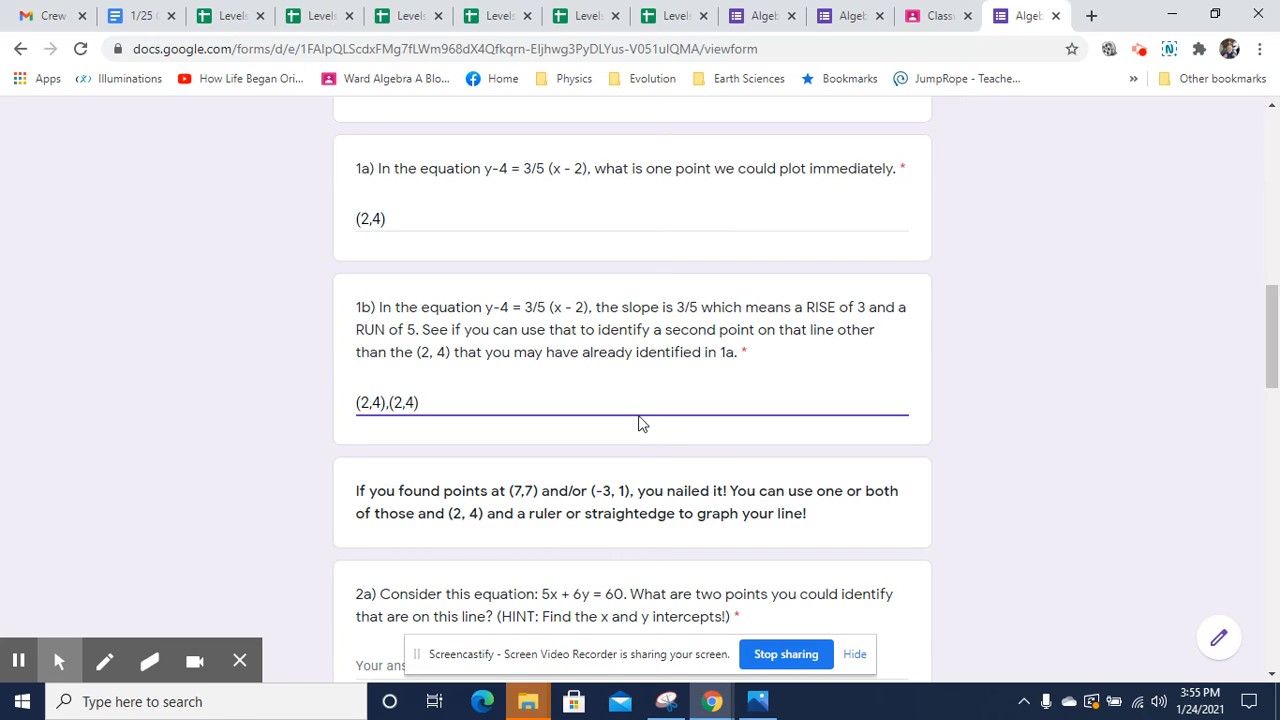
type("+")
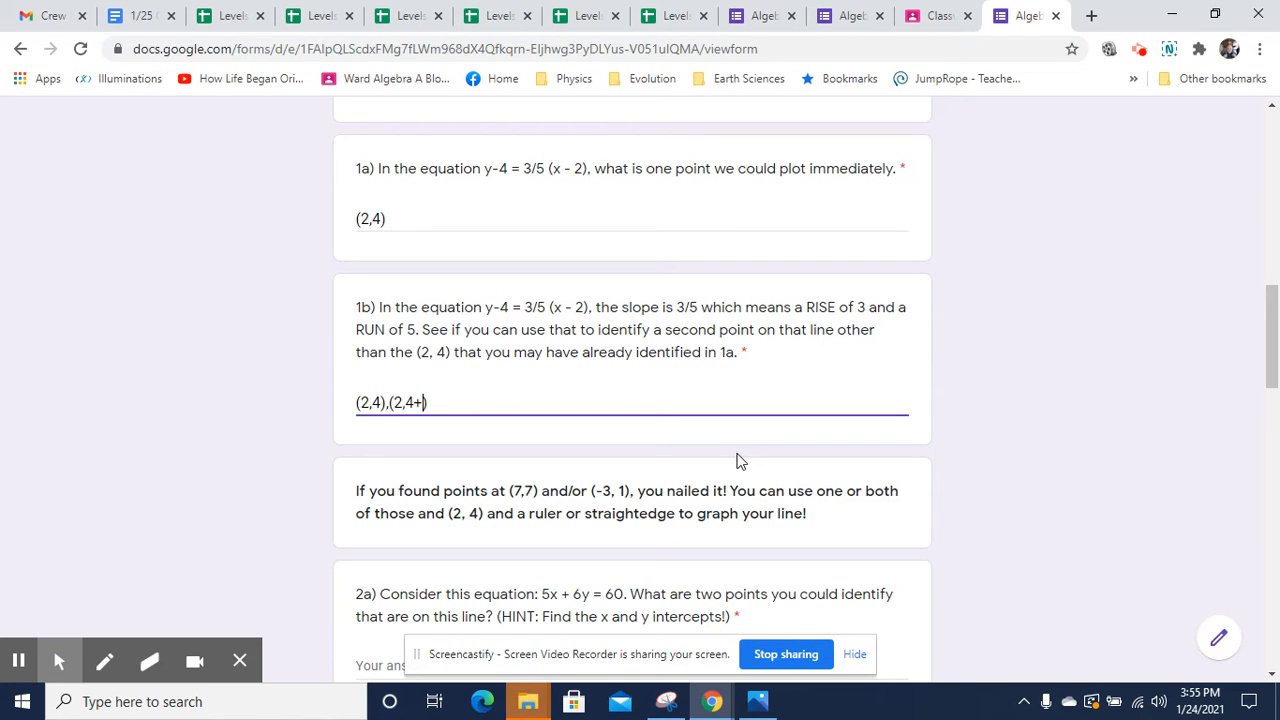
type("3")
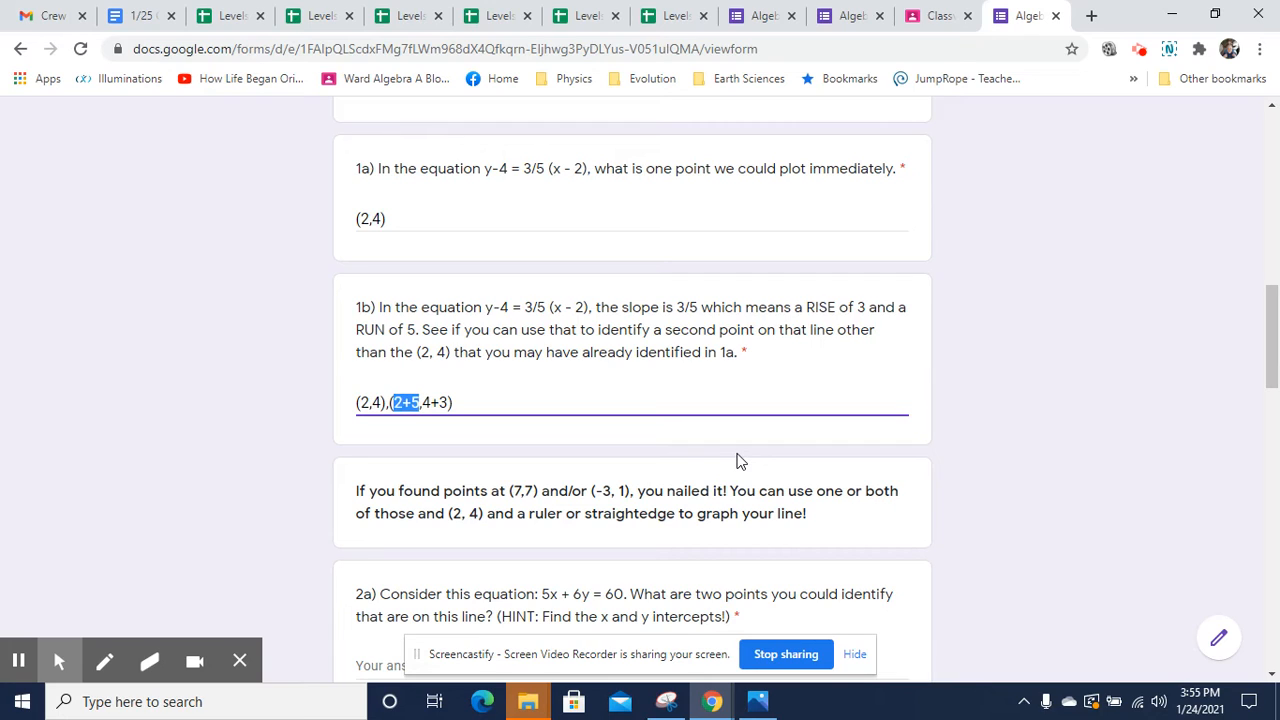
type("7")
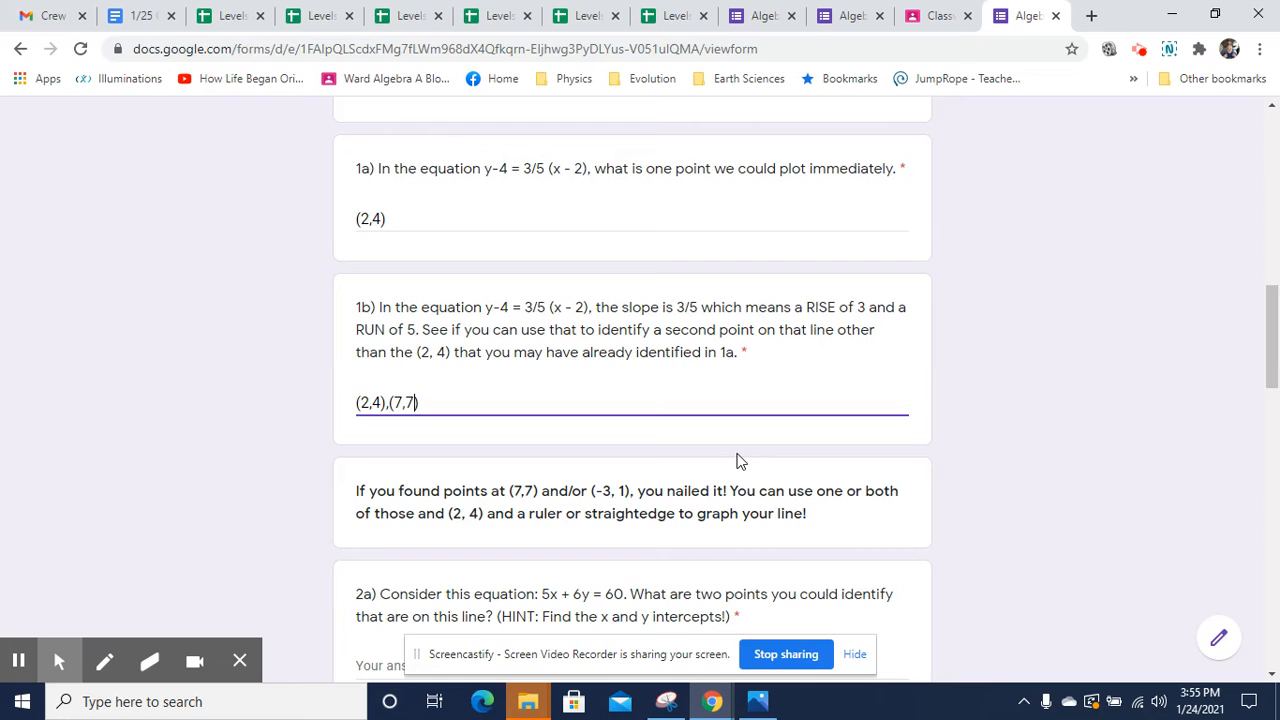
type(",")
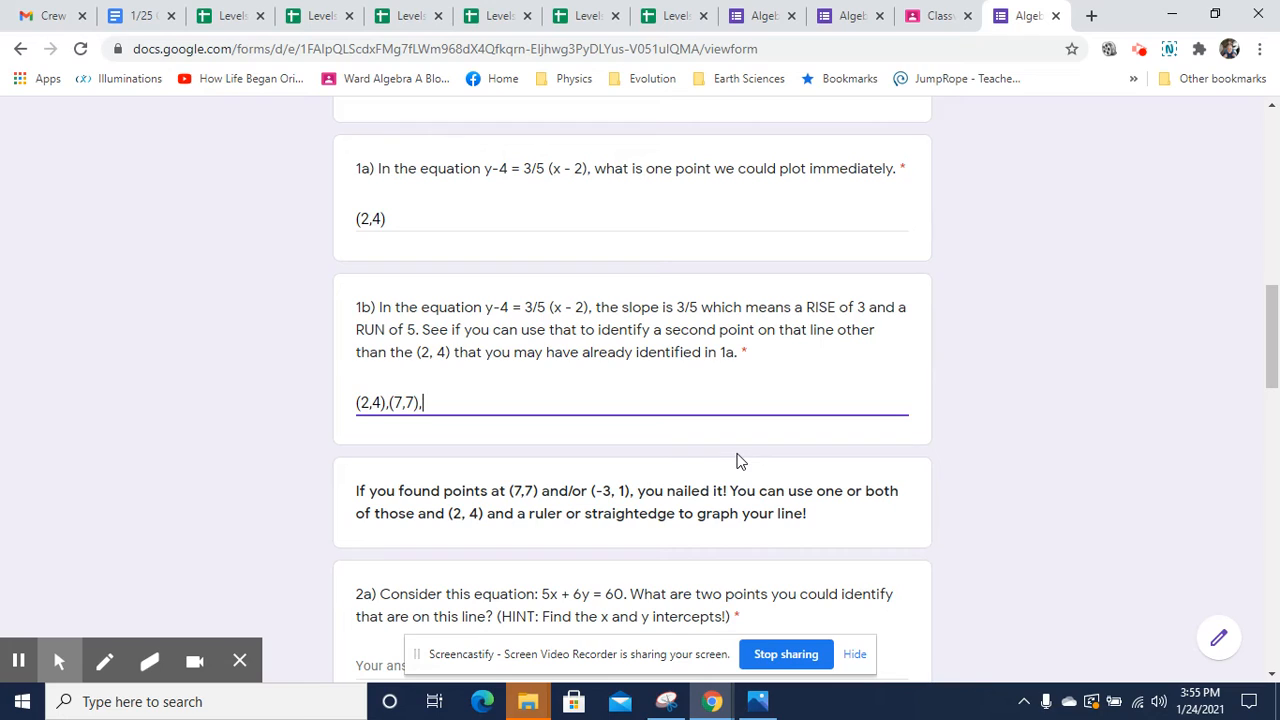
Add a third 1b point worked from (2,4) as (2-5, 4-3)
type("(2")
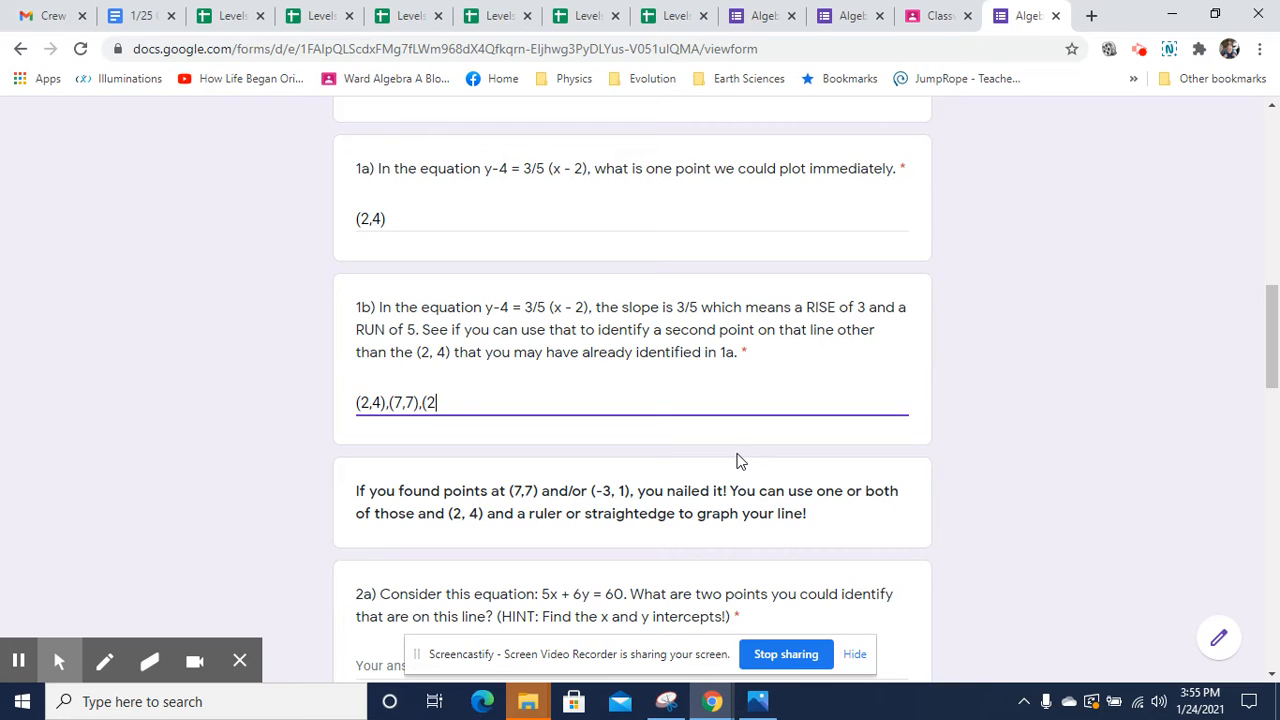
type("-5,")
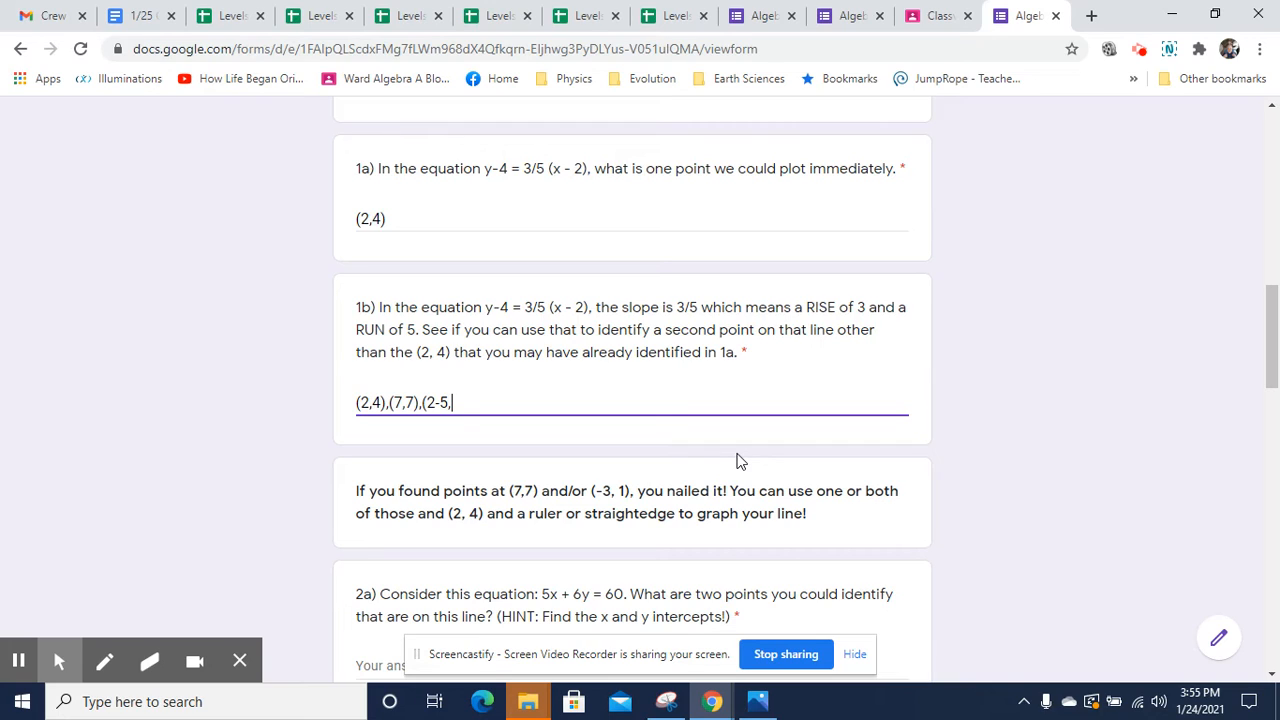
type("4")
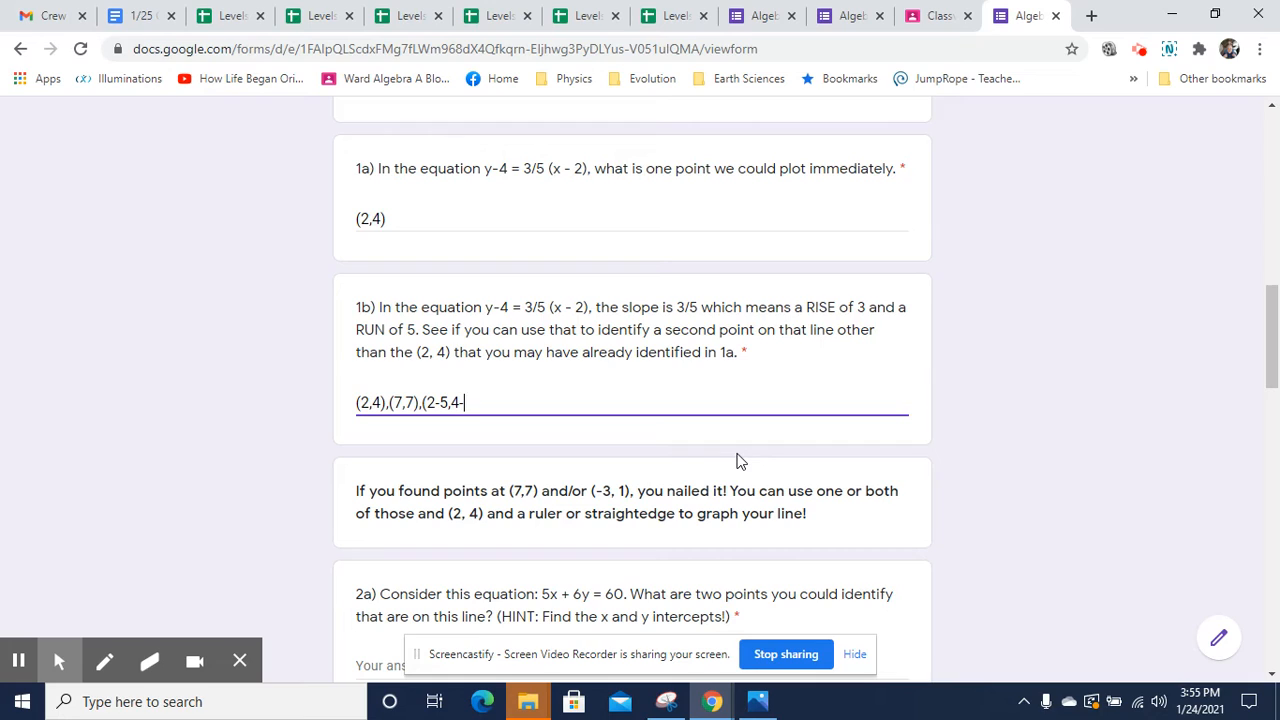
type("-3)")
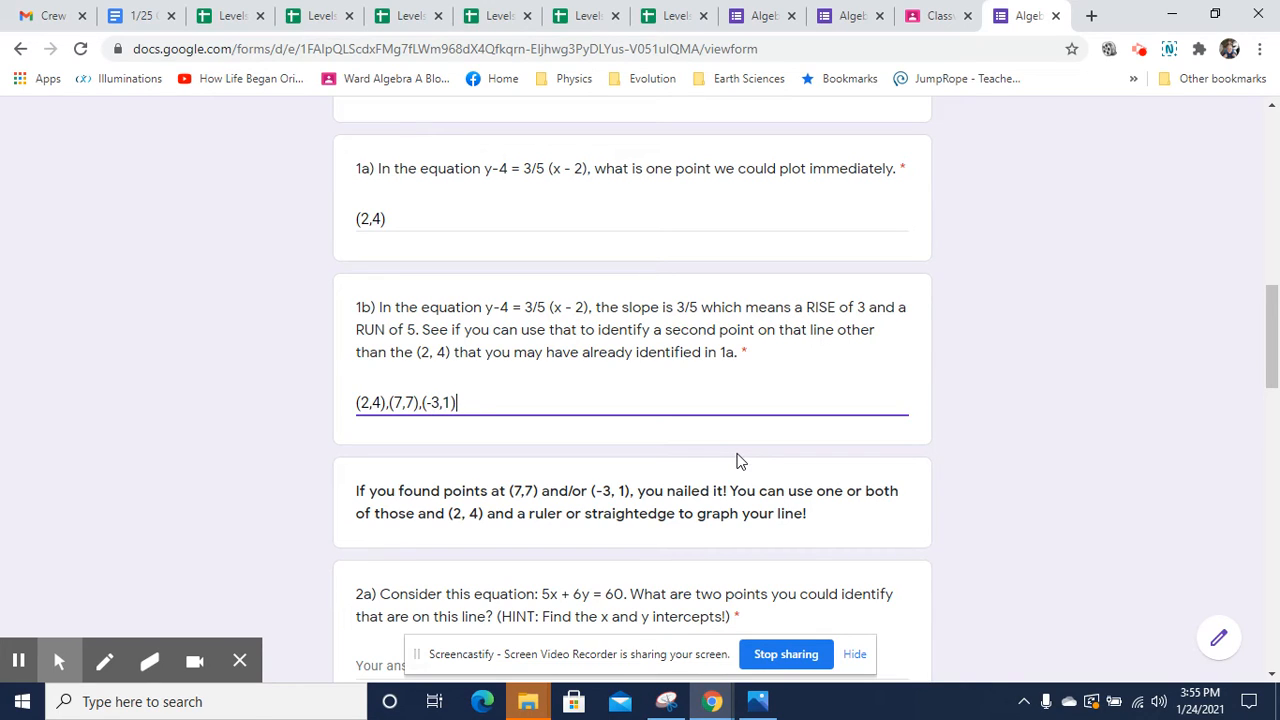
mouse_move(424, 487)
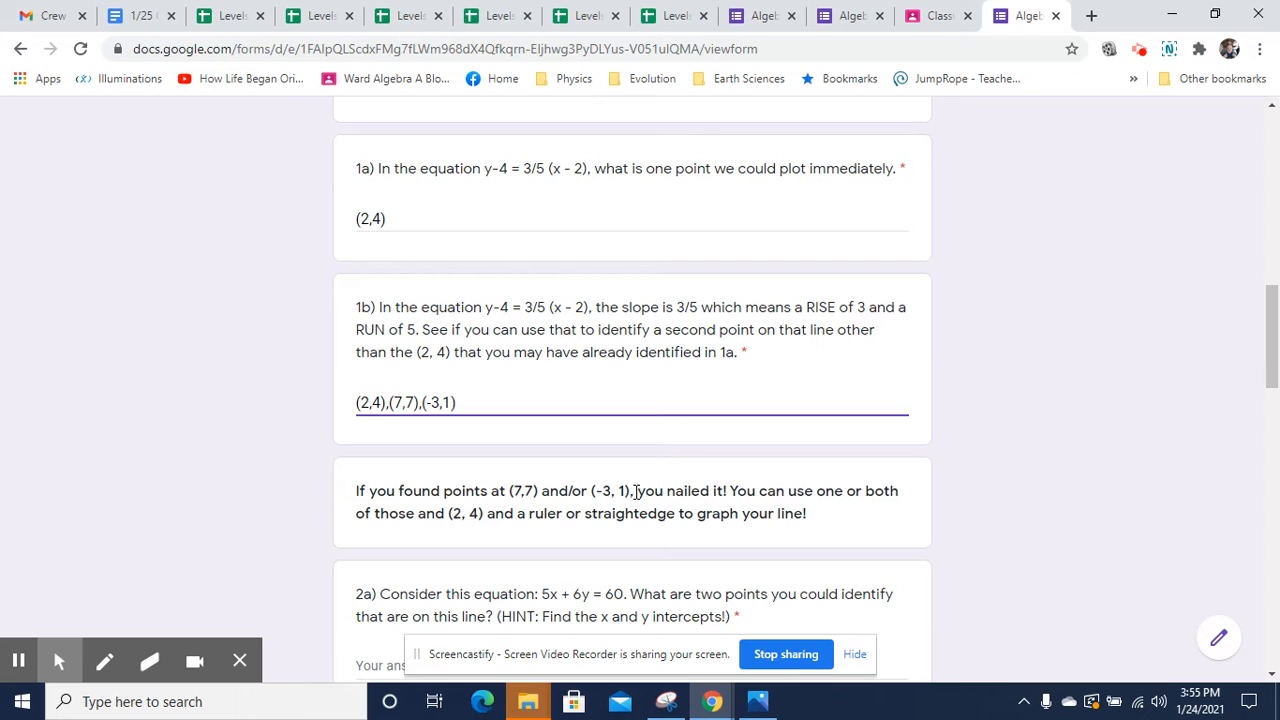
mouse_move(733, 489)
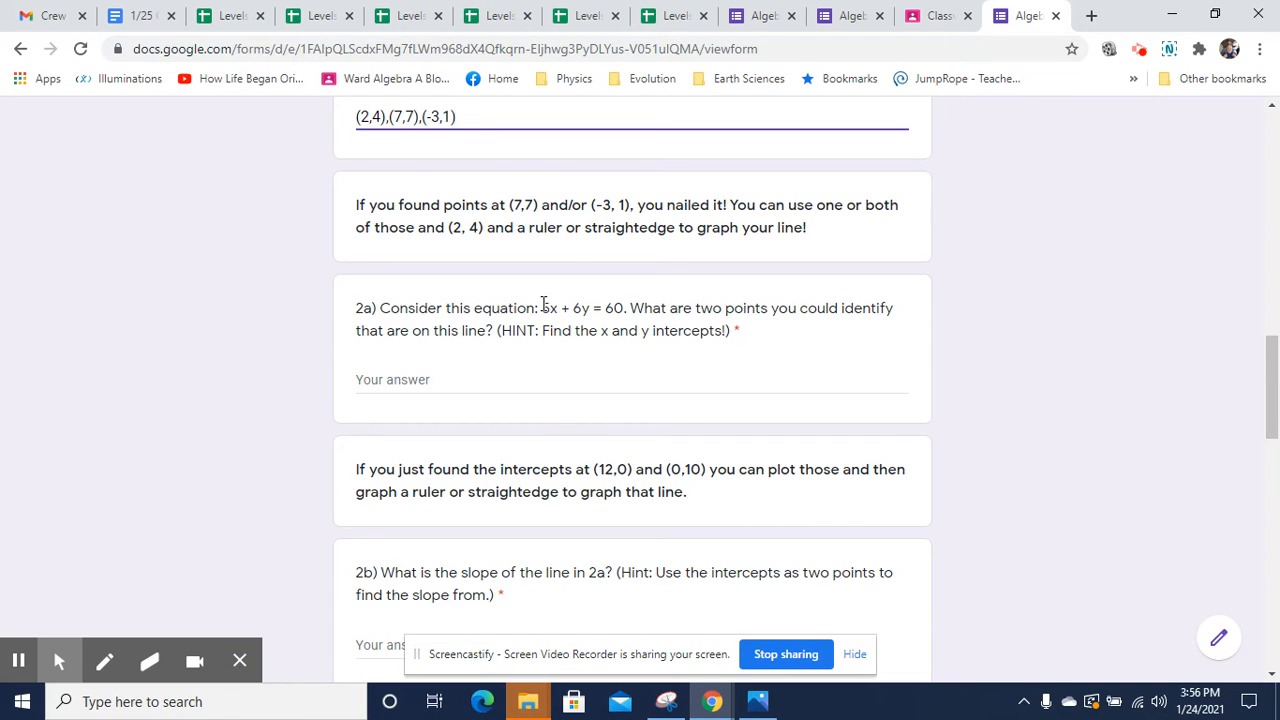
Begin the 2a x-intercept working with 5x+6(0)=60
left_click(475, 379)
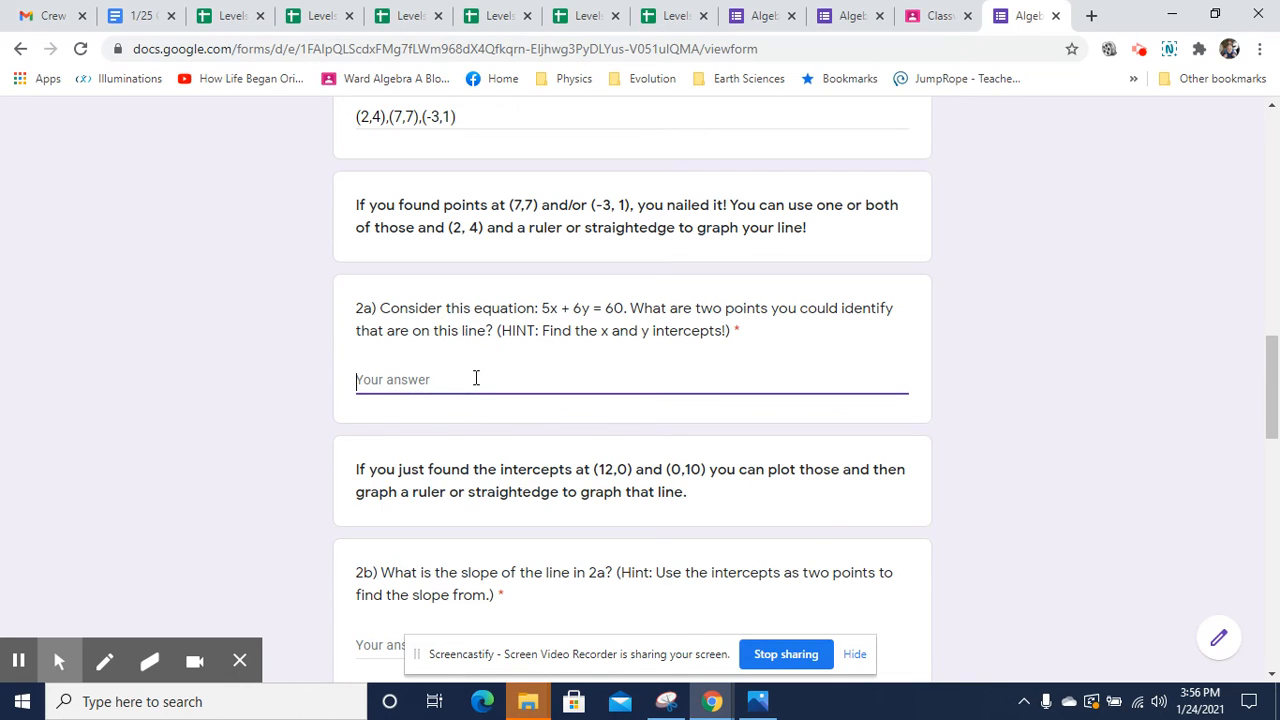
type("5")
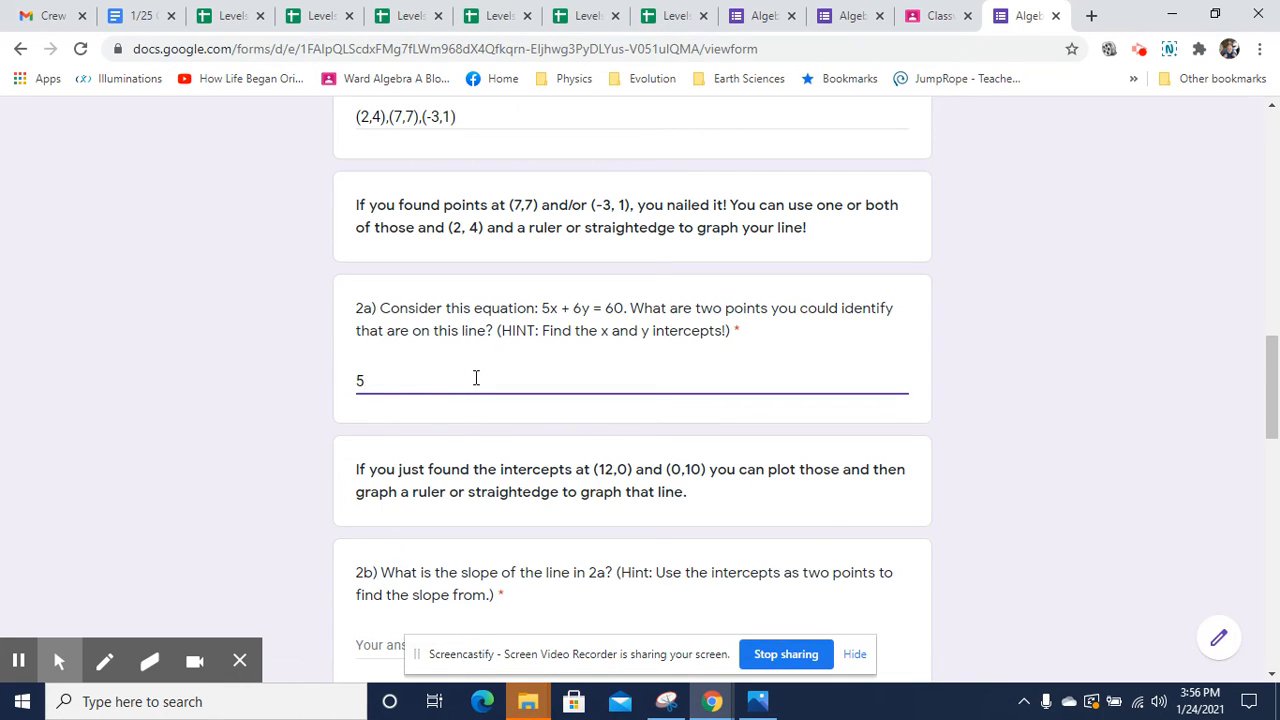
type("x+")
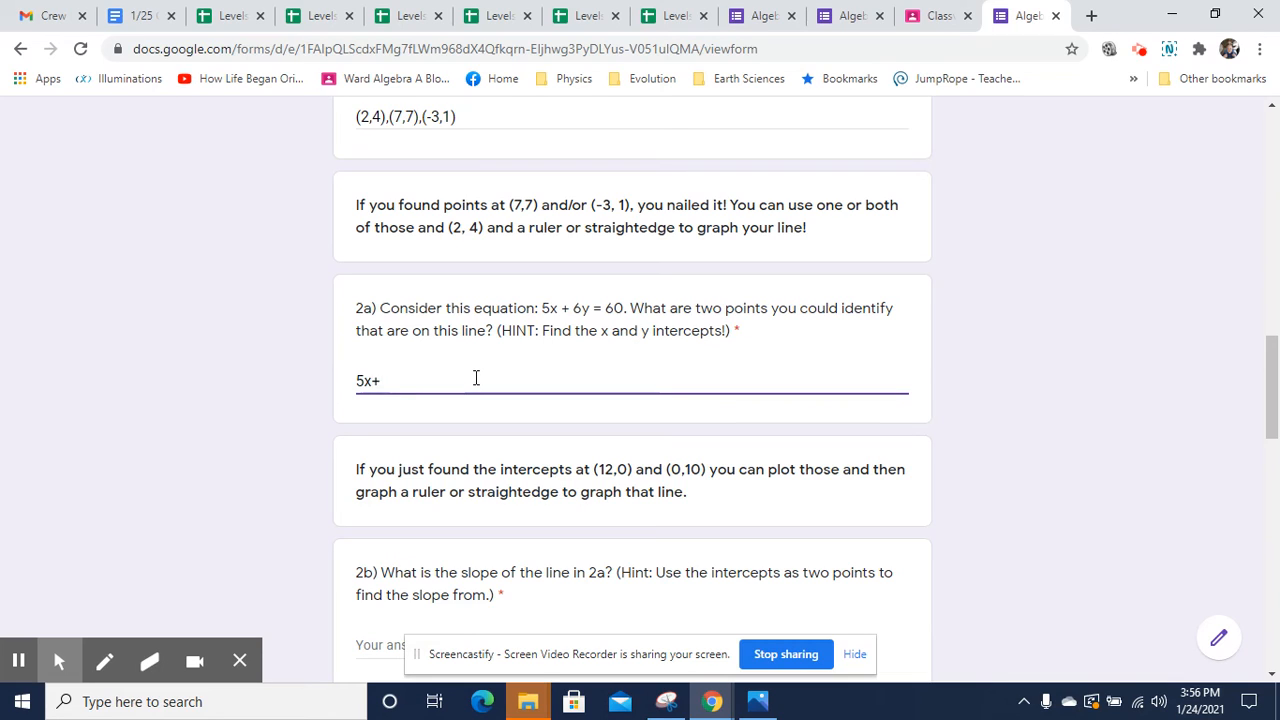
type("6")
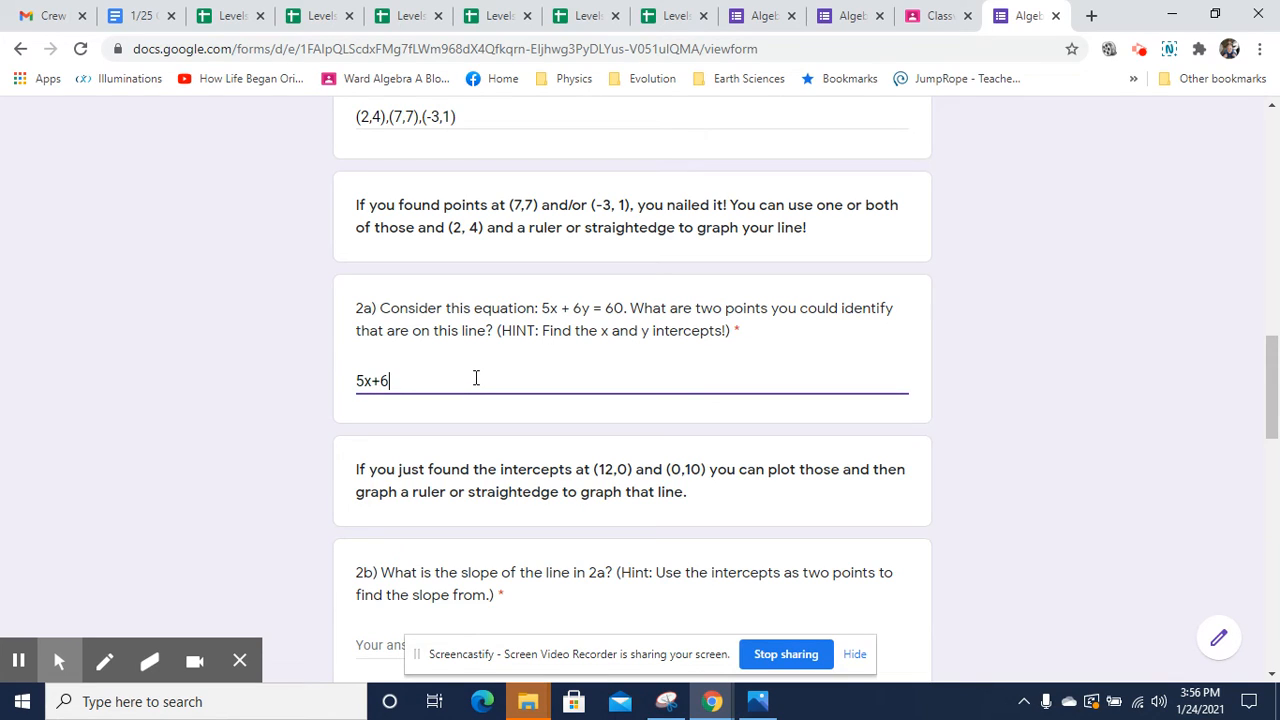
type("(")
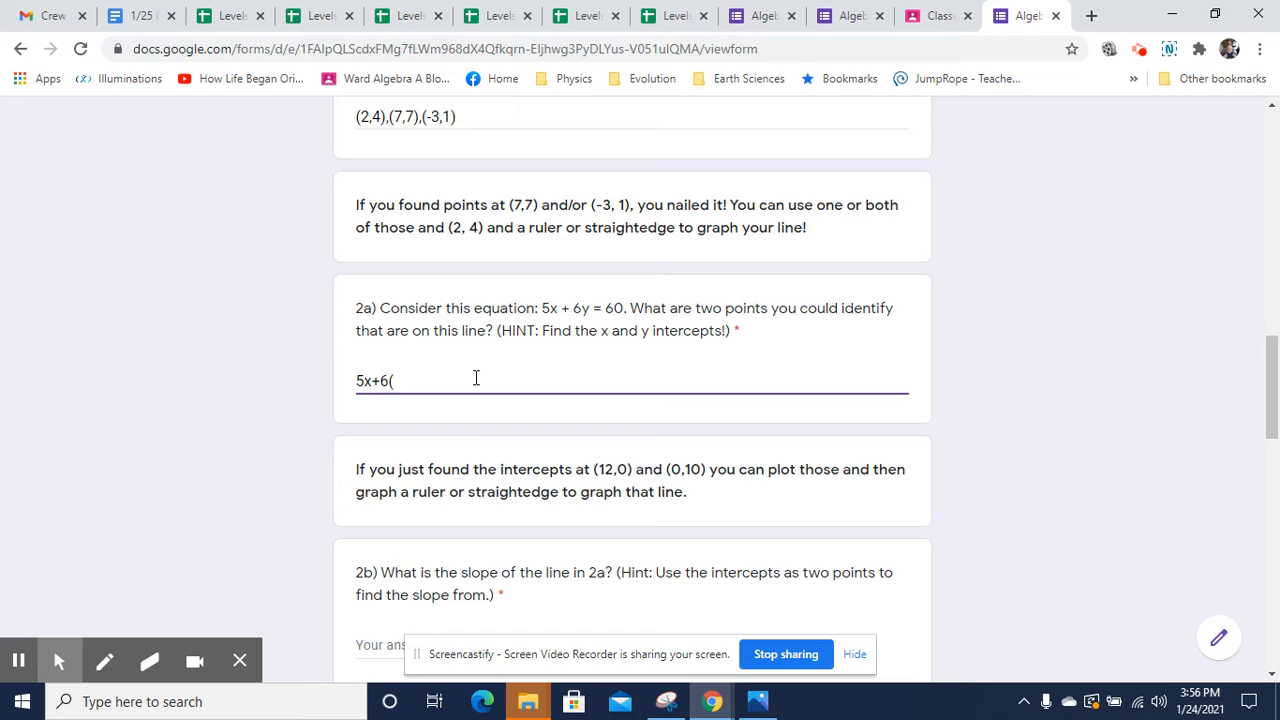
type("0)")
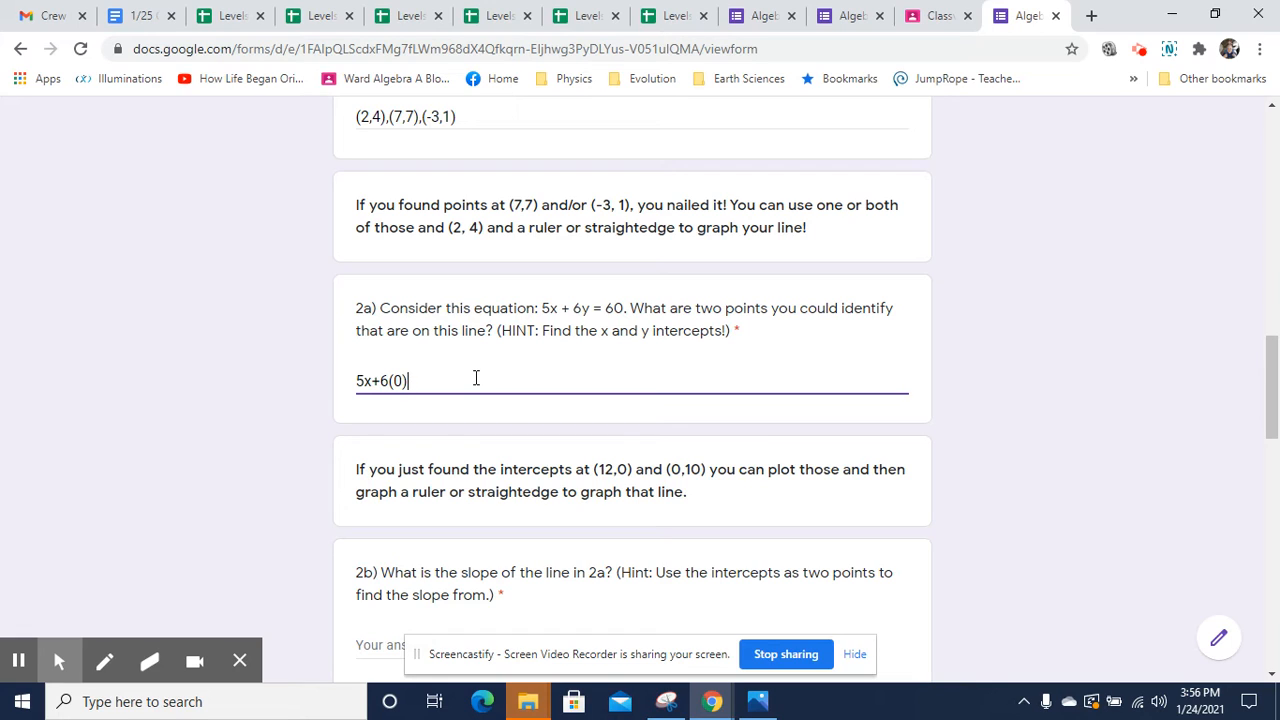
type("=")
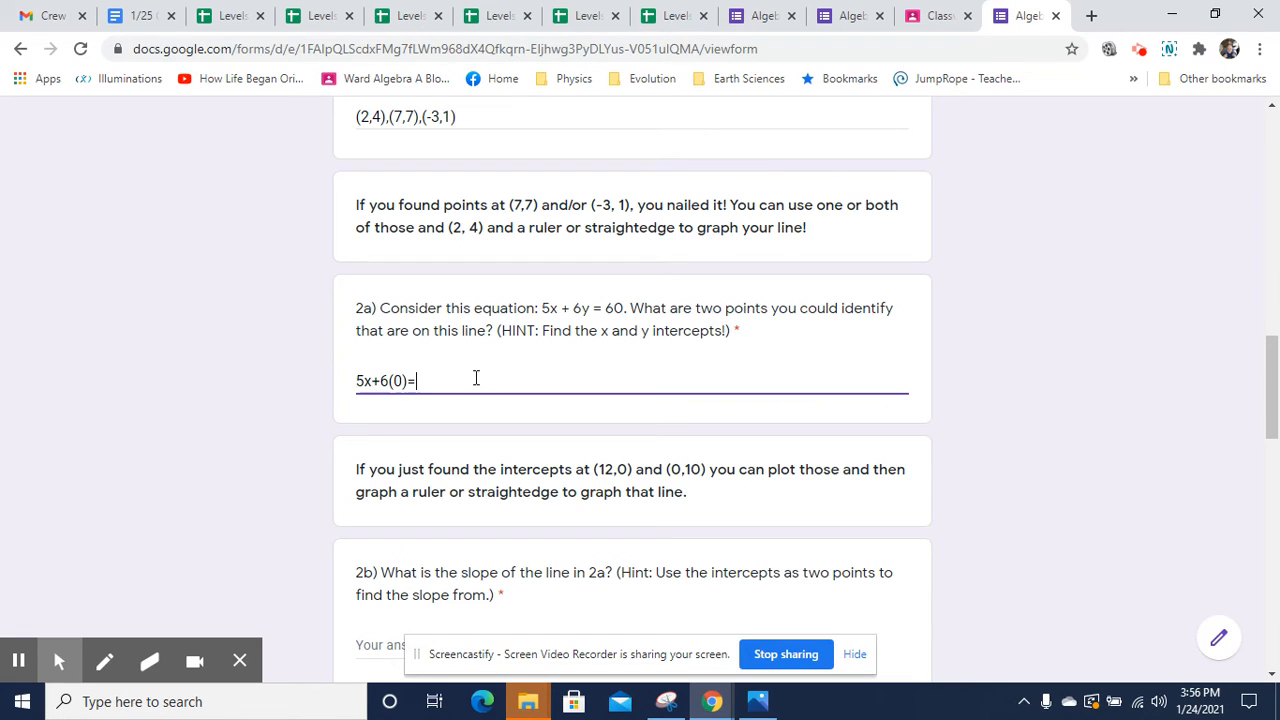
type("60")
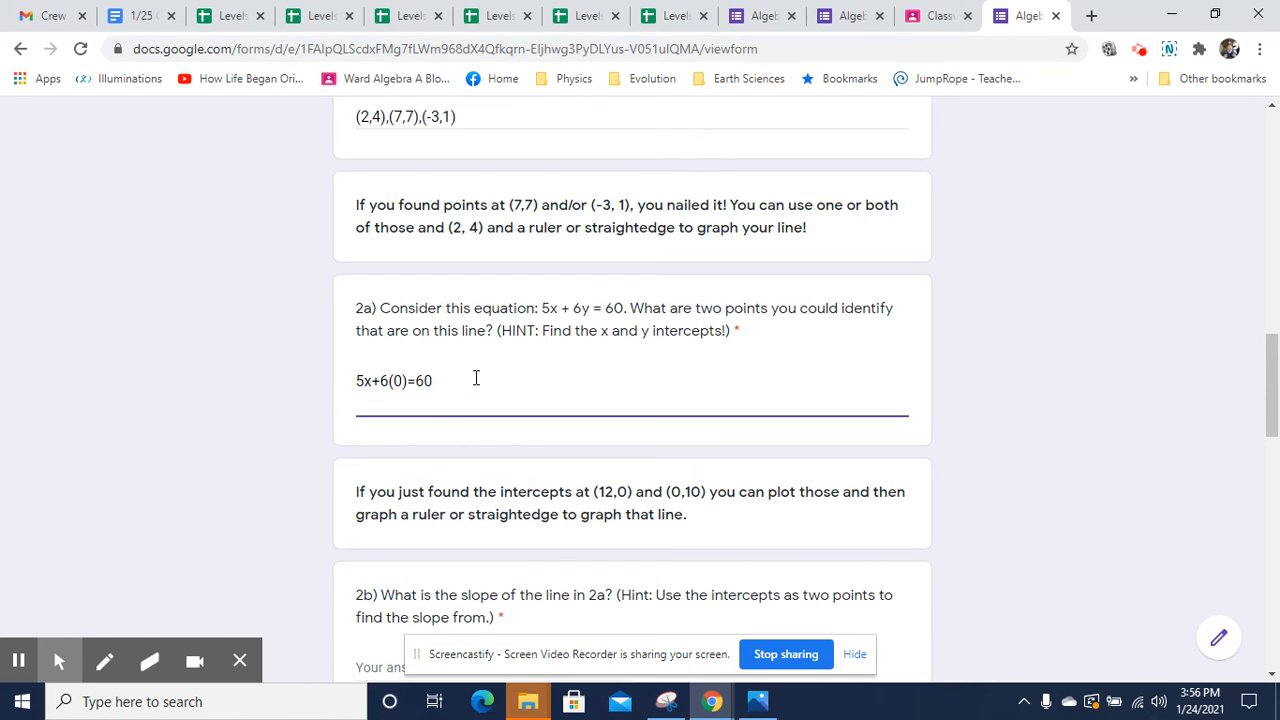
Add 5x=60 and x=60/5 = 12, with (12,0) on the first line
type("5x=60")
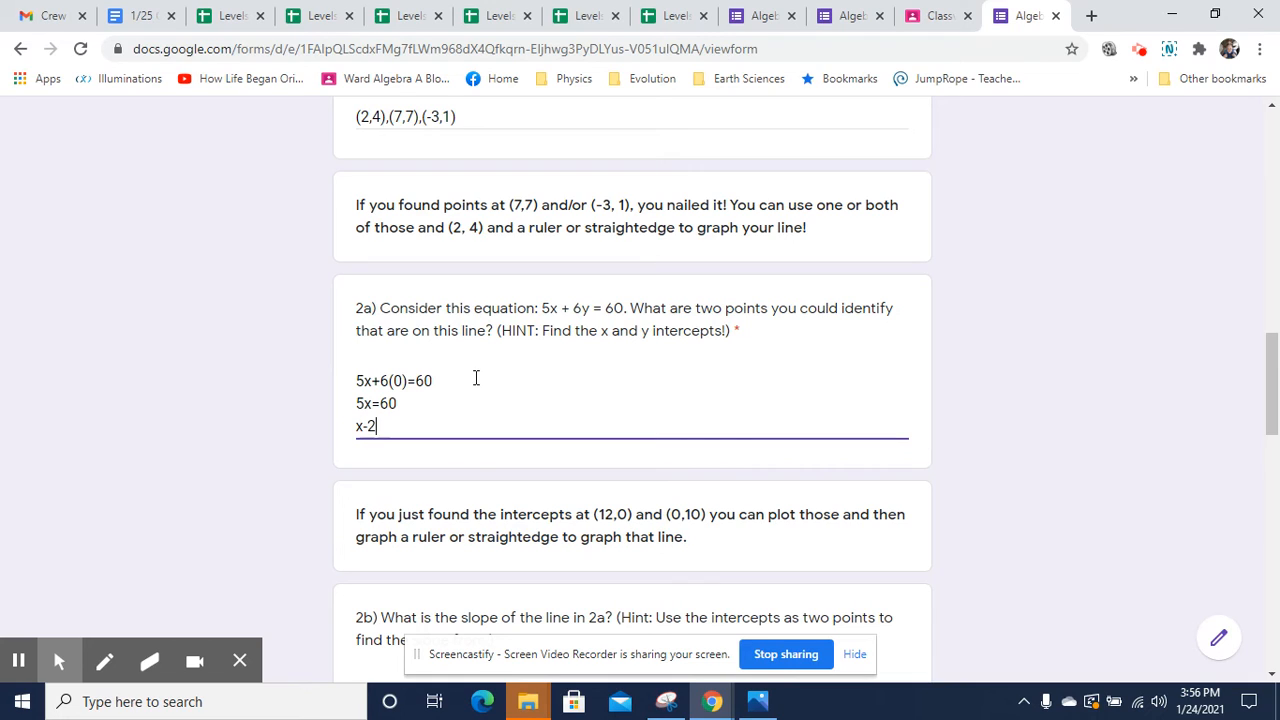
type("=12")
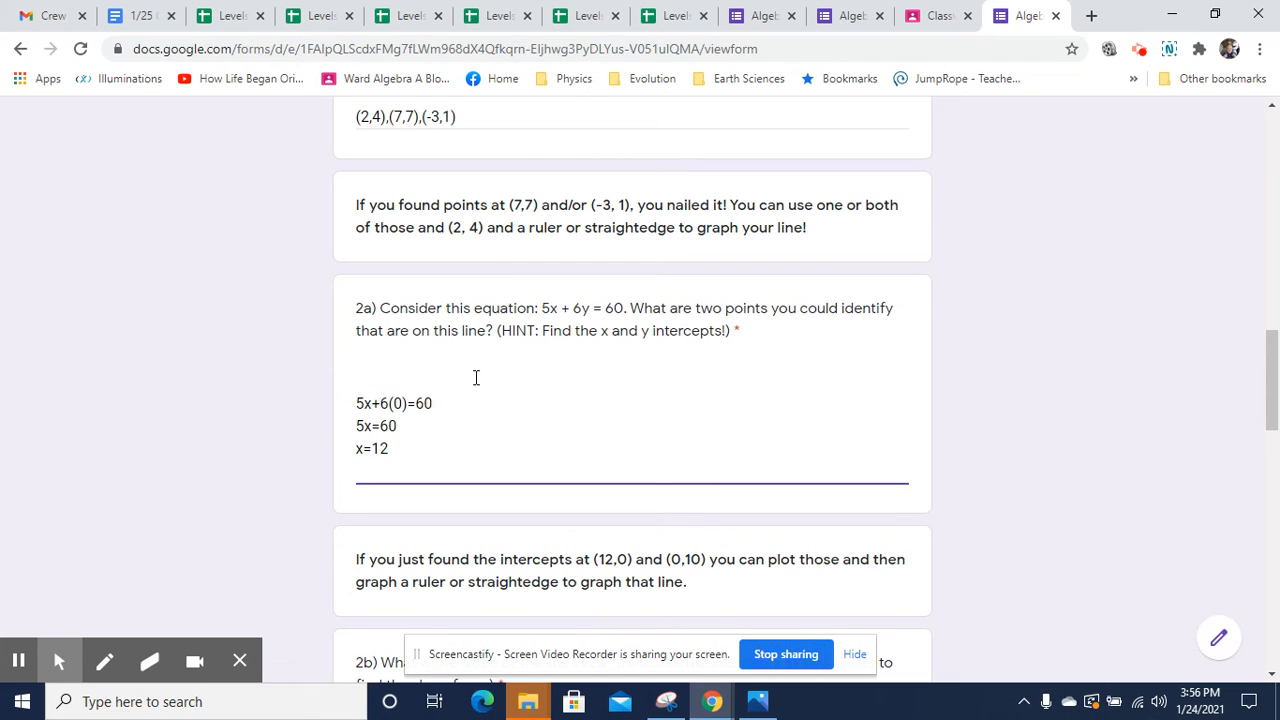
type("(12,0)")
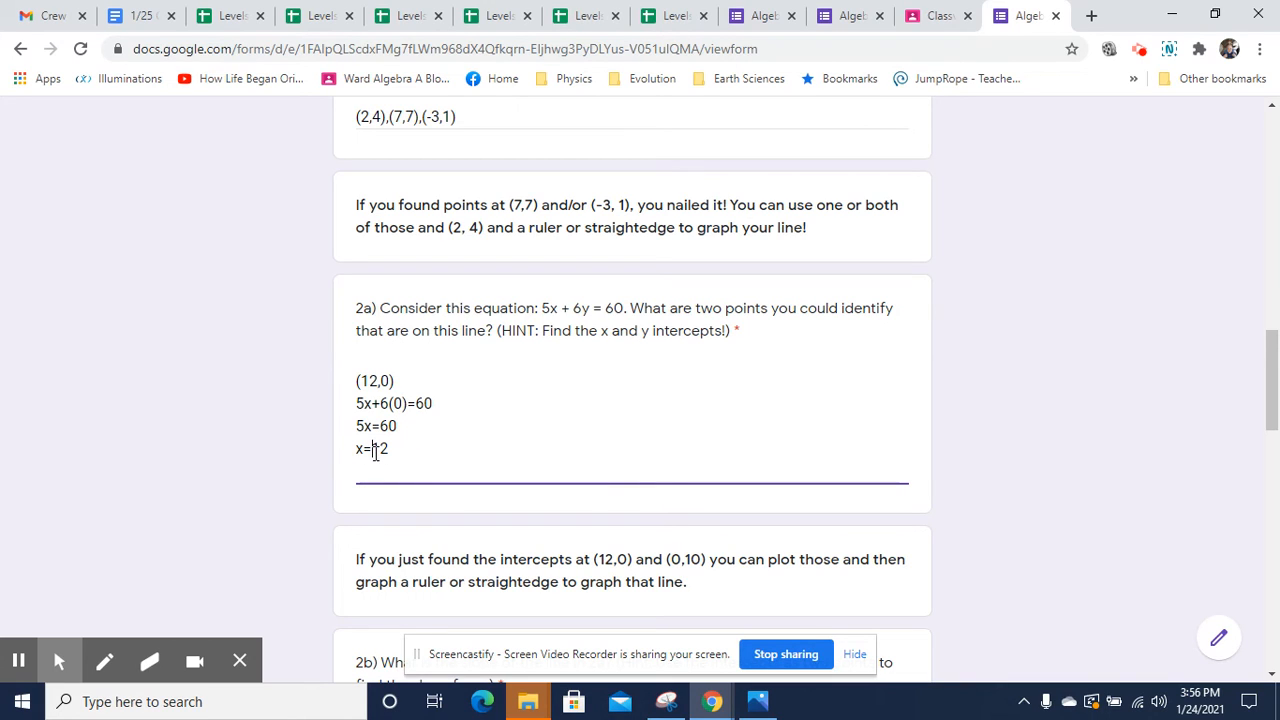
type("60/5 =")
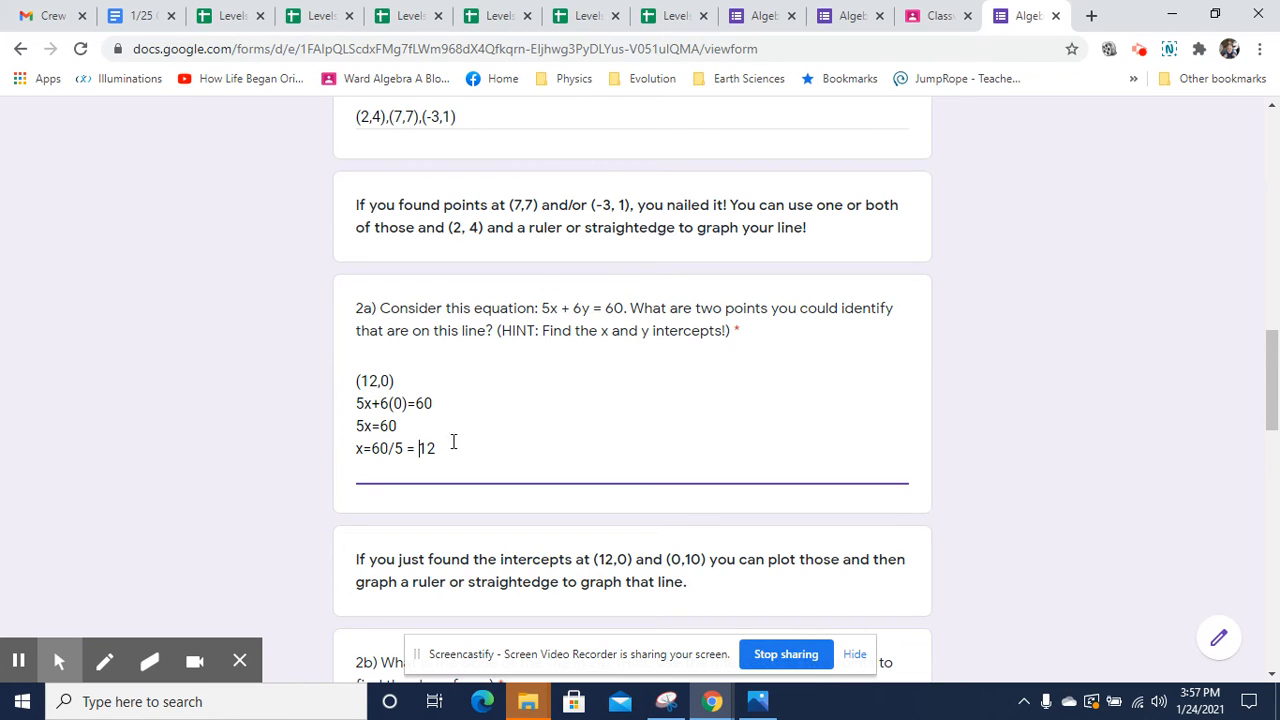
Write the y-intercept equation 5(0)+6y=60 on a new line
key("enter")
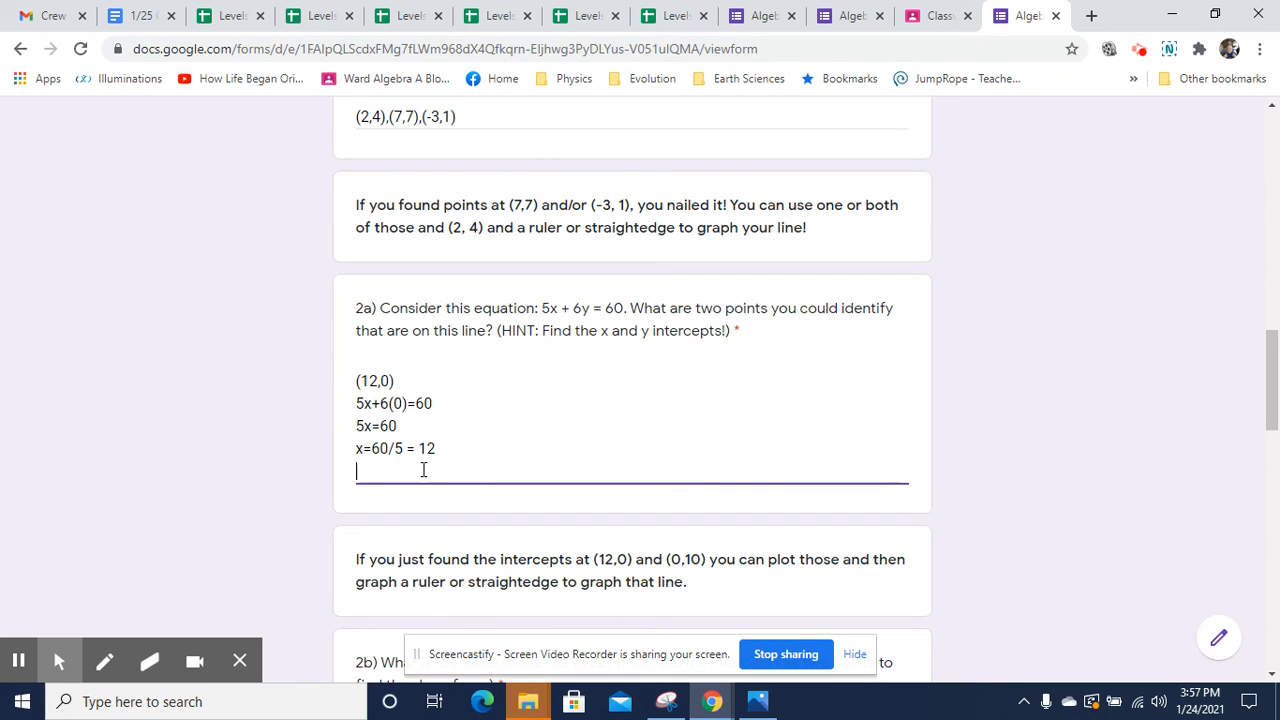
type("5(")
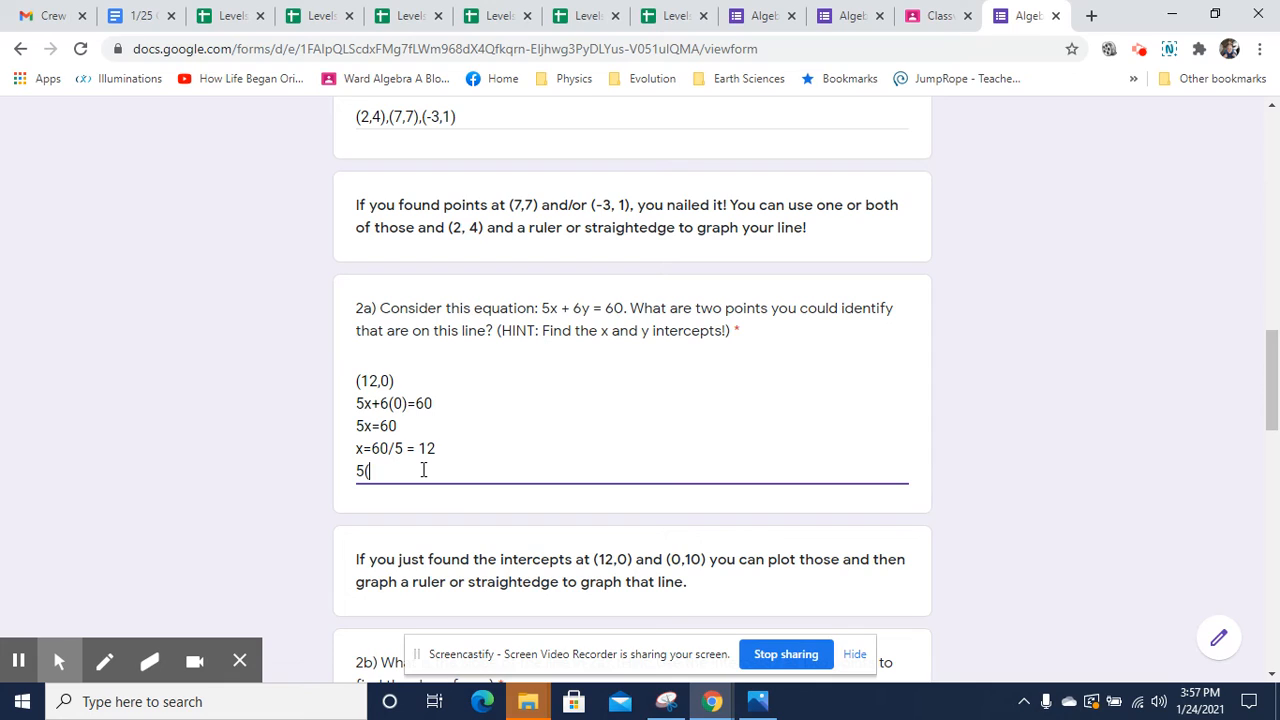
type("0)+")
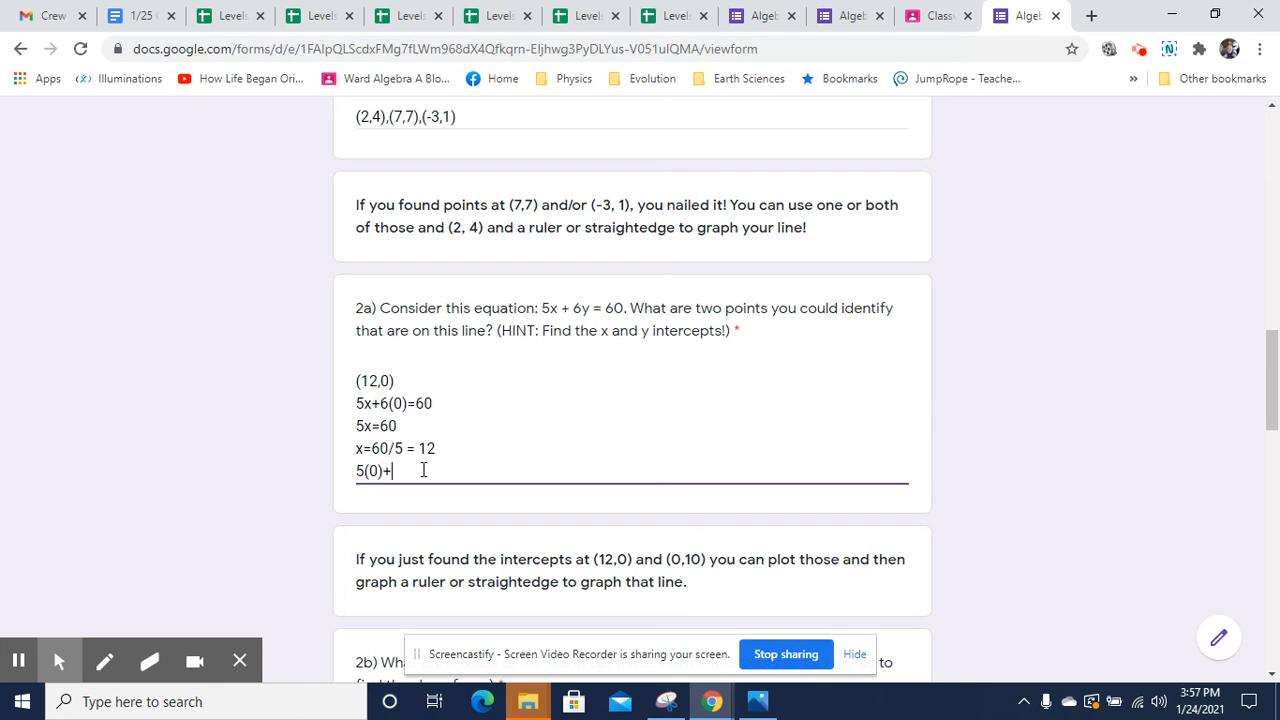
type("6y")
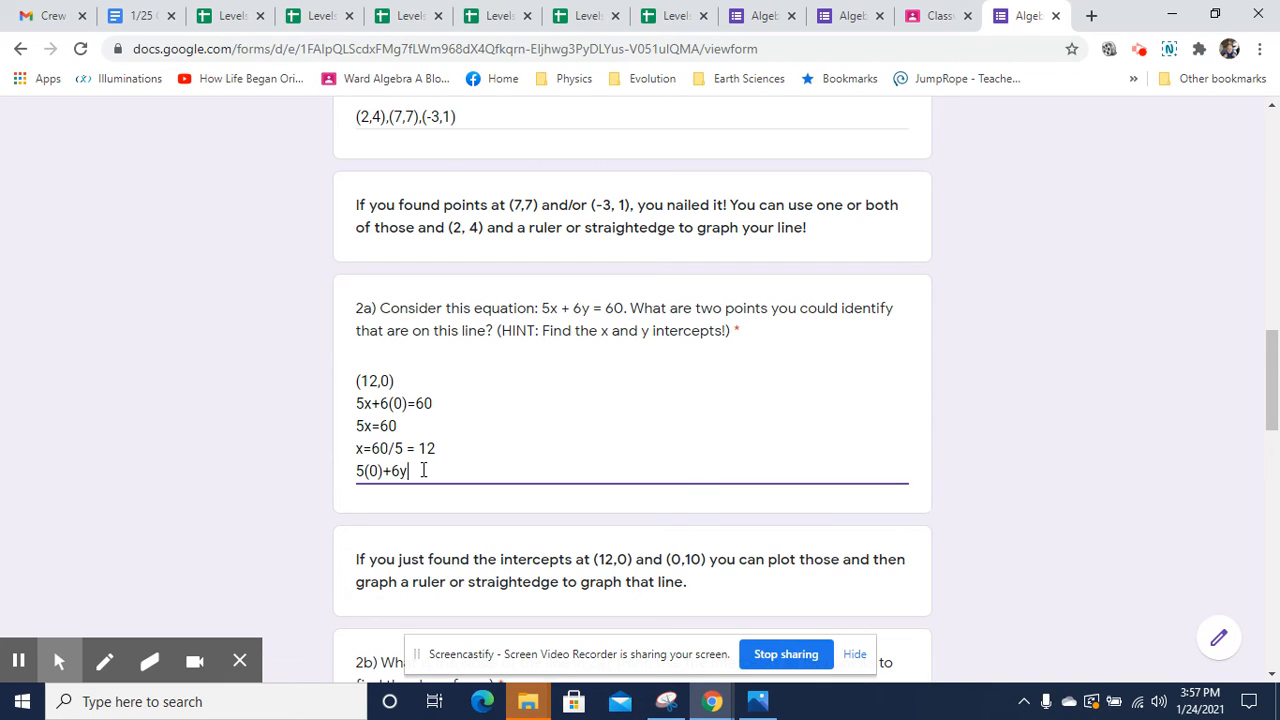
type("=60")
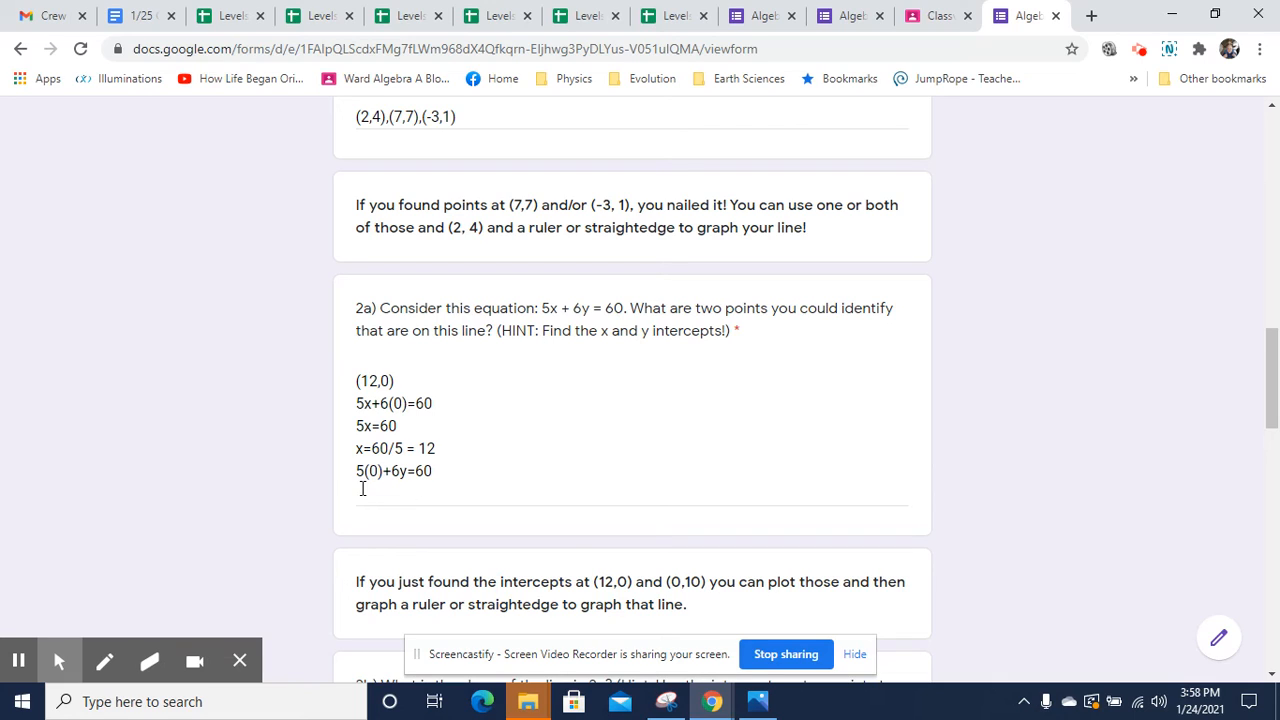
Add 6y = 60 and y = 60/6 = 10, and list (0,10) beside (12,0)
left_click(400, 490)
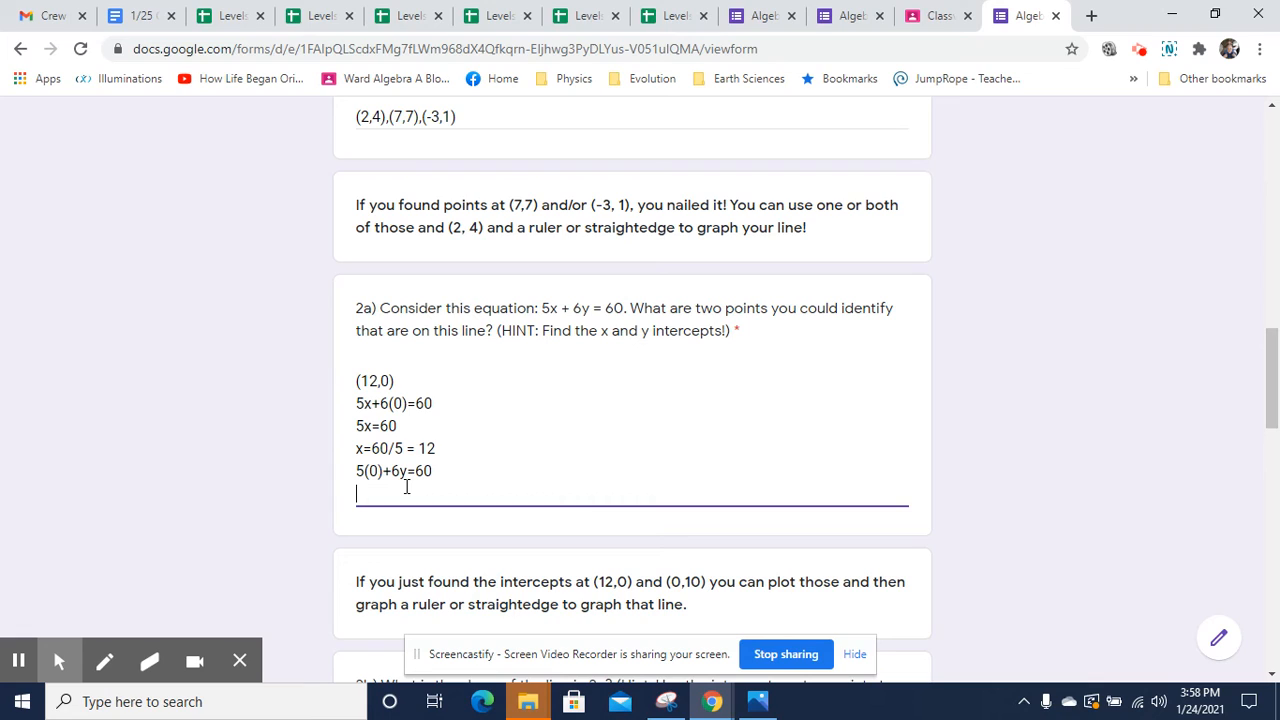
type("5y")
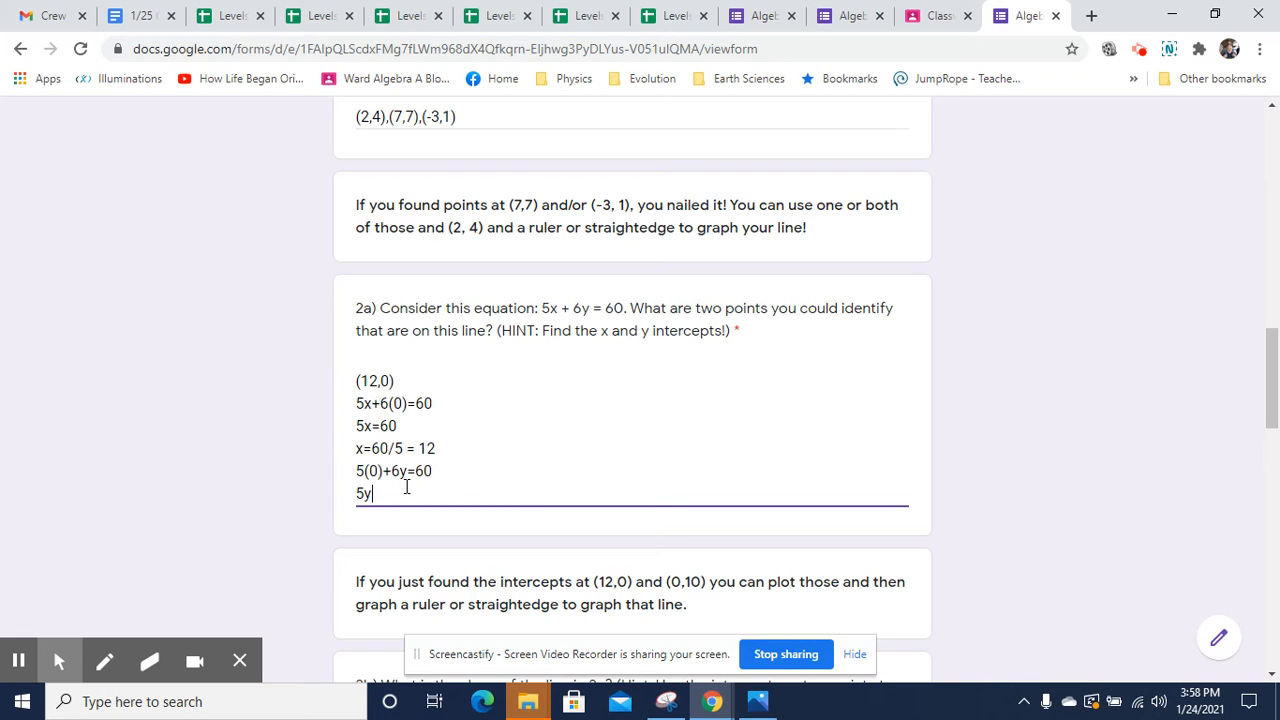
type("6y = 6")
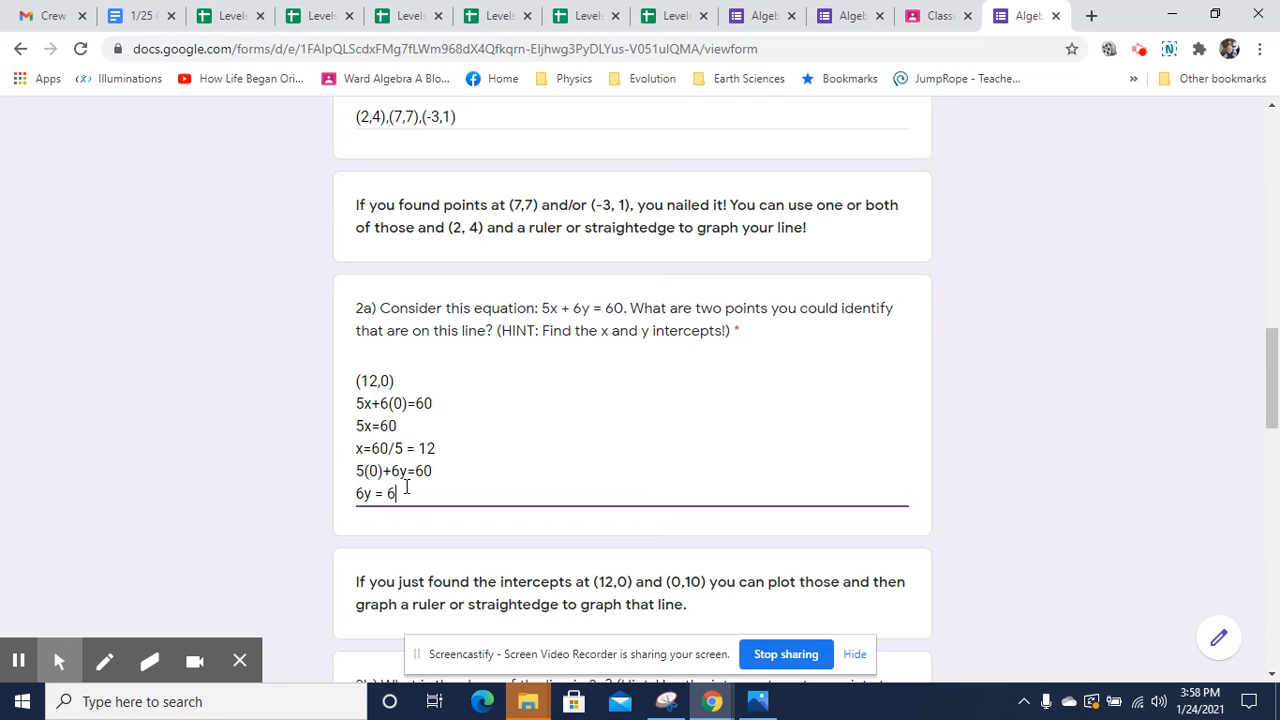
type("0")
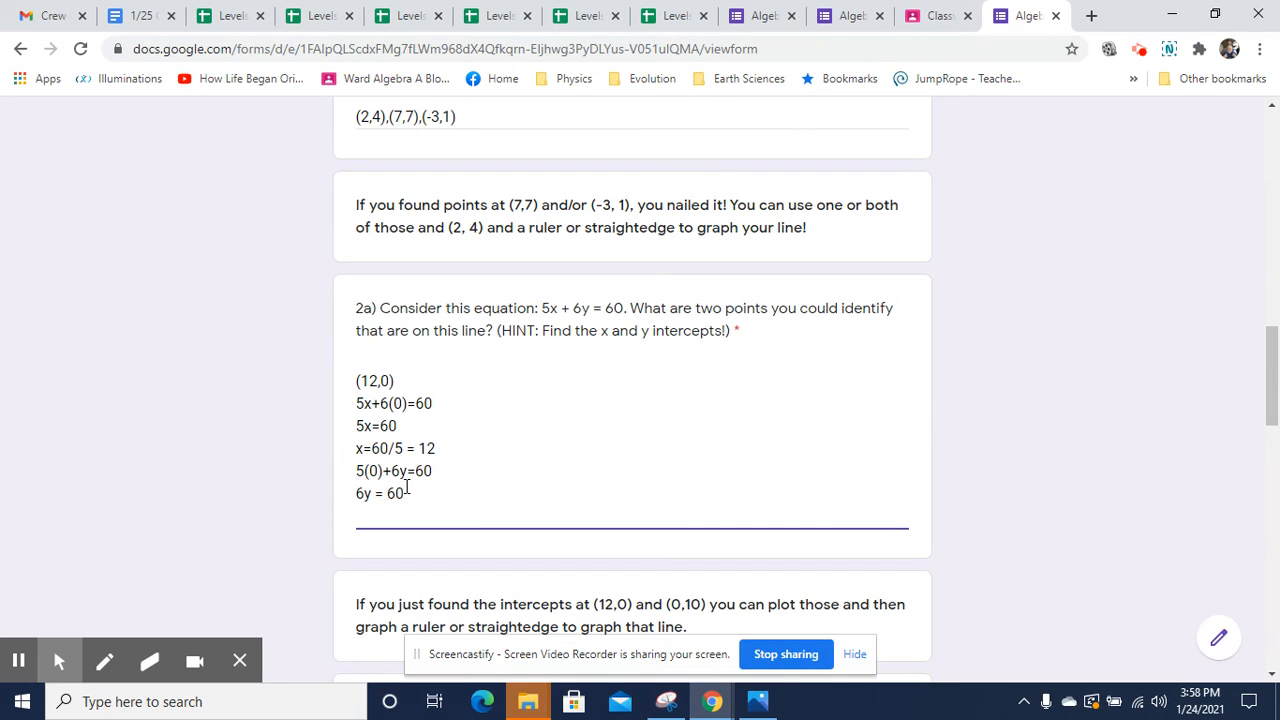
type("y = 60/")
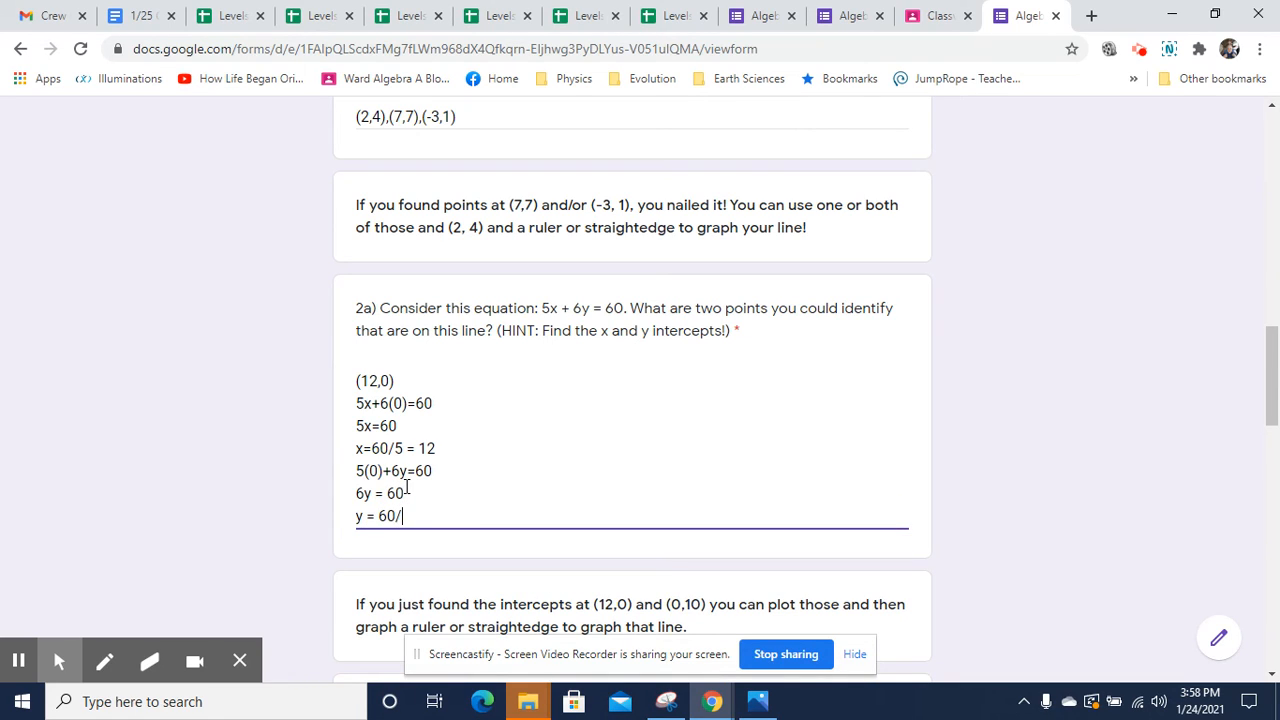
type("6 =")
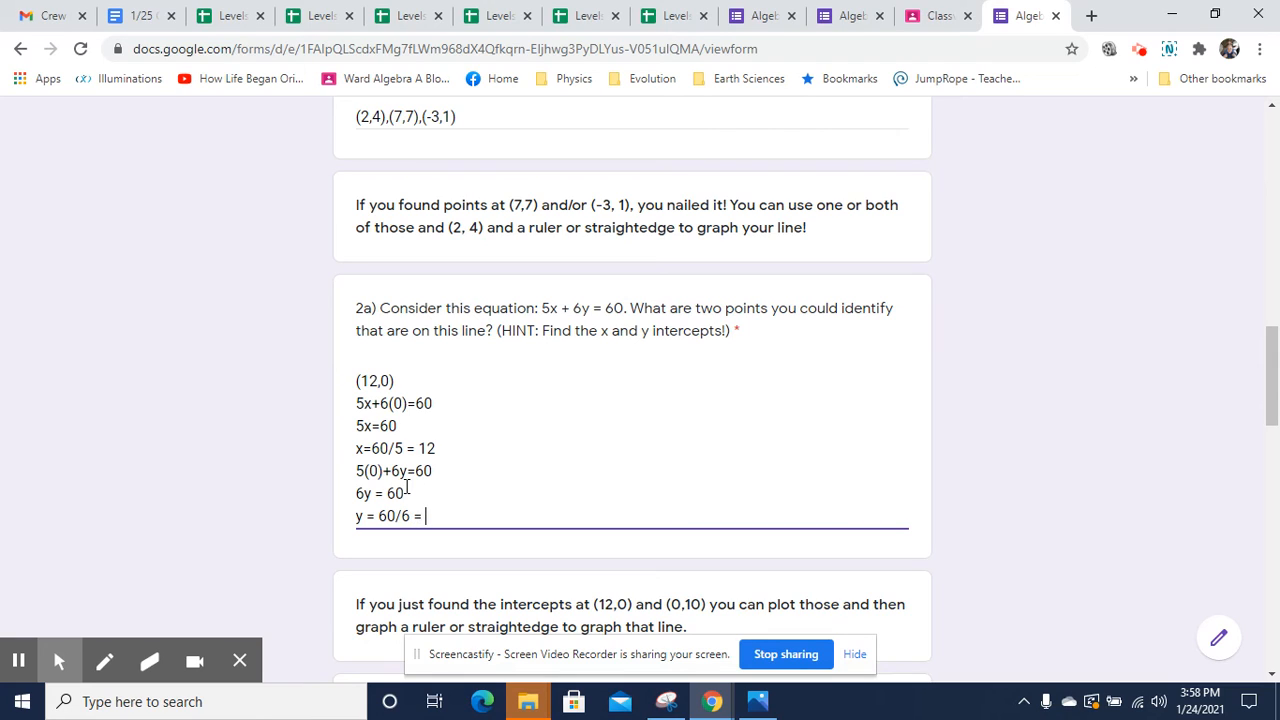
type("10")
left_click(632, 381)
type(", (0,")
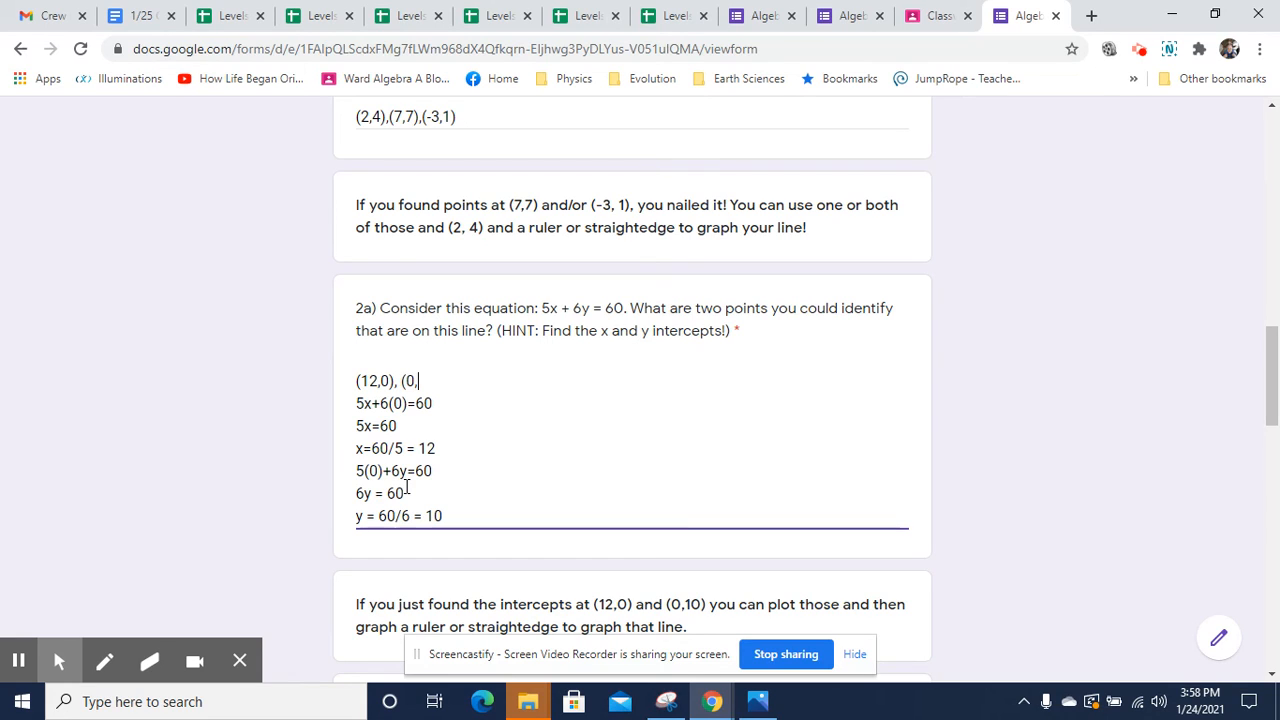
type("10)")
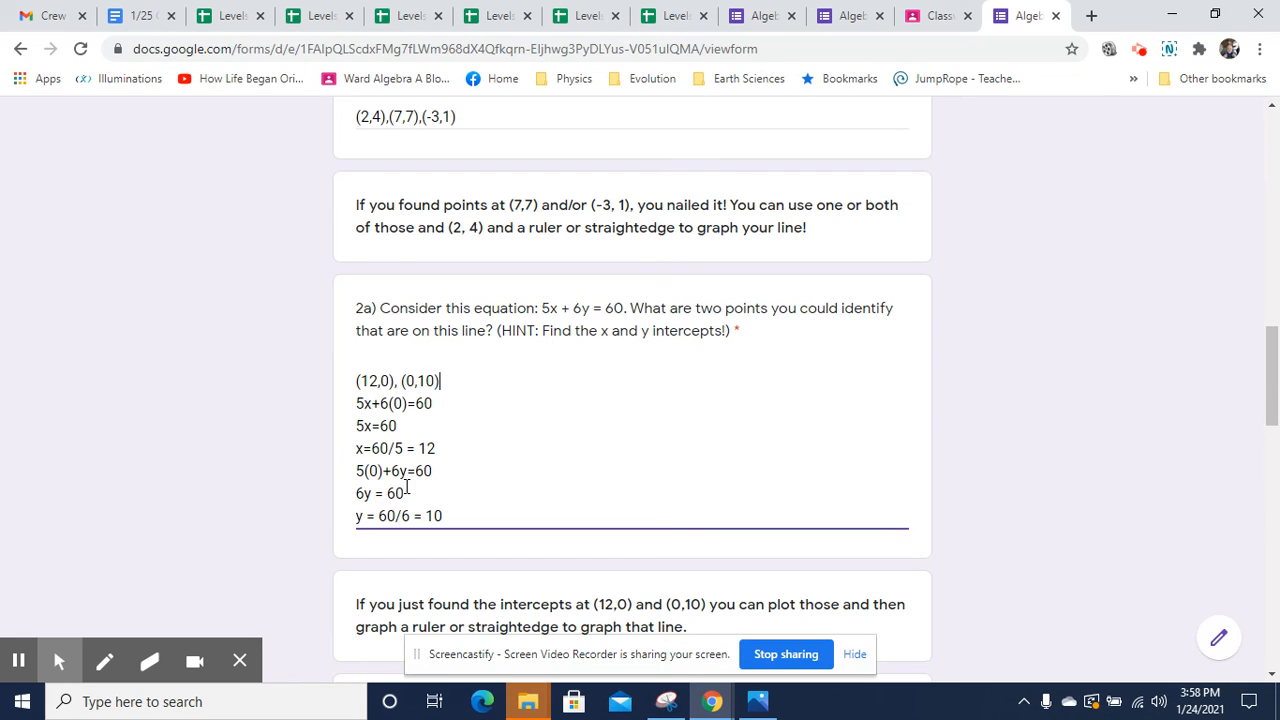
mouse_move(435, 642)
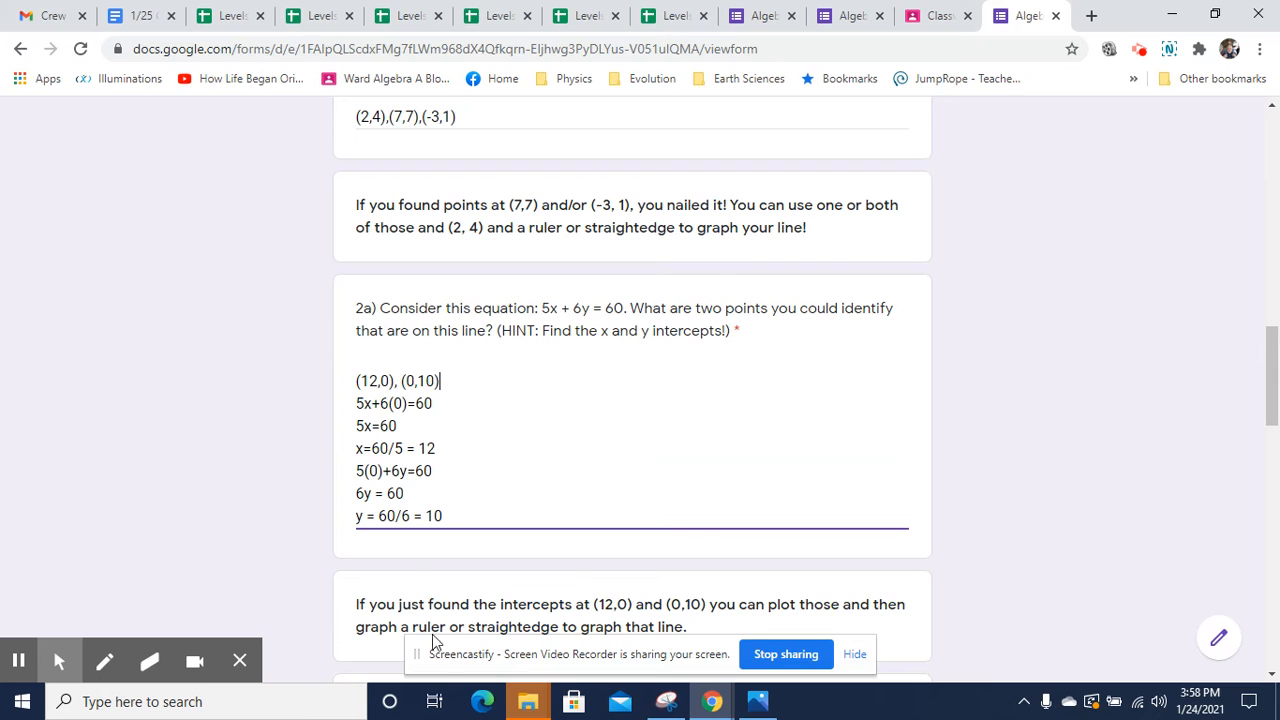
mouse_move(710, 606)
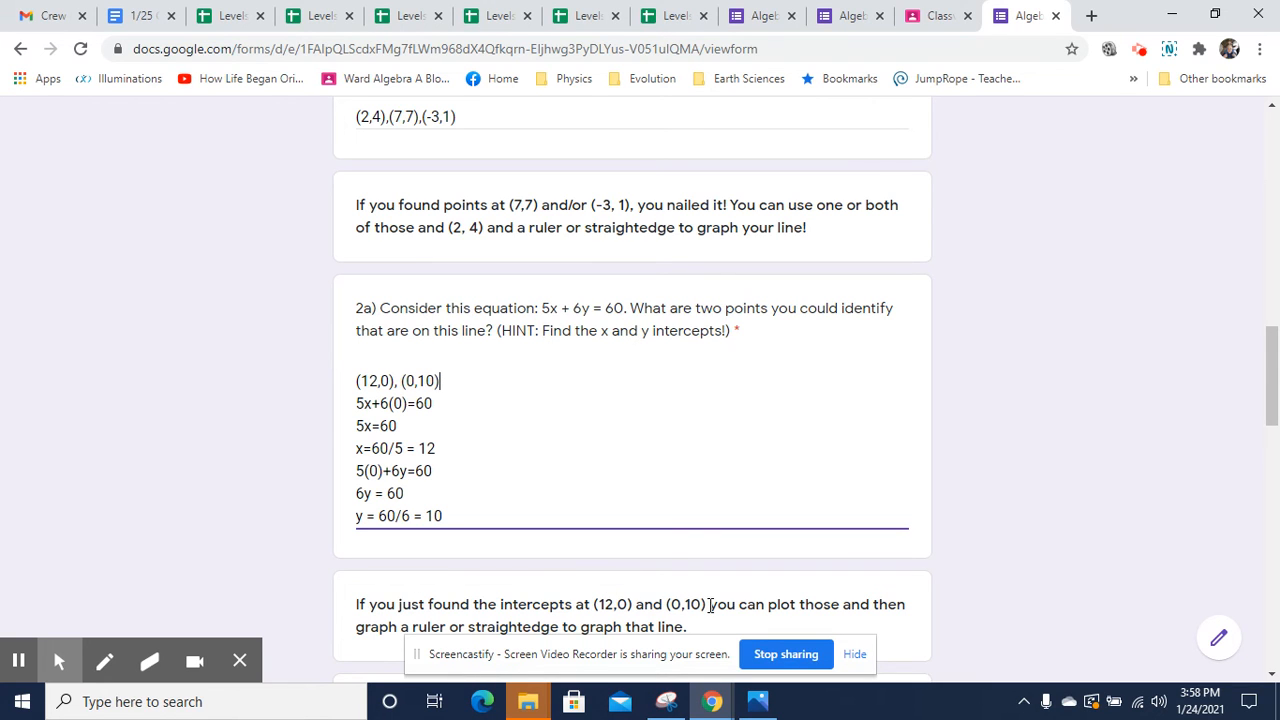
Scroll down to the empty answer box for question 2b about the line's slope
scroll("down", 3)
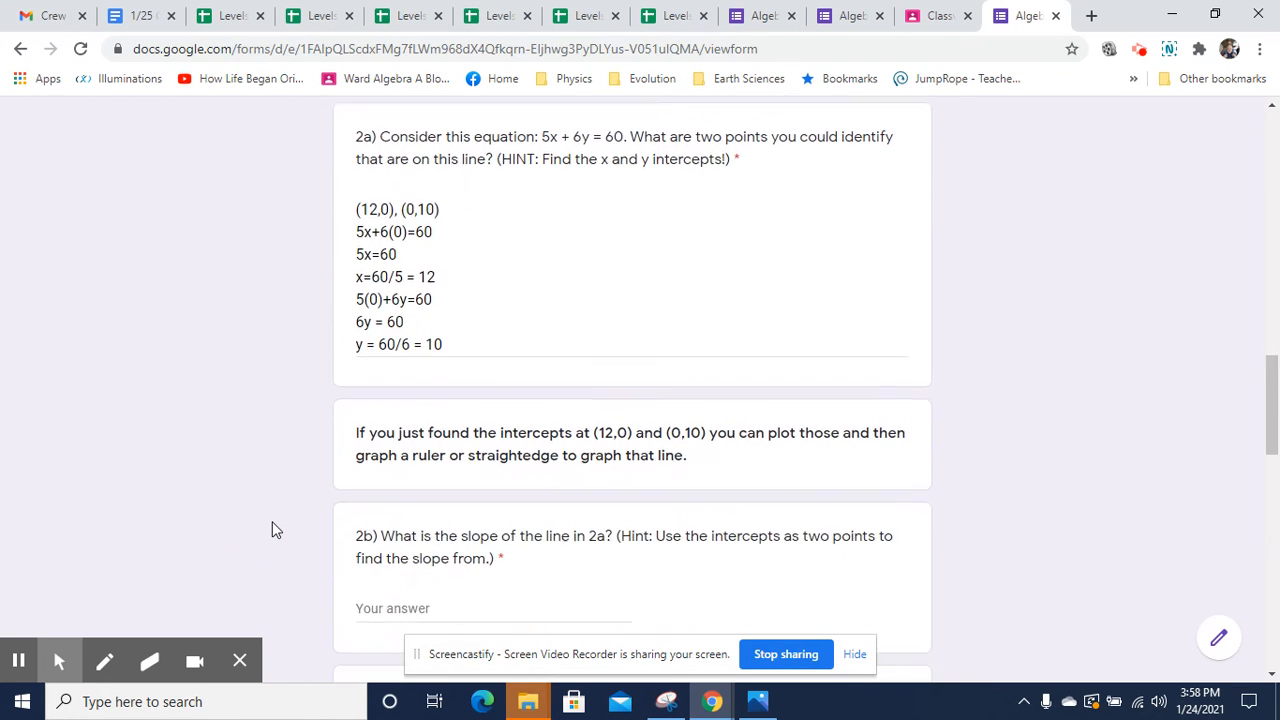
scroll("down", 3)
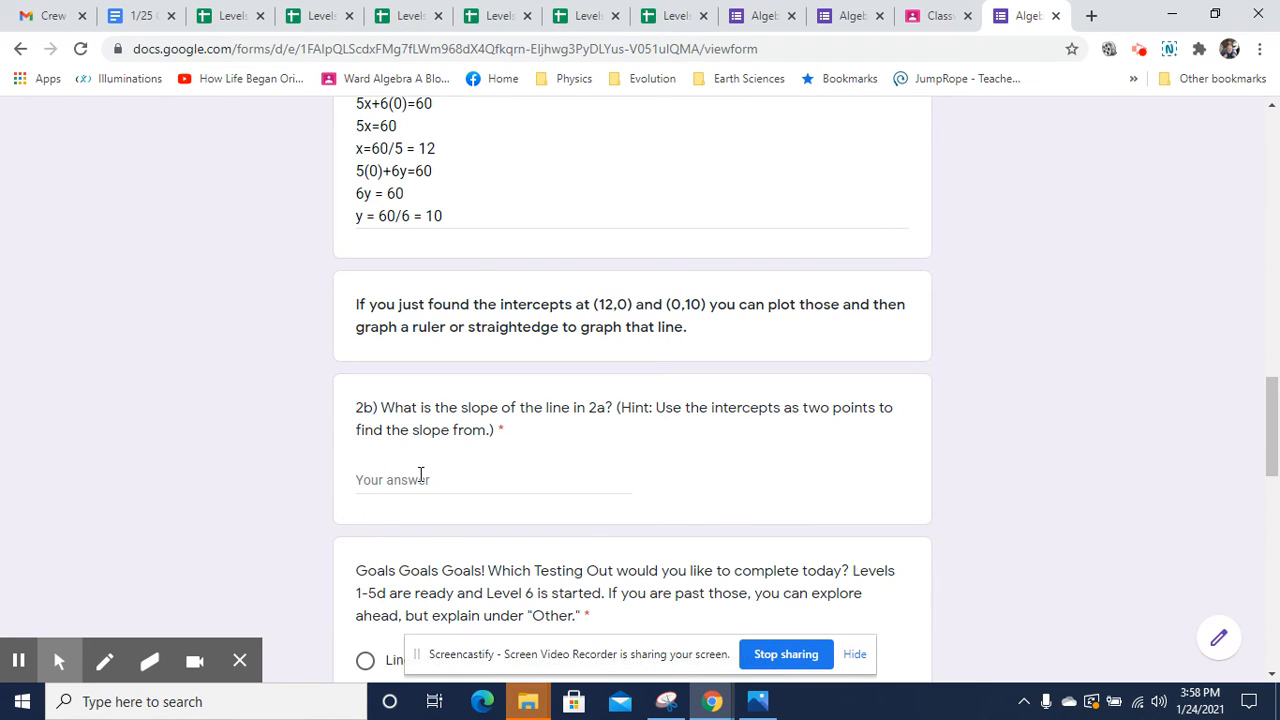
mouse_move(640, 325)
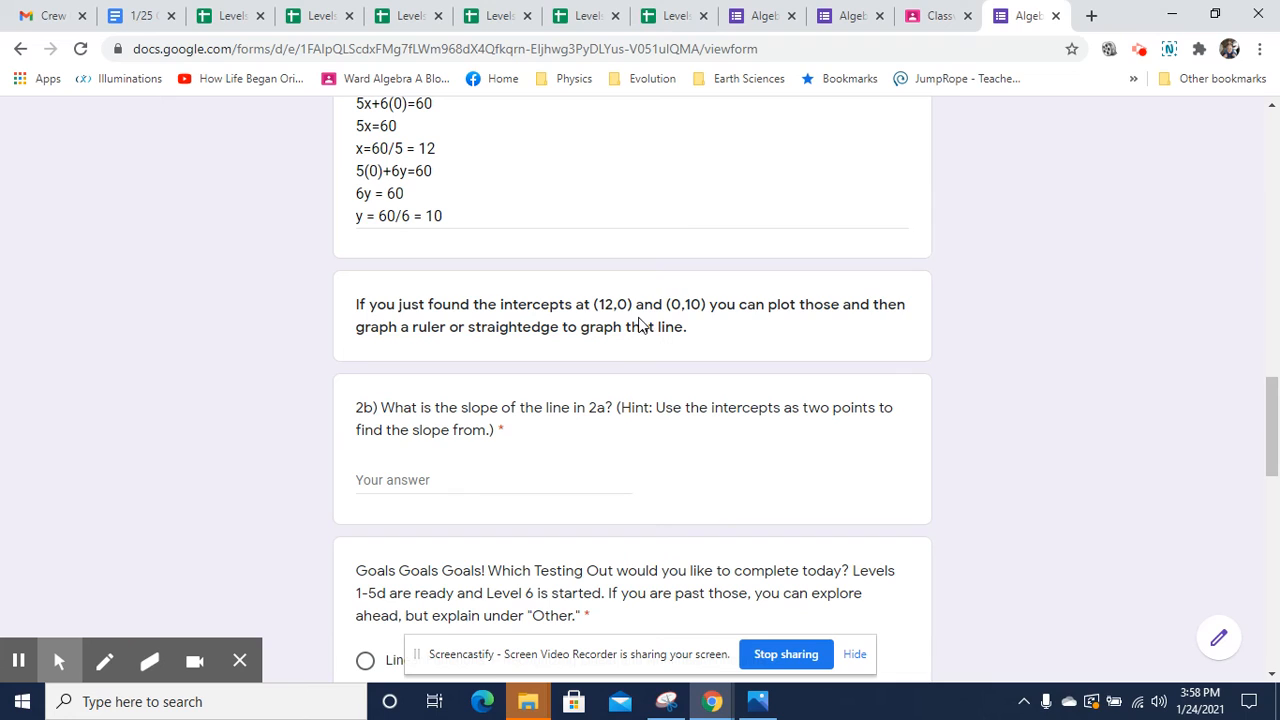
mouse_move(583, 339)
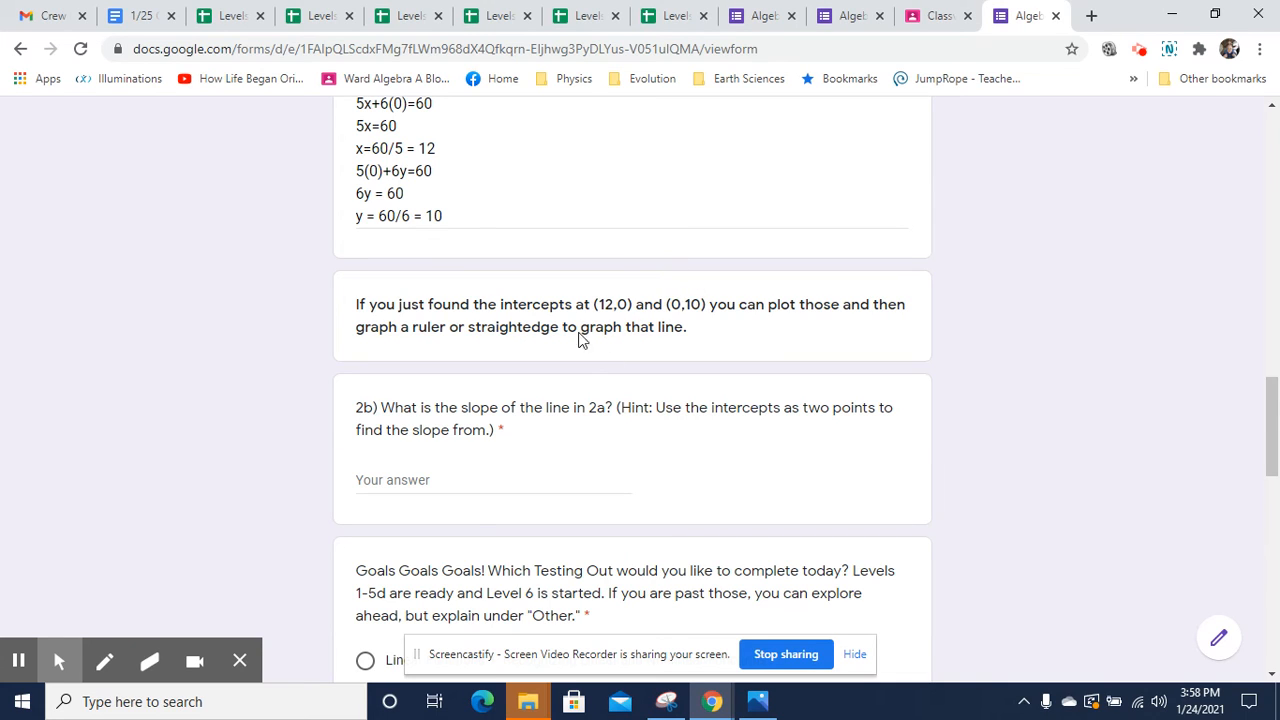
left_click(104, 661)
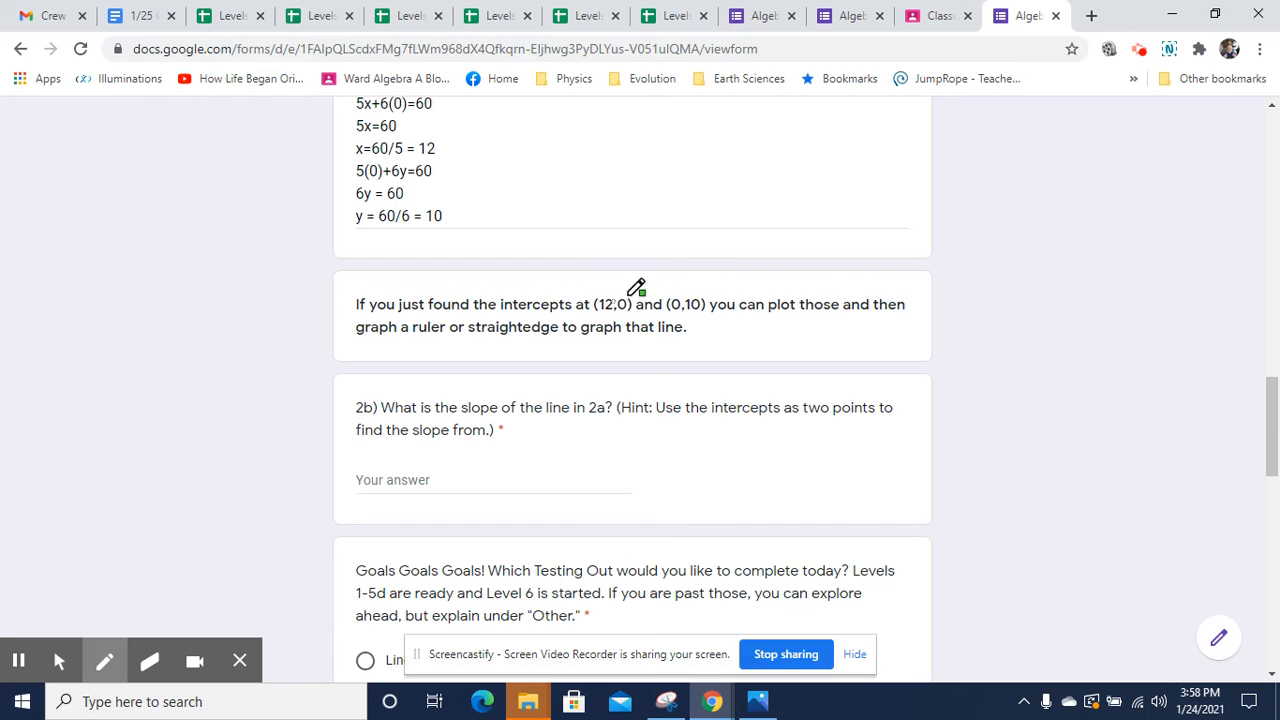
mouse_move(637, 290)
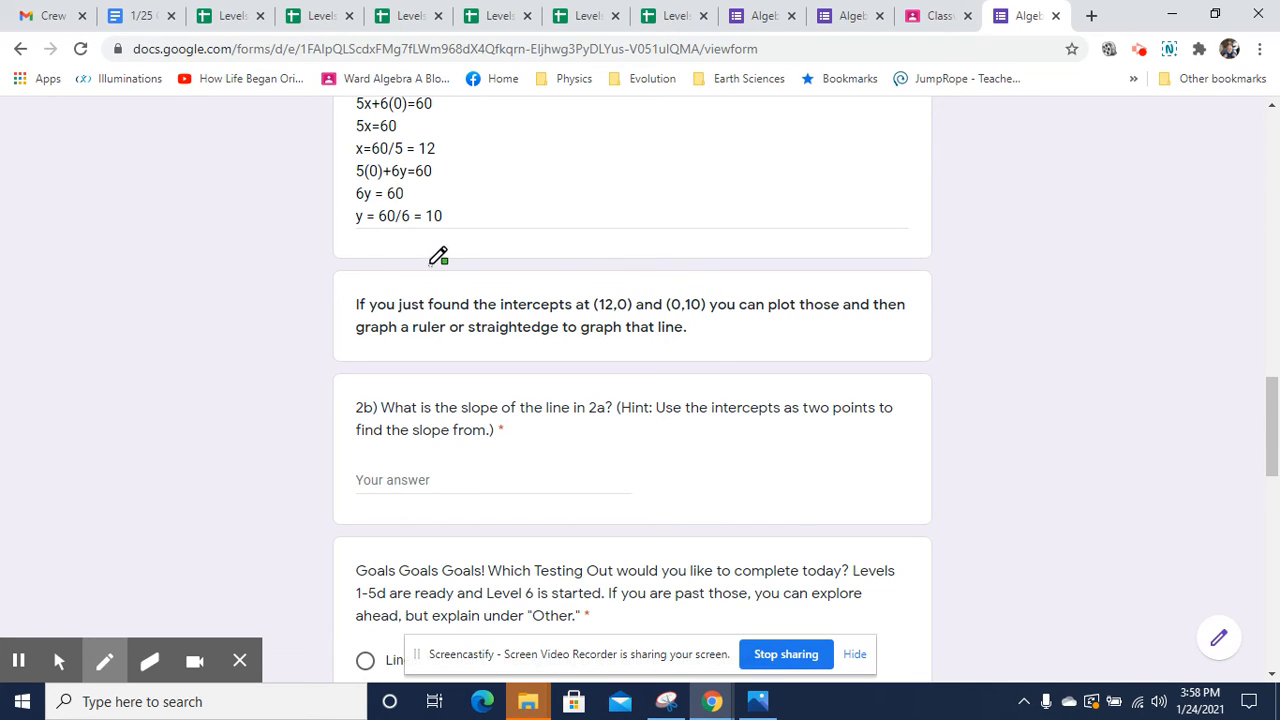
mouse_move(626, 286)
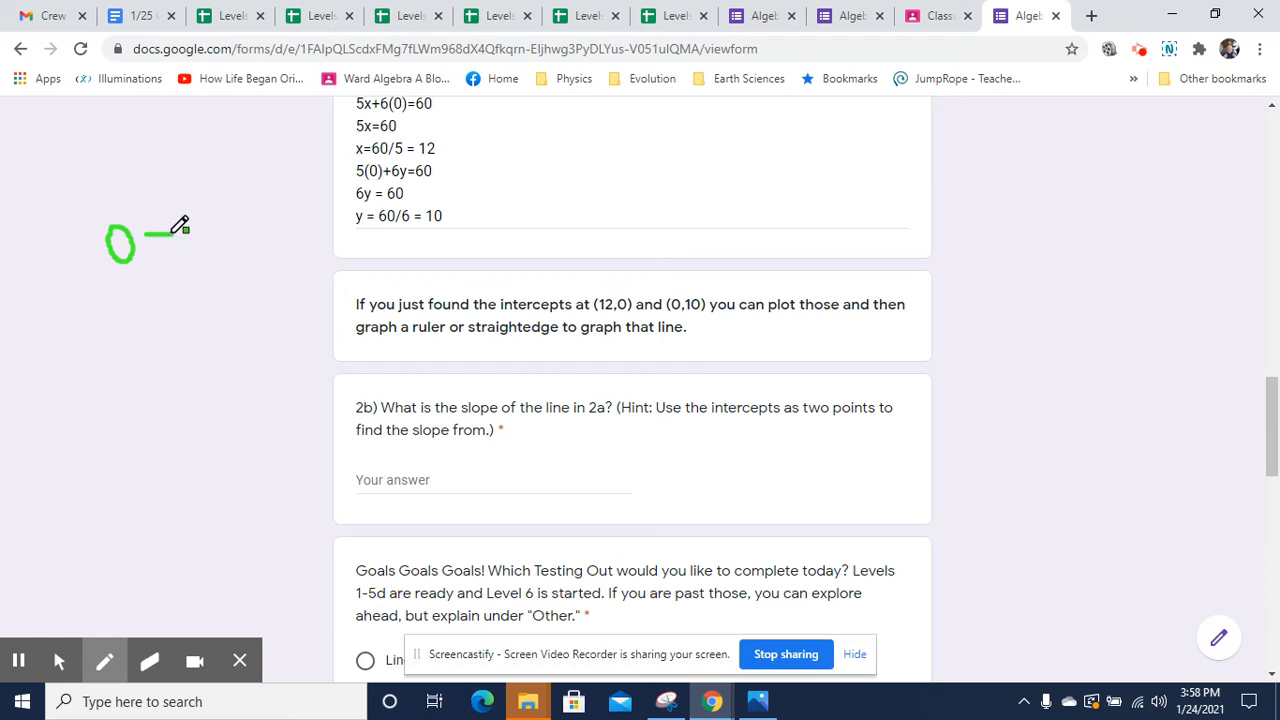
Hand-write the slope fraction (0−10)/(12−0) beside question 2b with the pen
left_click_drag(155, 233, 220, 233)
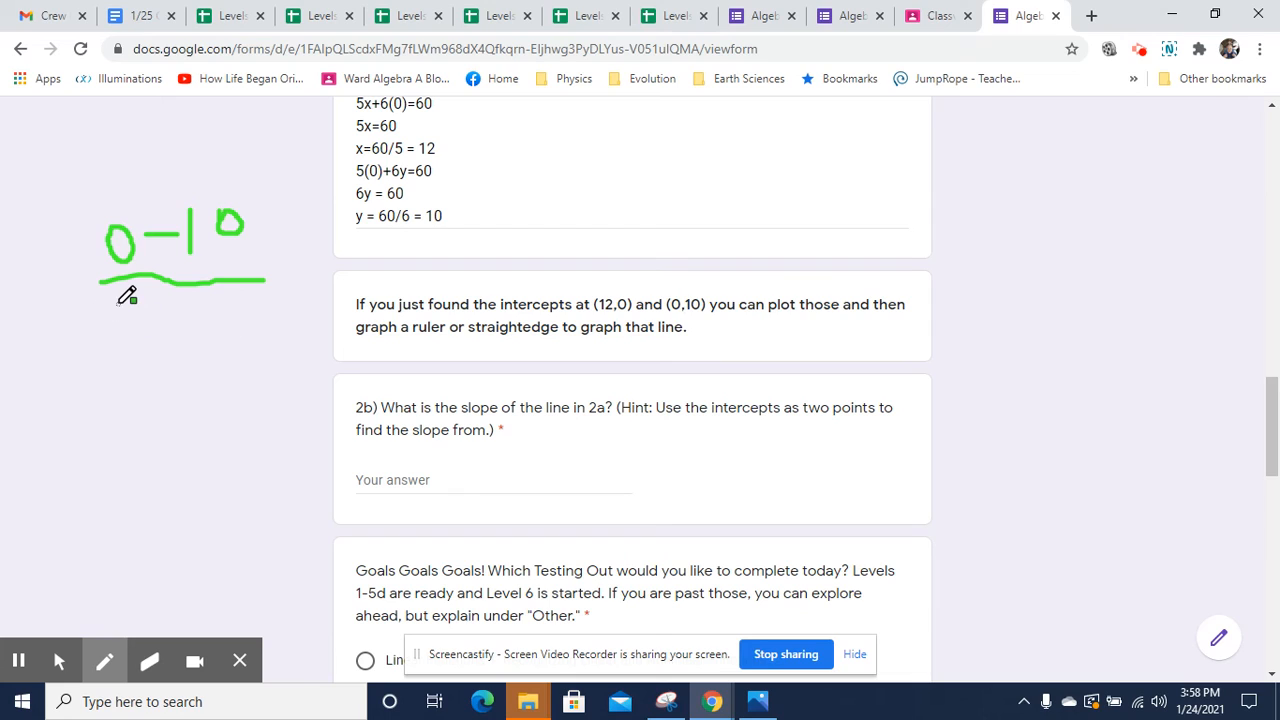
left_click_drag(118, 300, 133, 335)
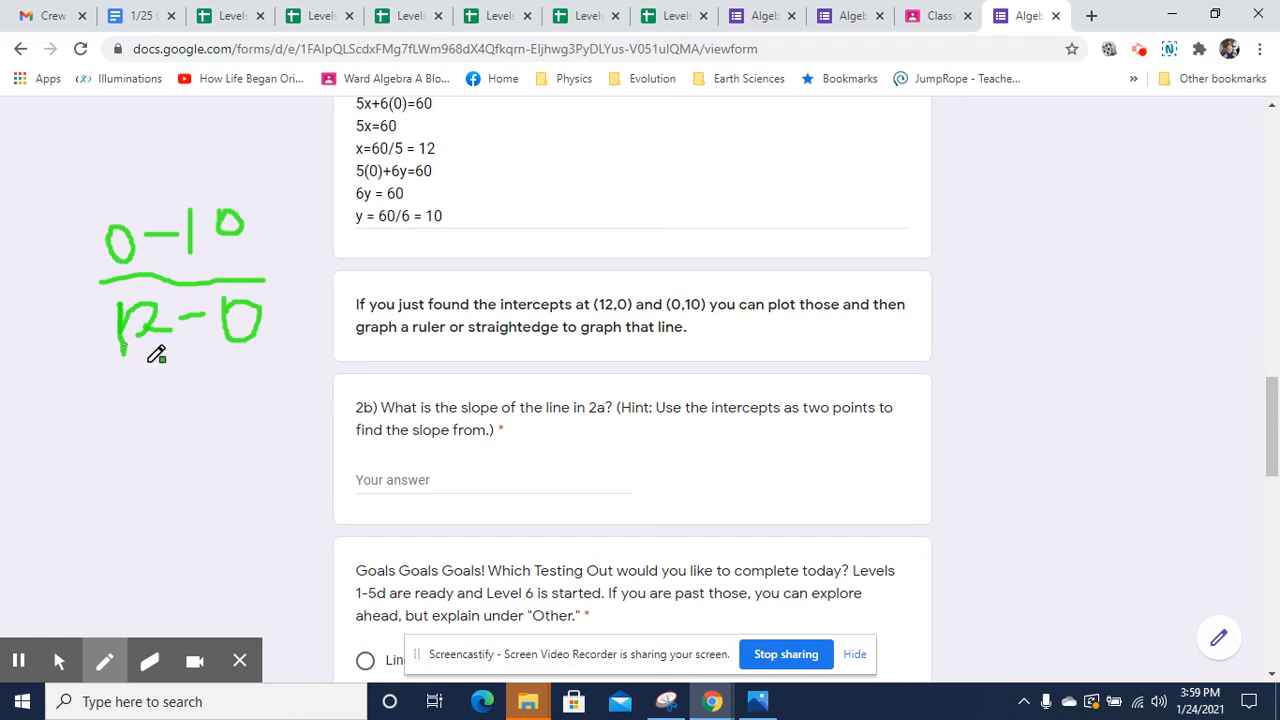
mouse_move(98, 433)
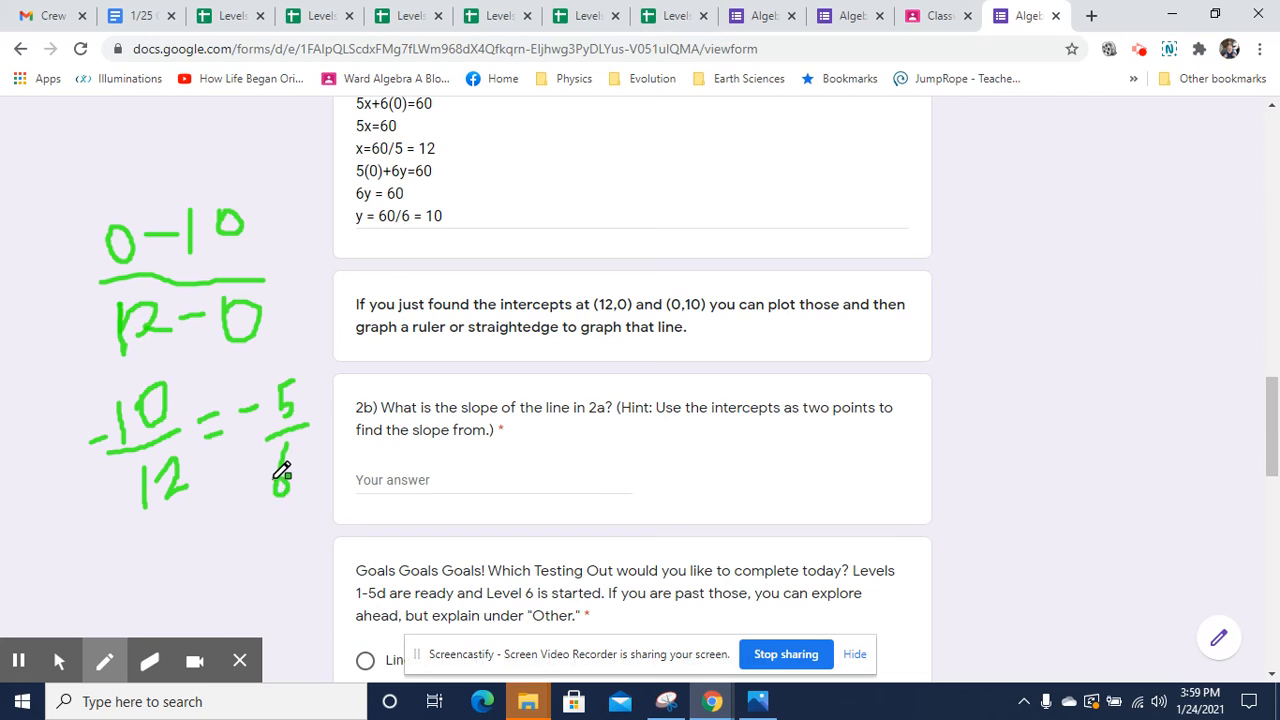
mouse_move(59, 661)
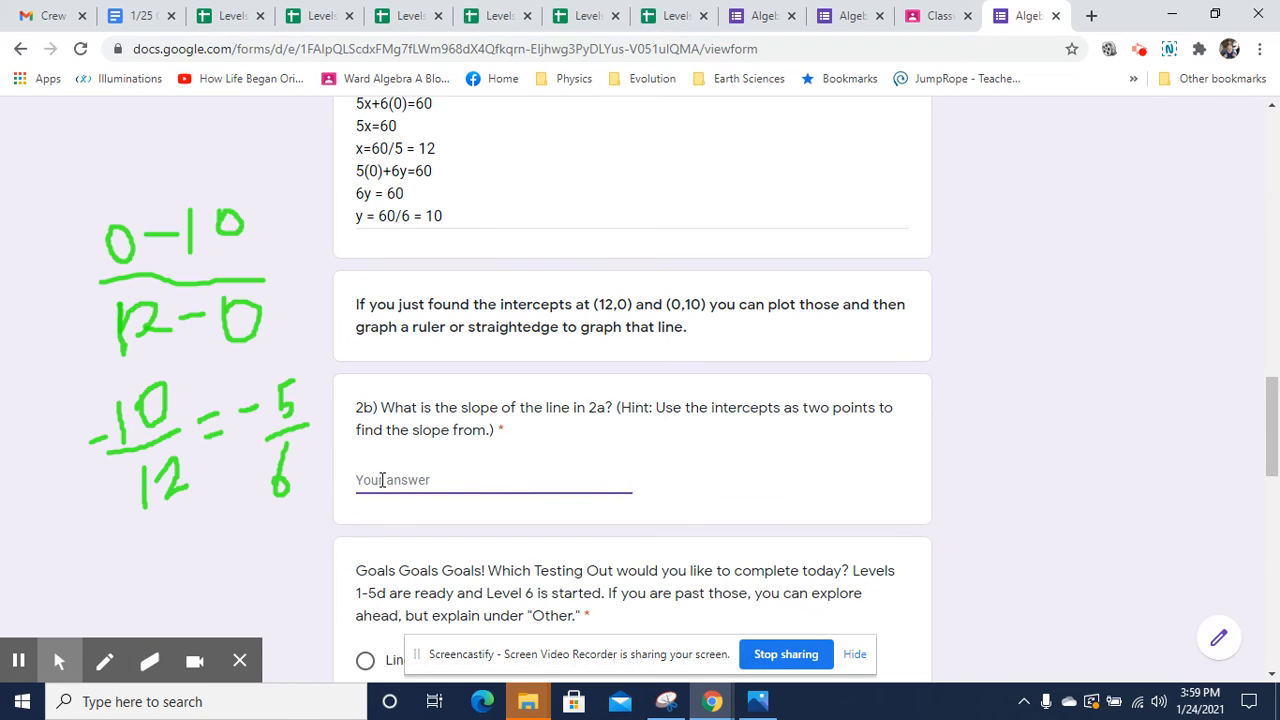
Type m= -5/6 as the slope answer for 2b
type("m=")
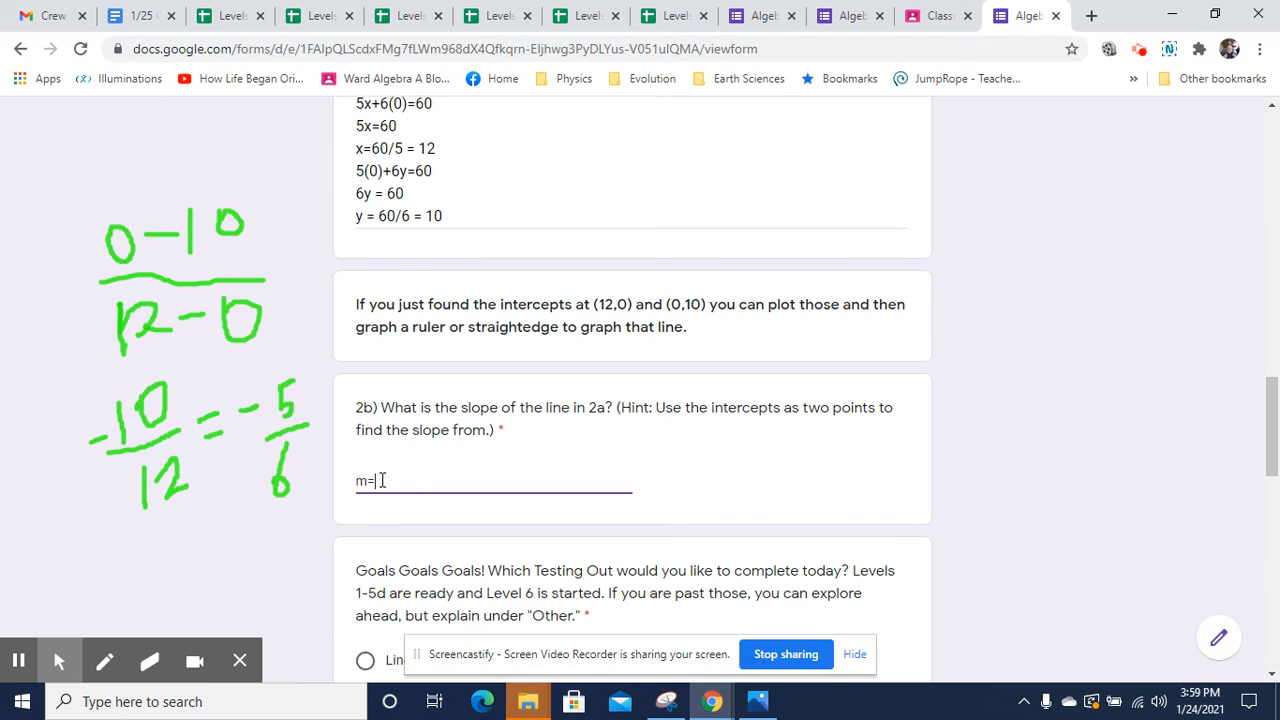
type("-5/")
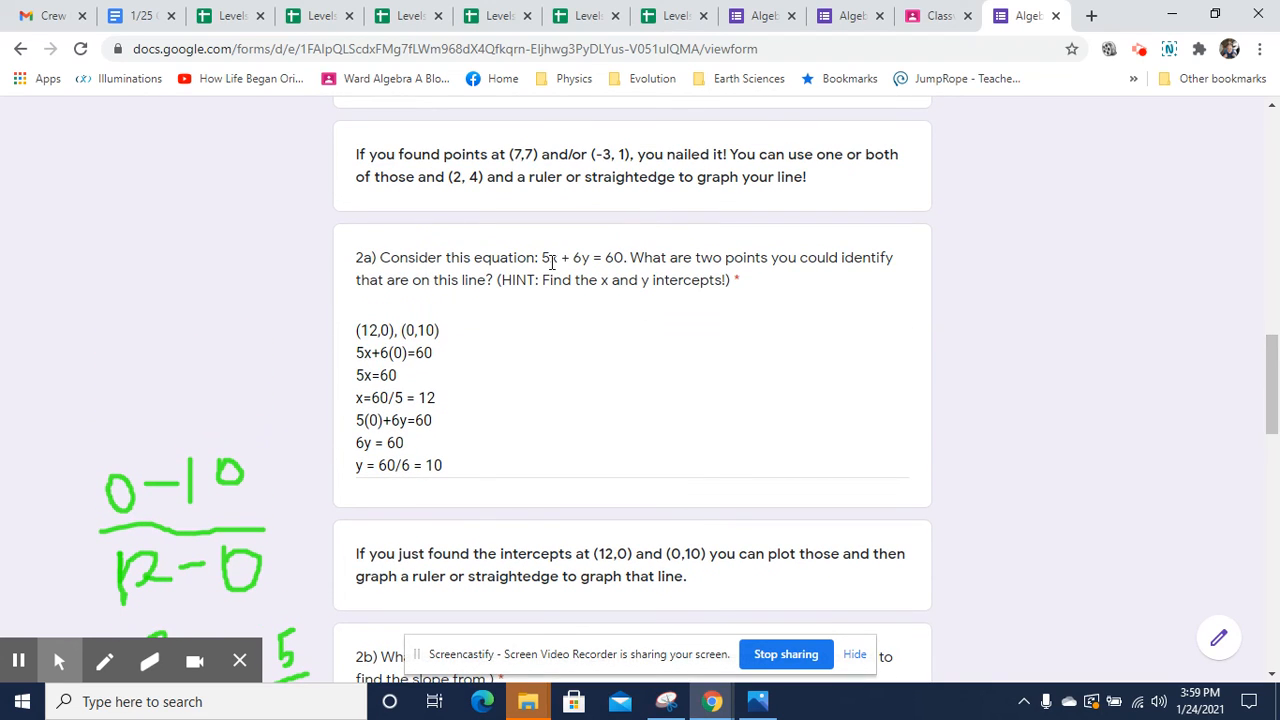
mouse_move(1017, 323)
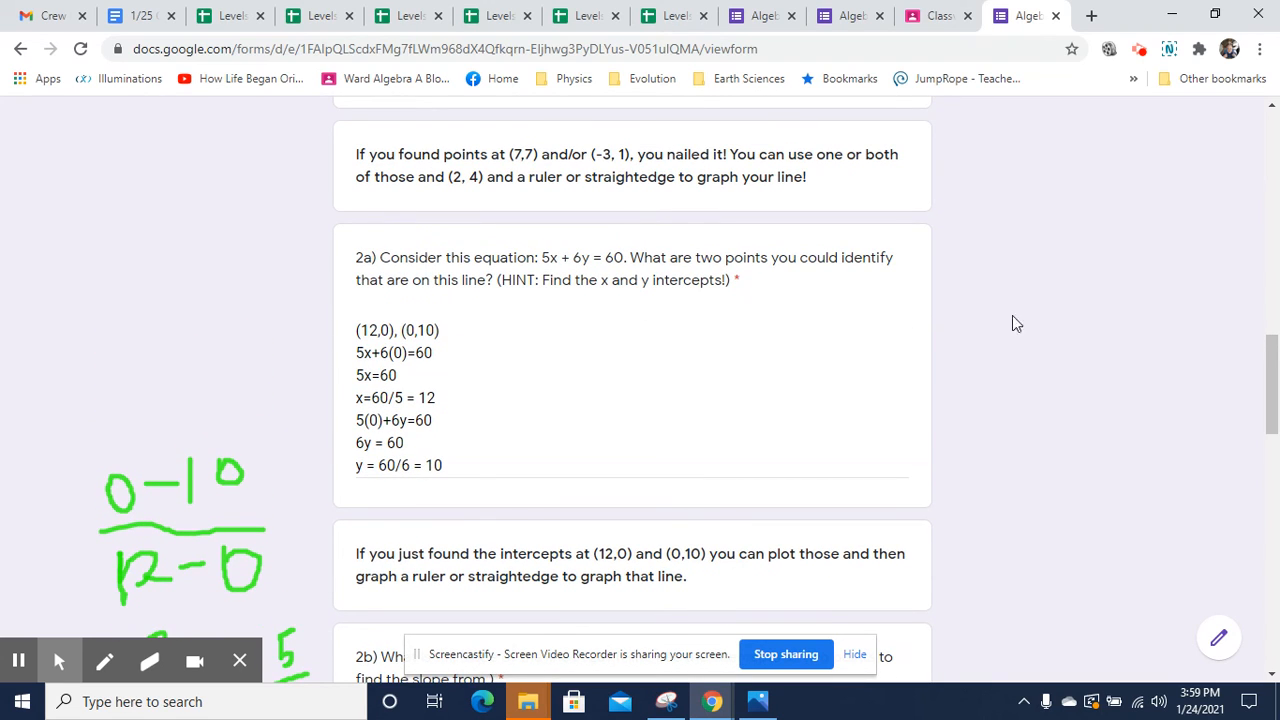
scroll("down", 3)
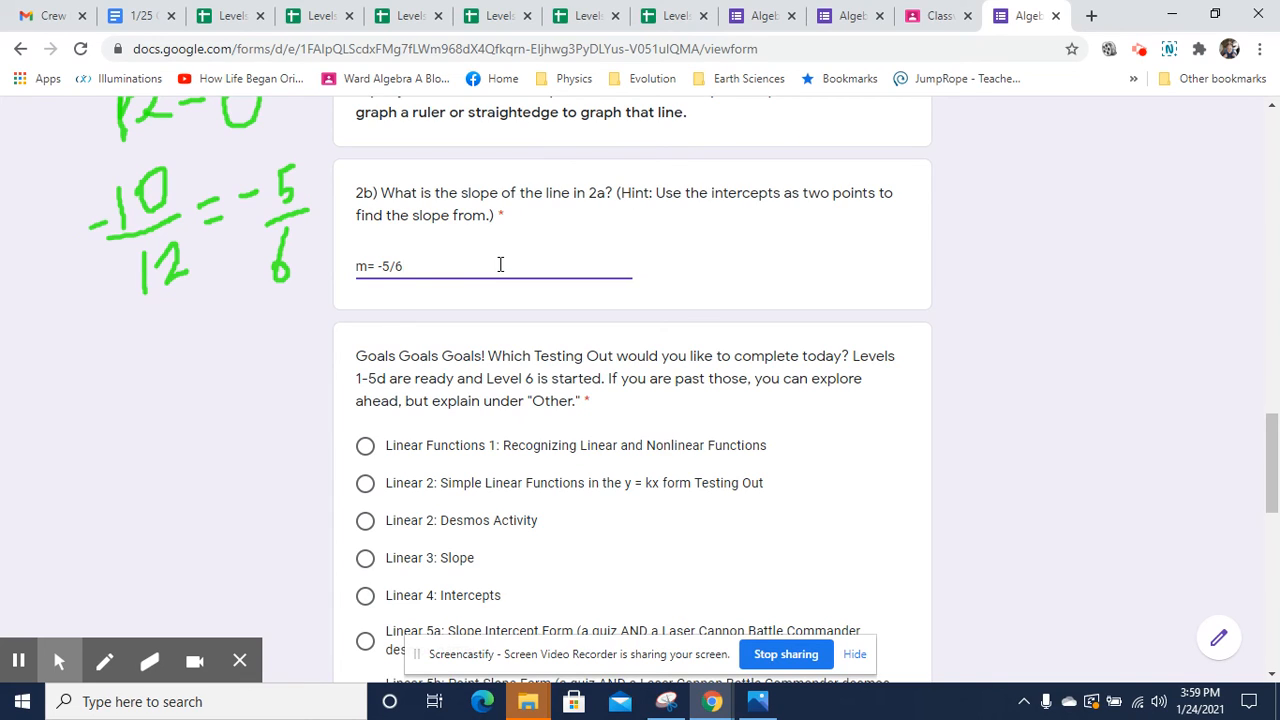
Append the shortcuts Ax+By = C and m = -A/B to the 2b answer
type("A")
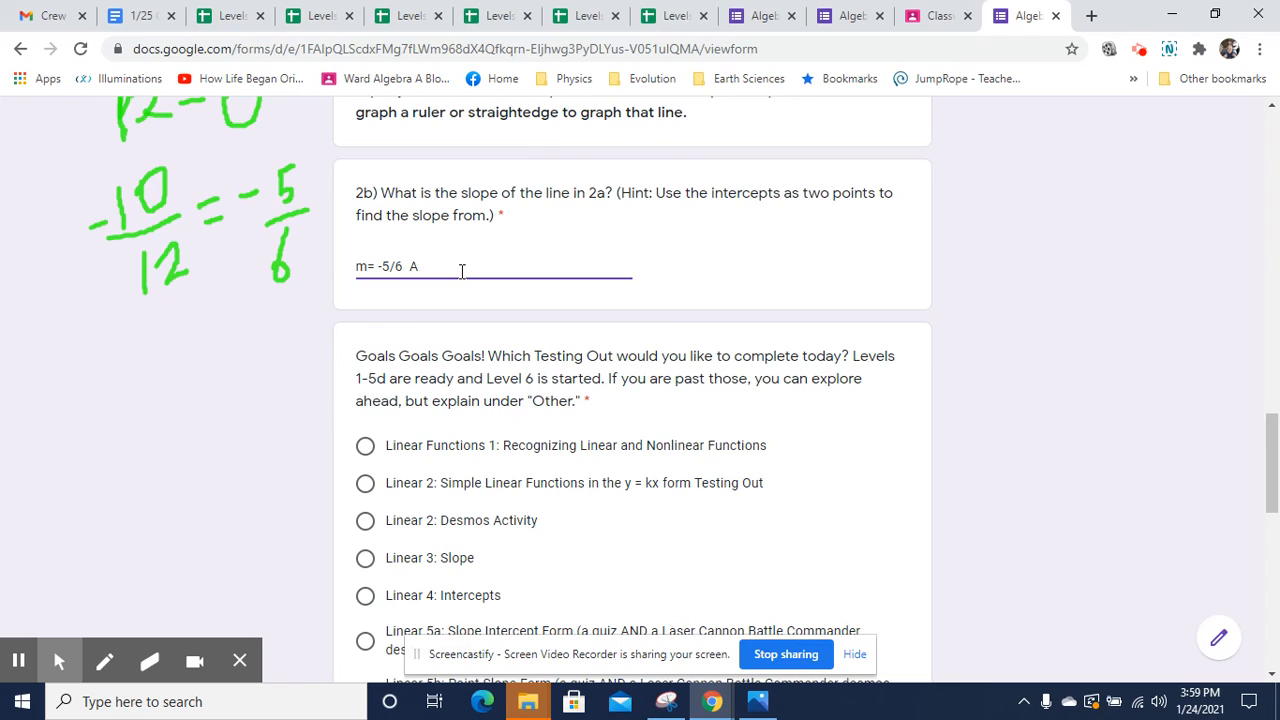
type("x+By = C")
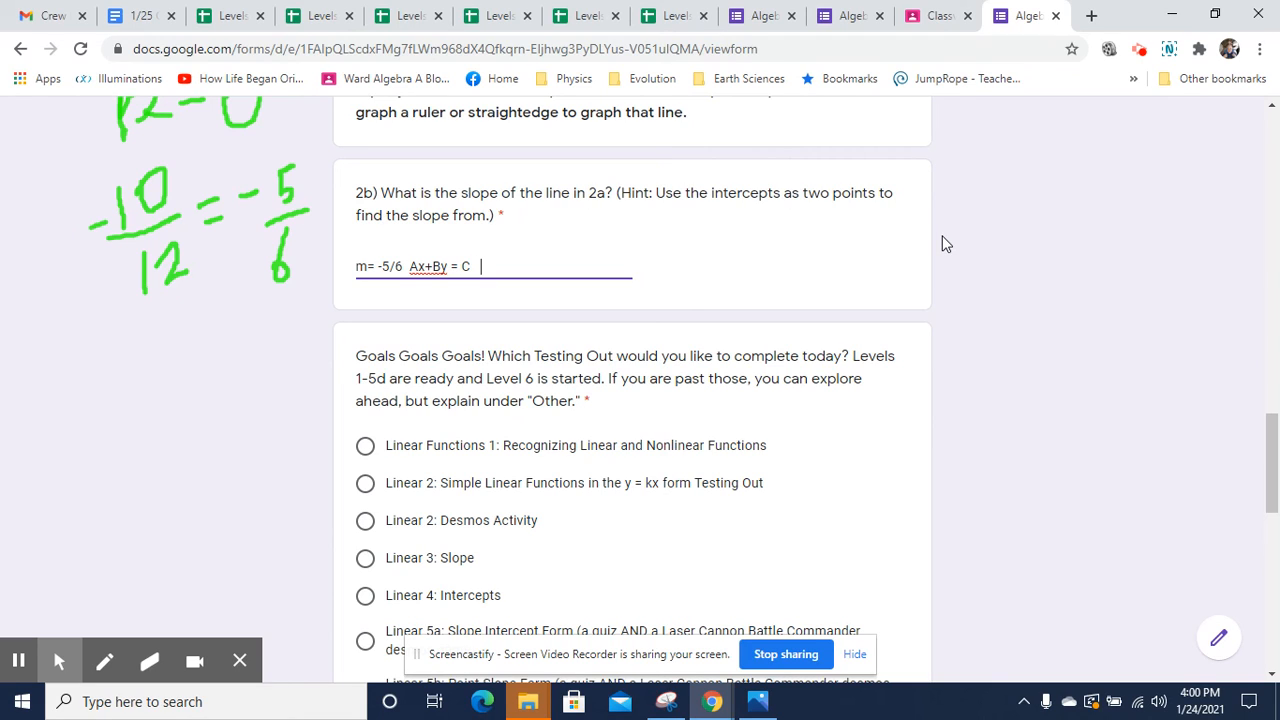
type("m")
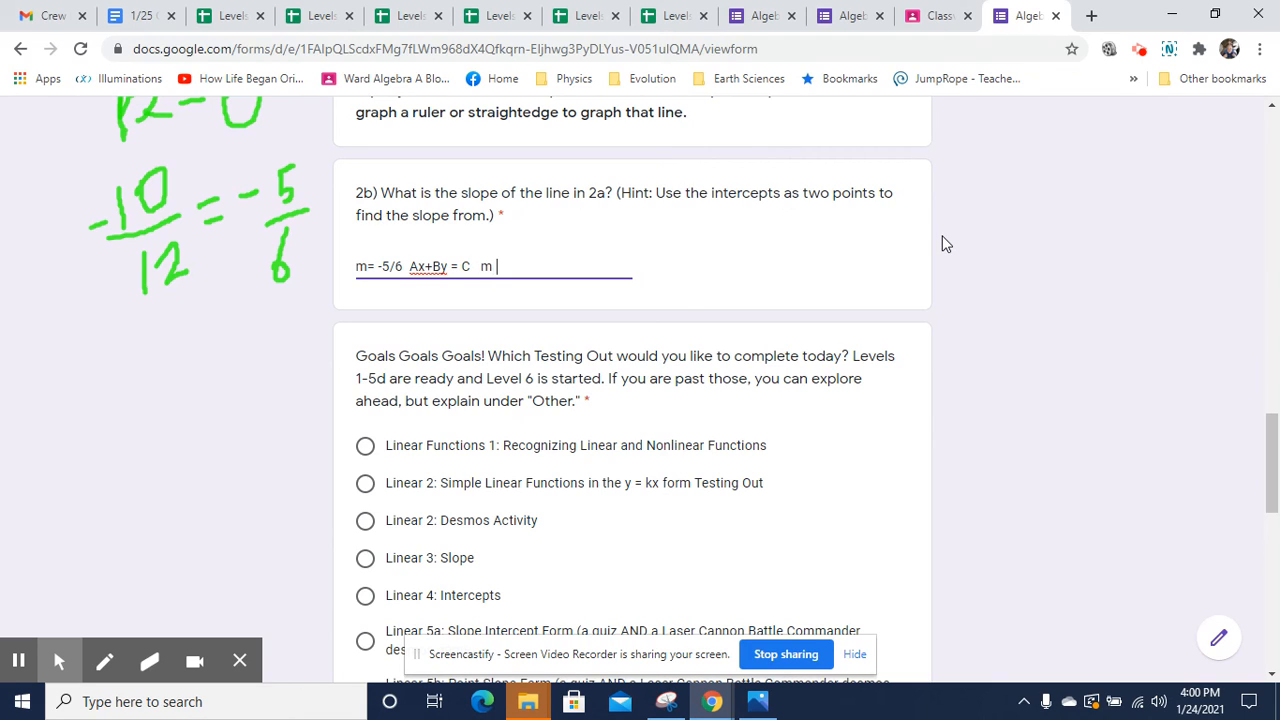
type("= -A")
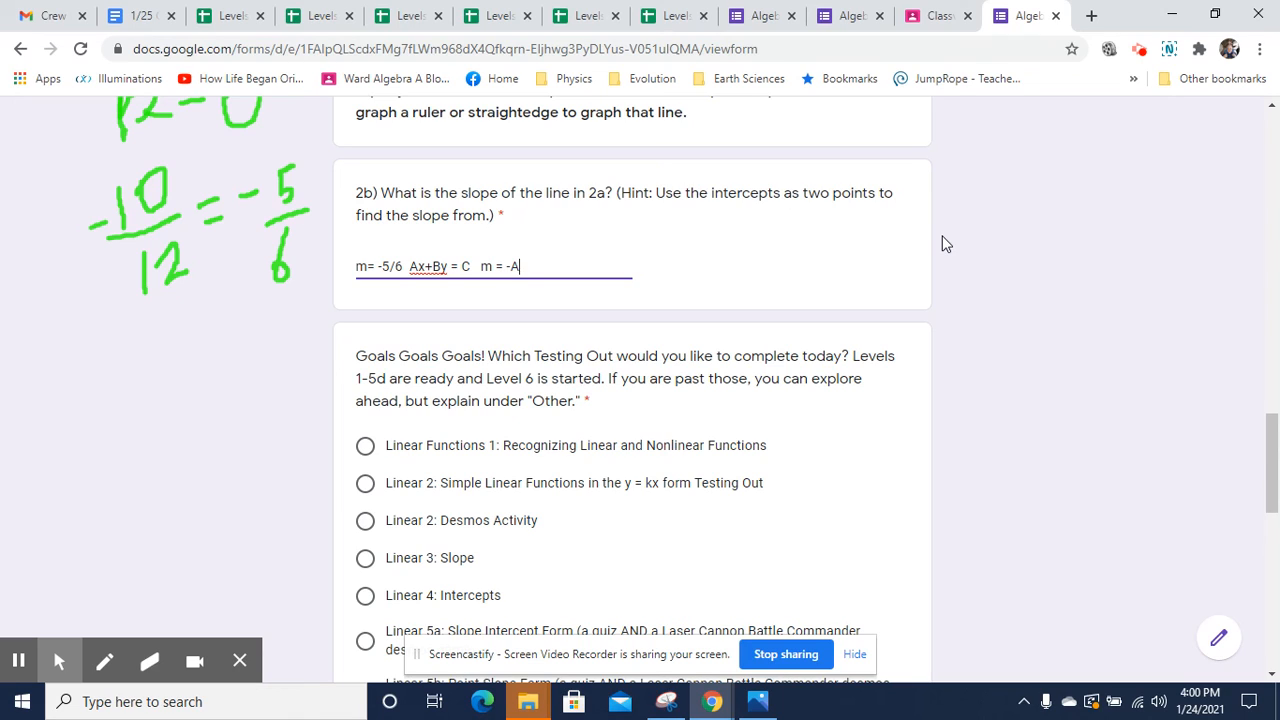
type("/B")
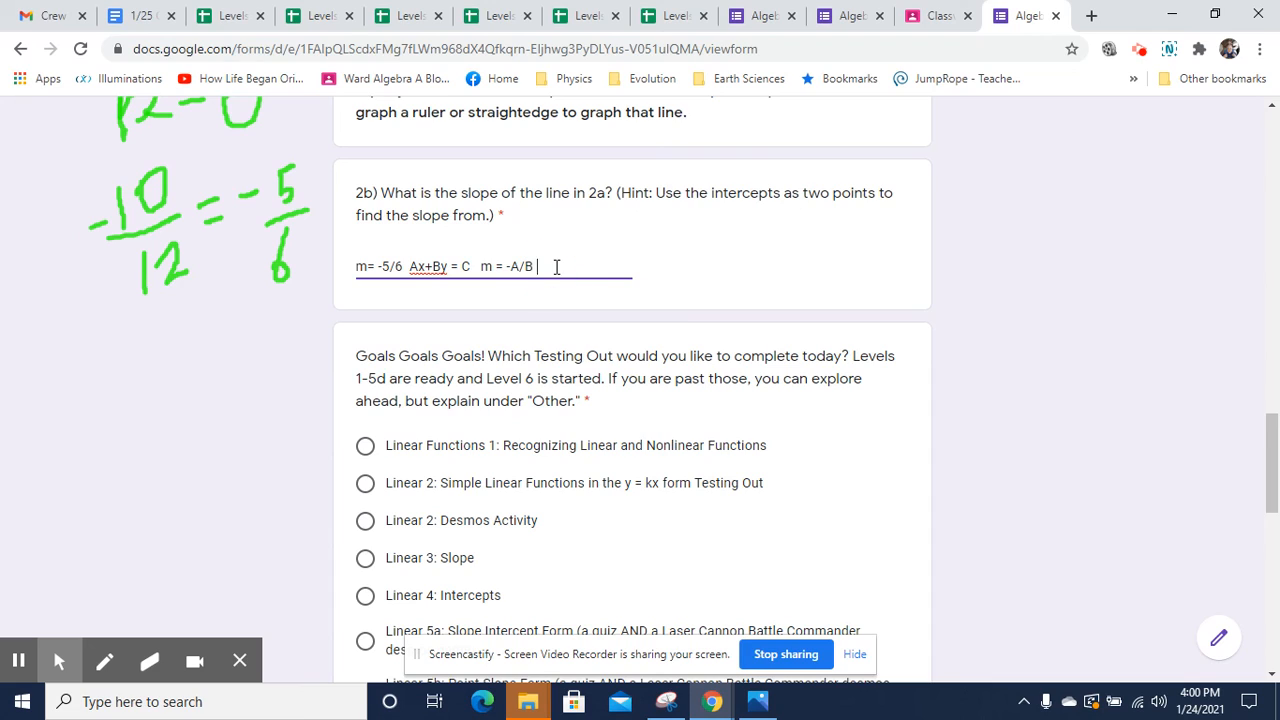
Add the intercept formulas (C/A, 0), (0, C/B) to the 2b answer
type("(")
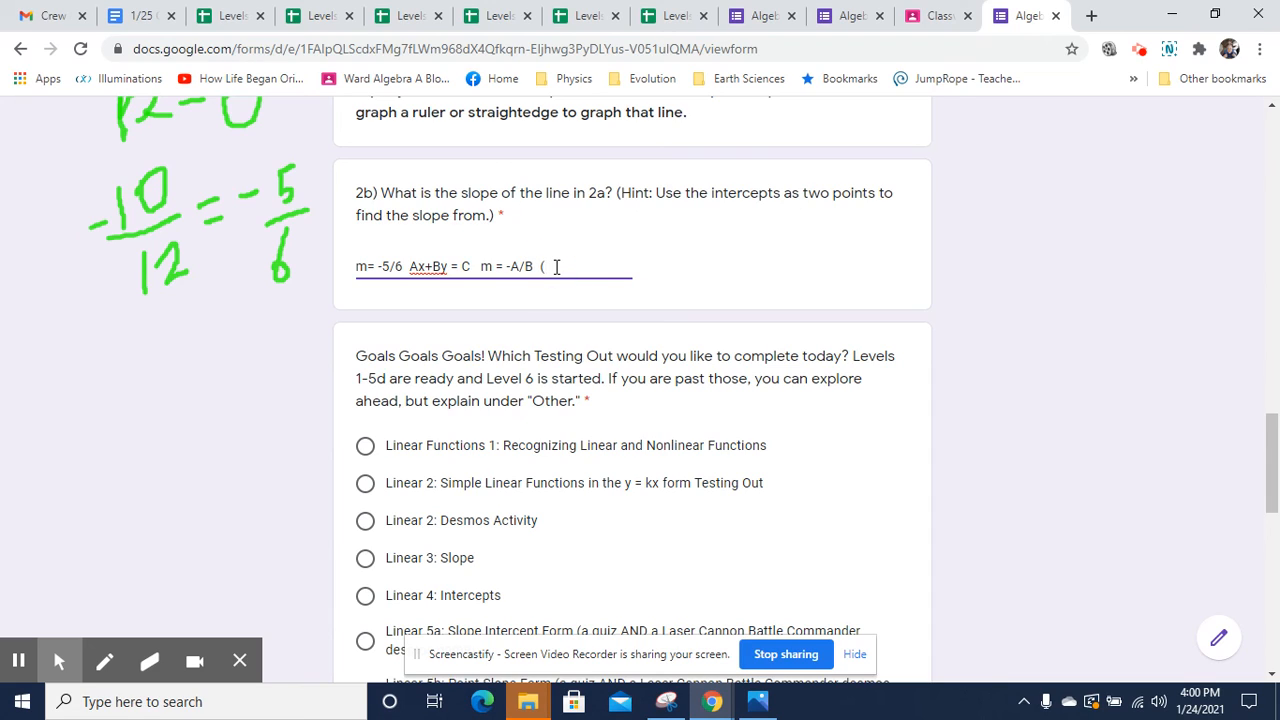
type("C/A, 0")
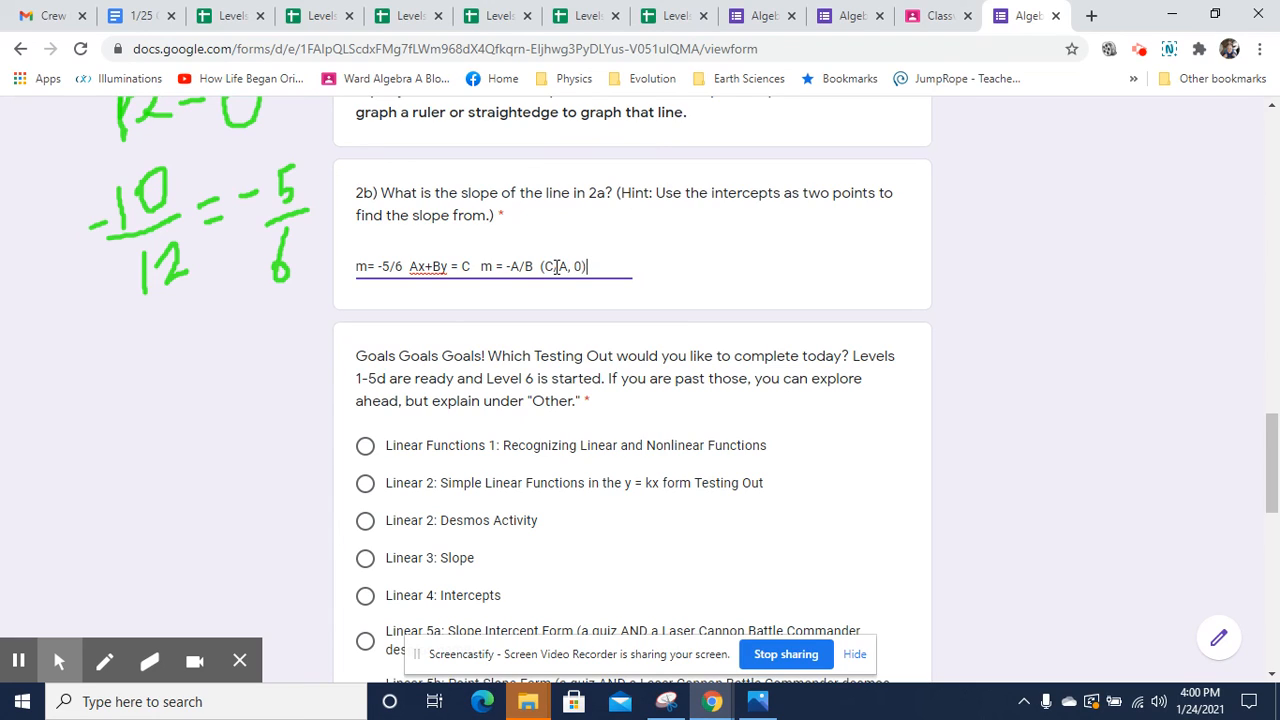
type("/")
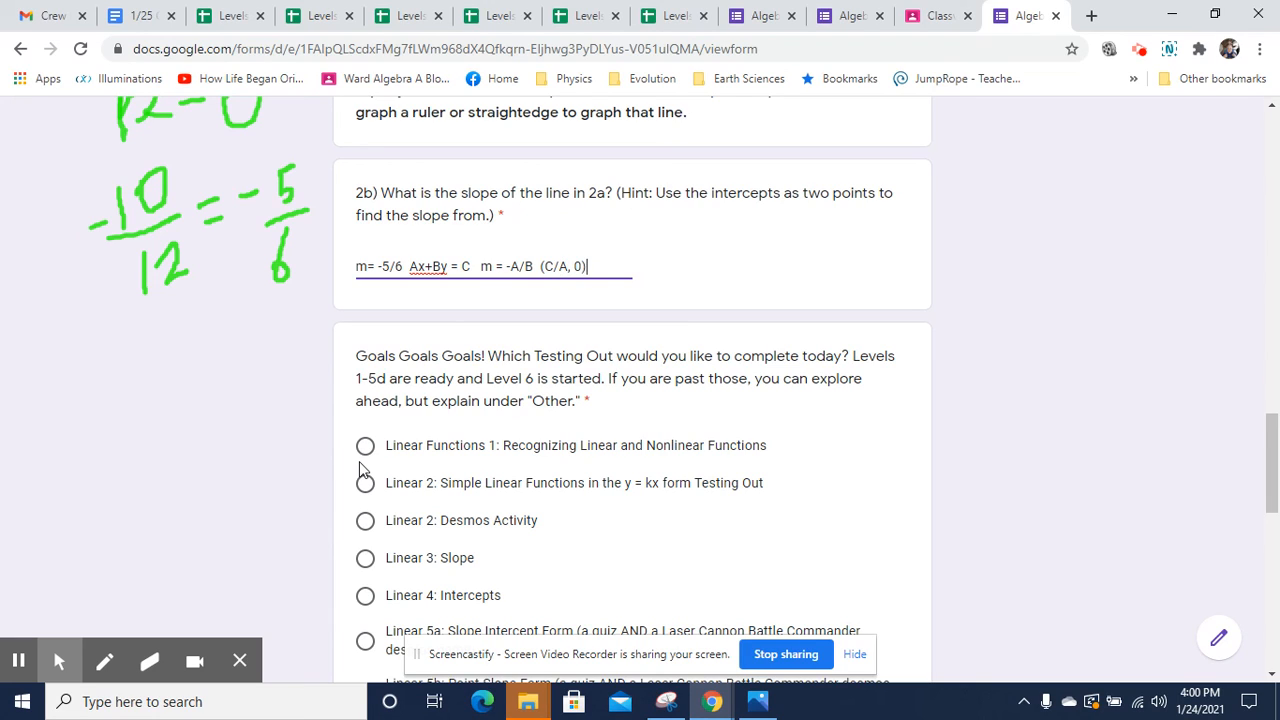
type(", *")
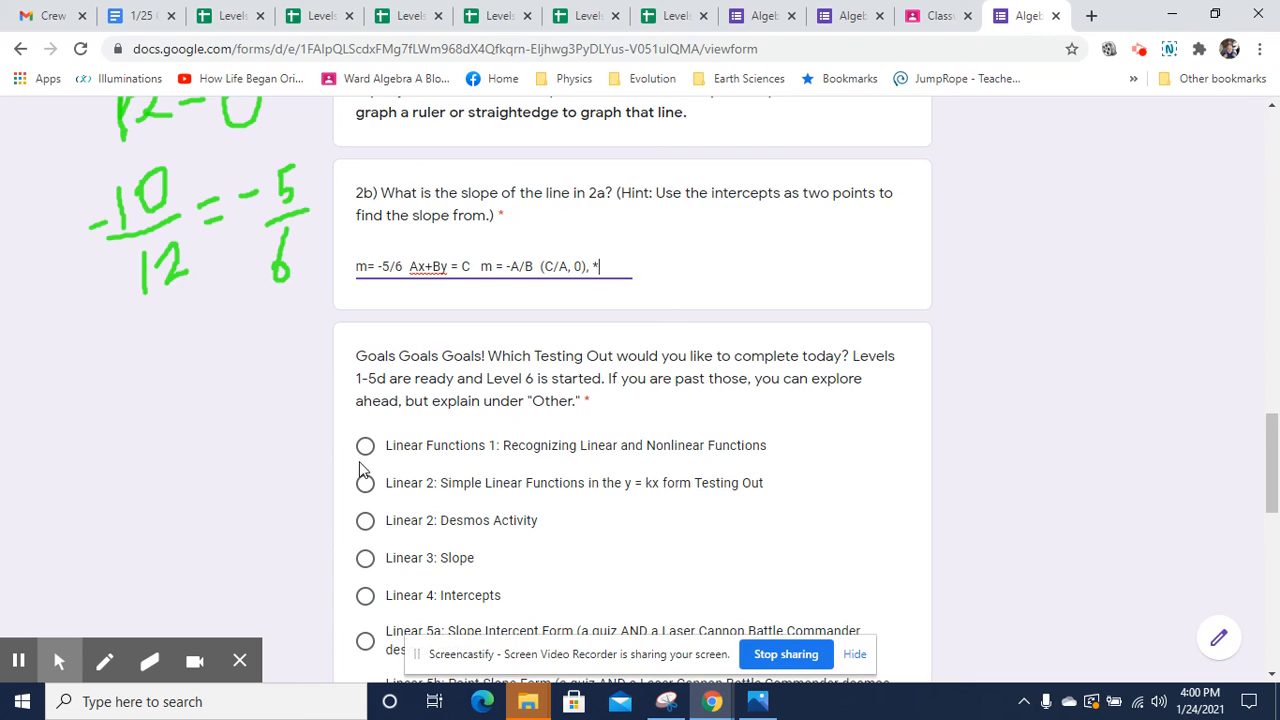
type("(")
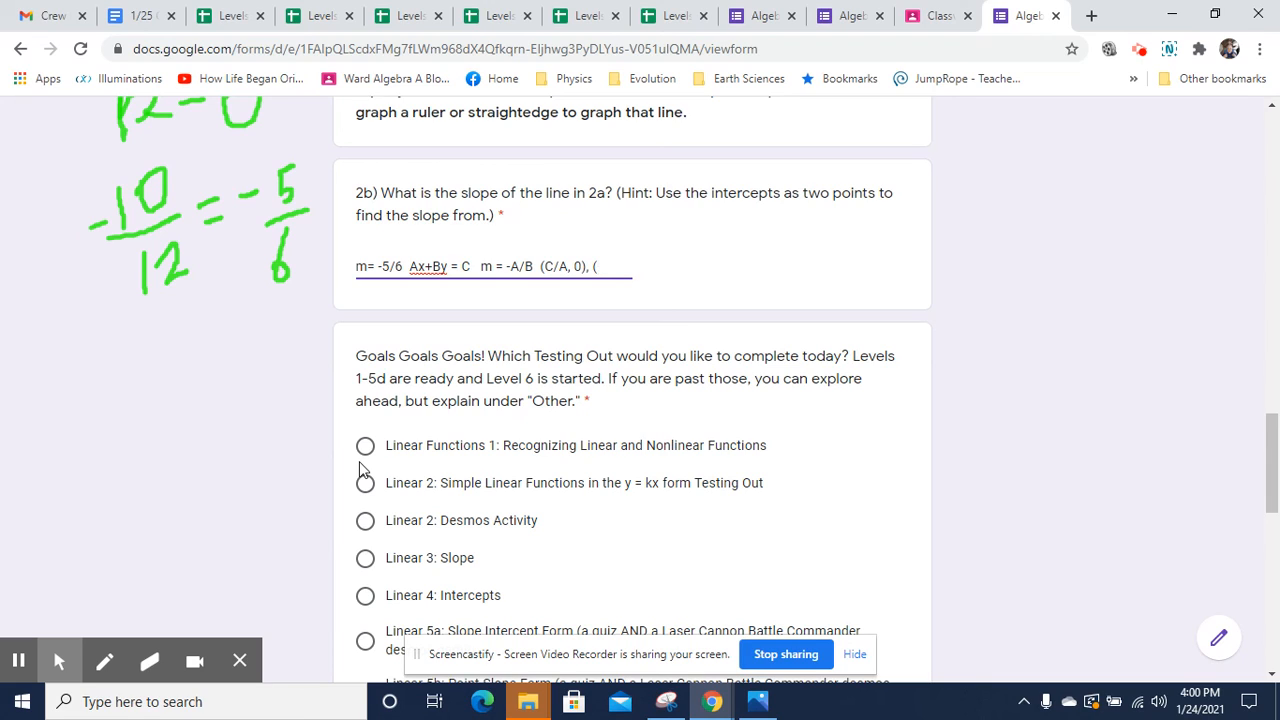
type("(0, C/")
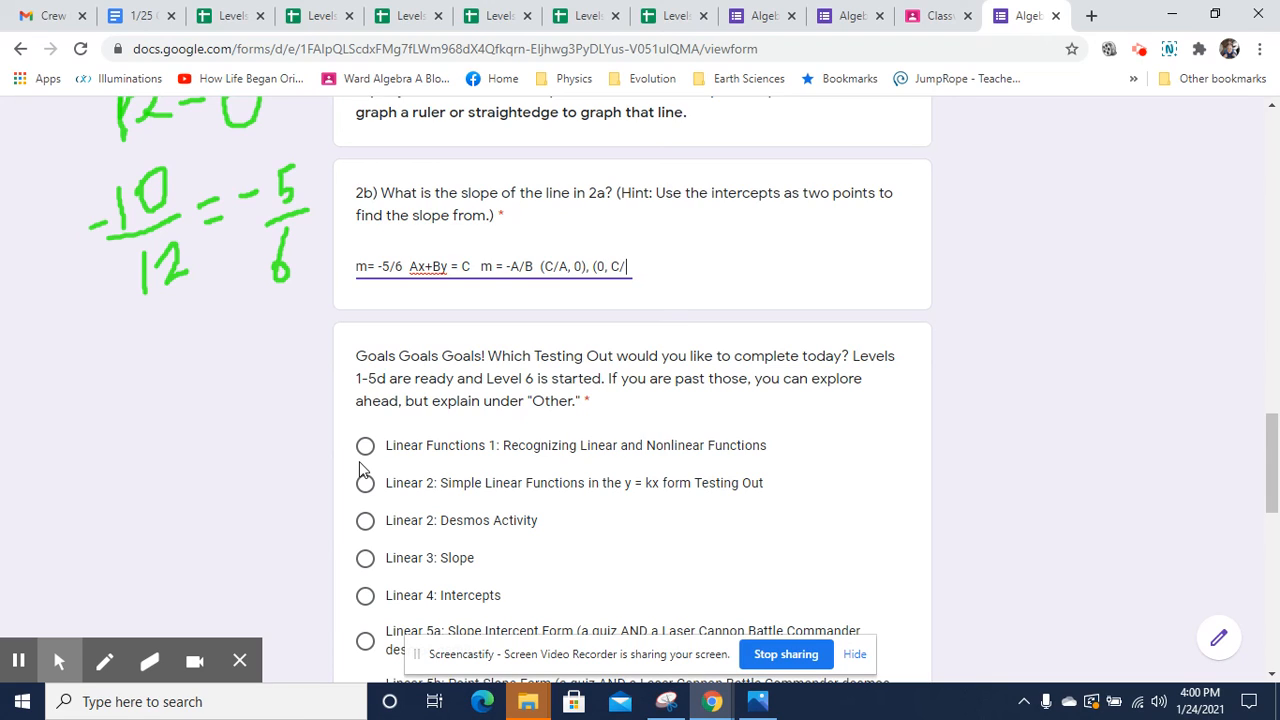
type(")")
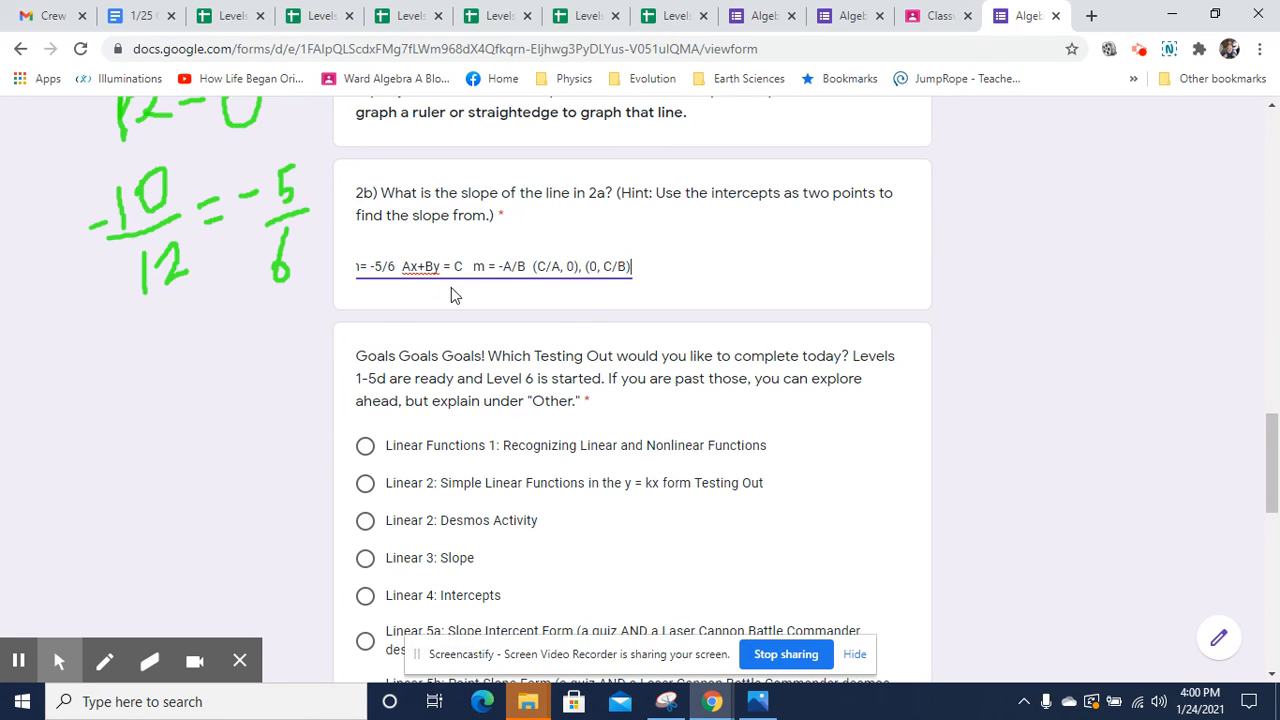
mouse_move(407, 278)
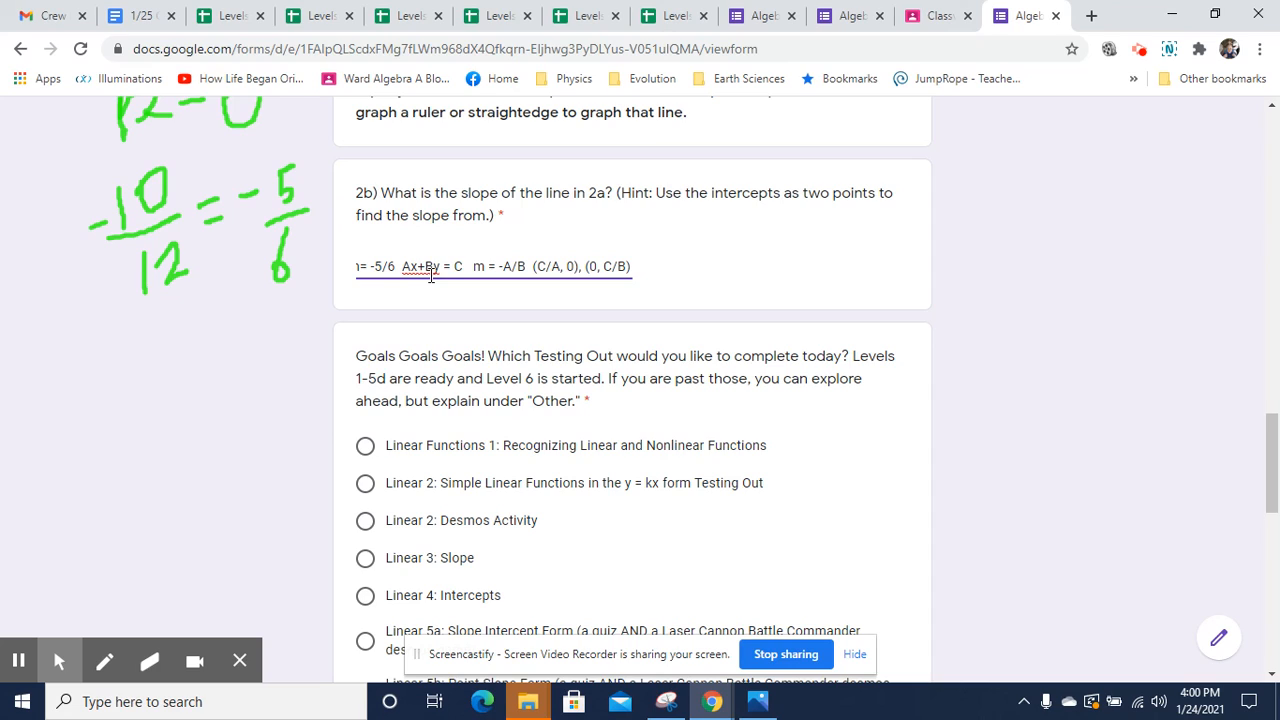
mouse_move(435, 288)
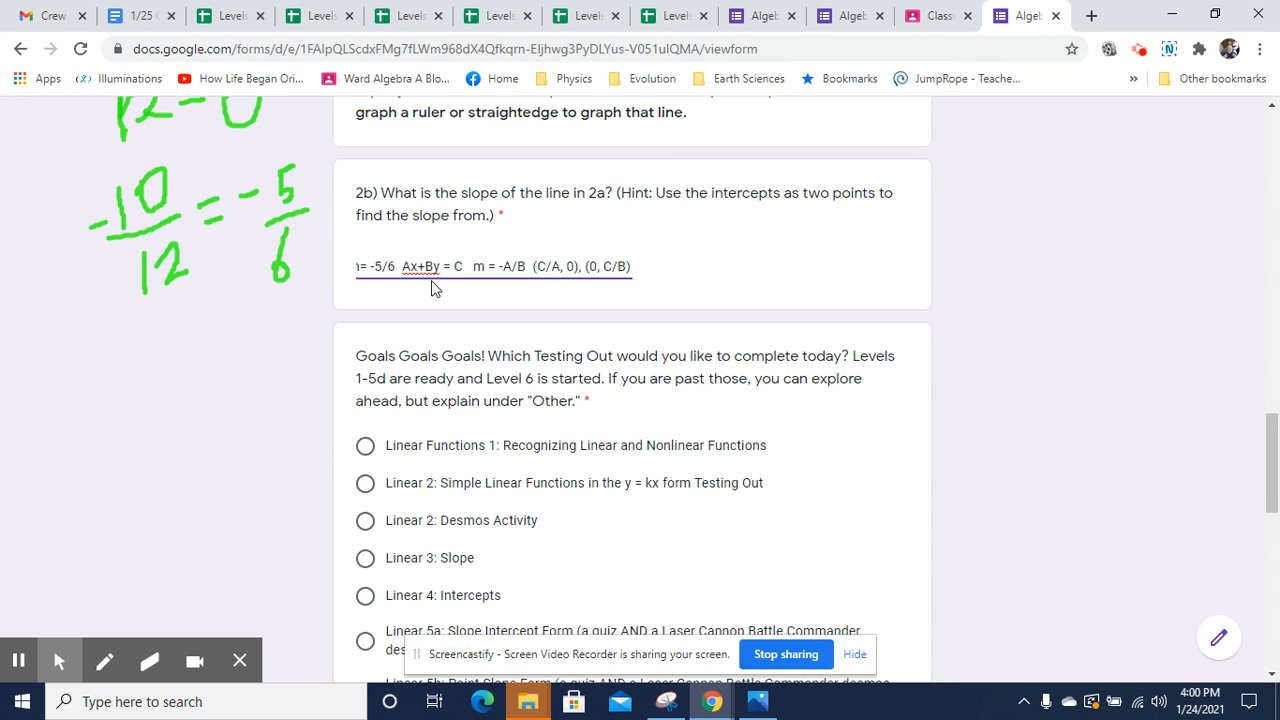
mouse_move(435, 295)
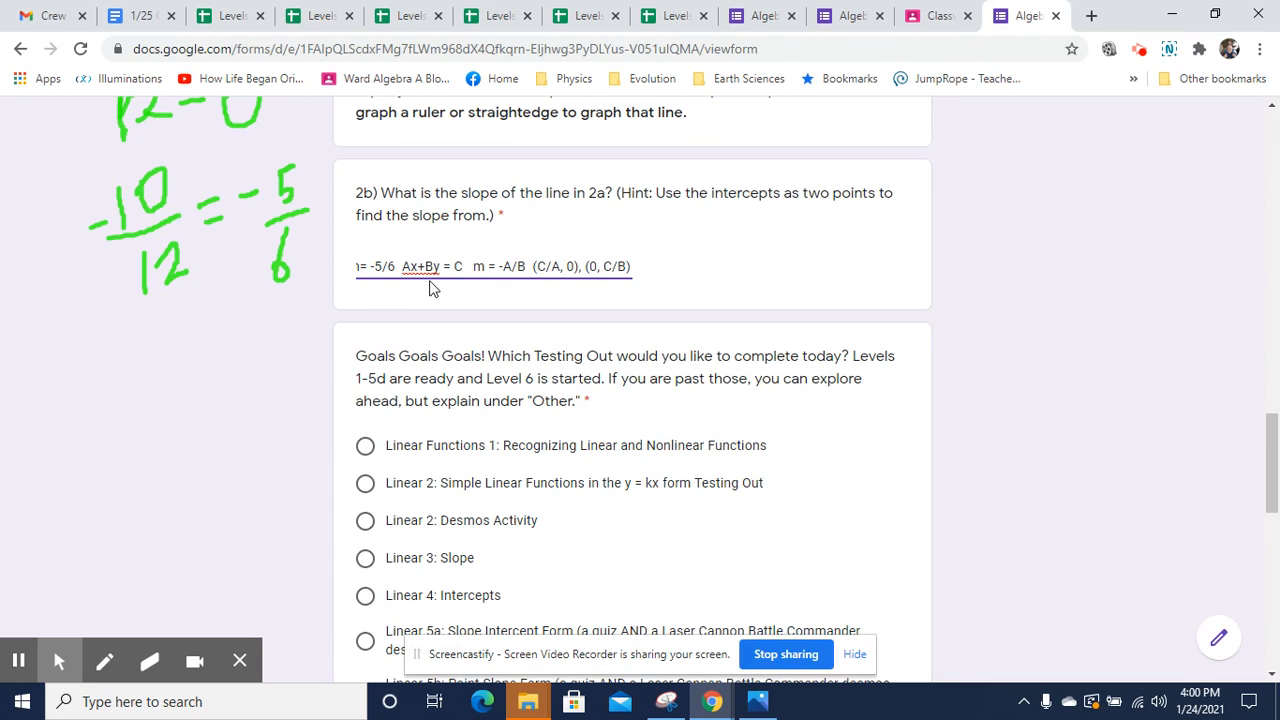
mouse_move(458, 289)
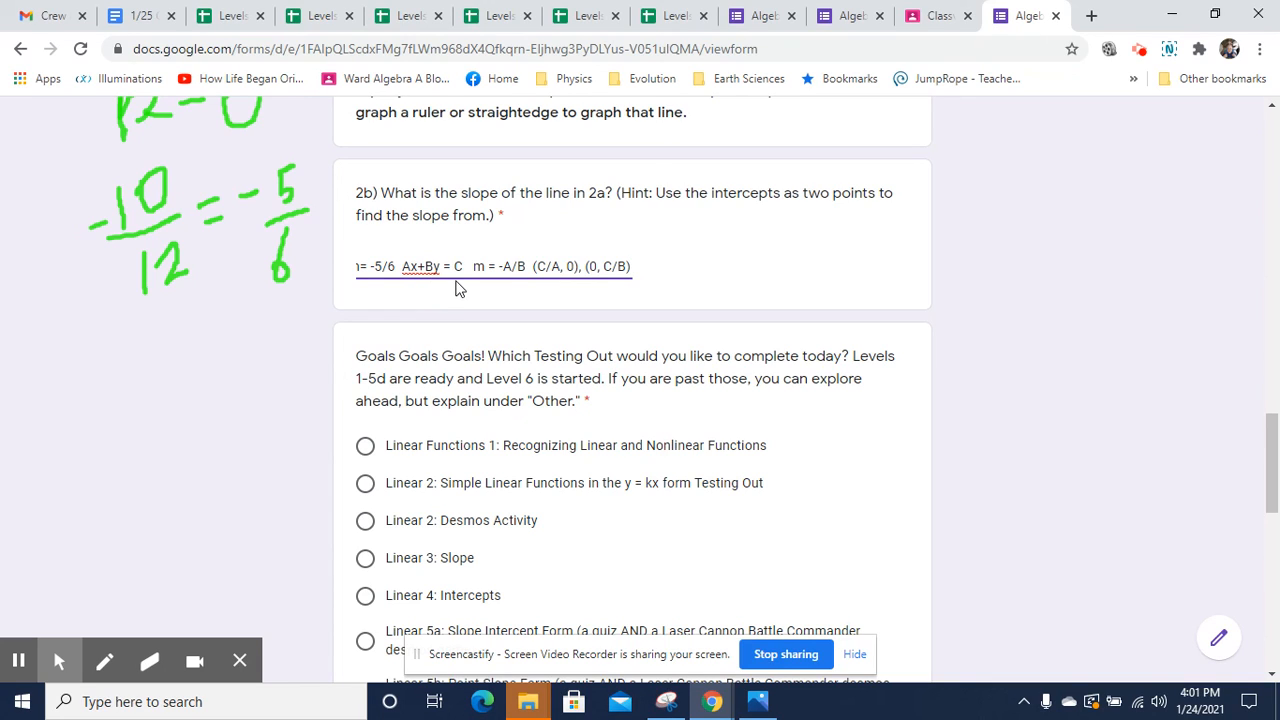
mouse_move(508, 266)
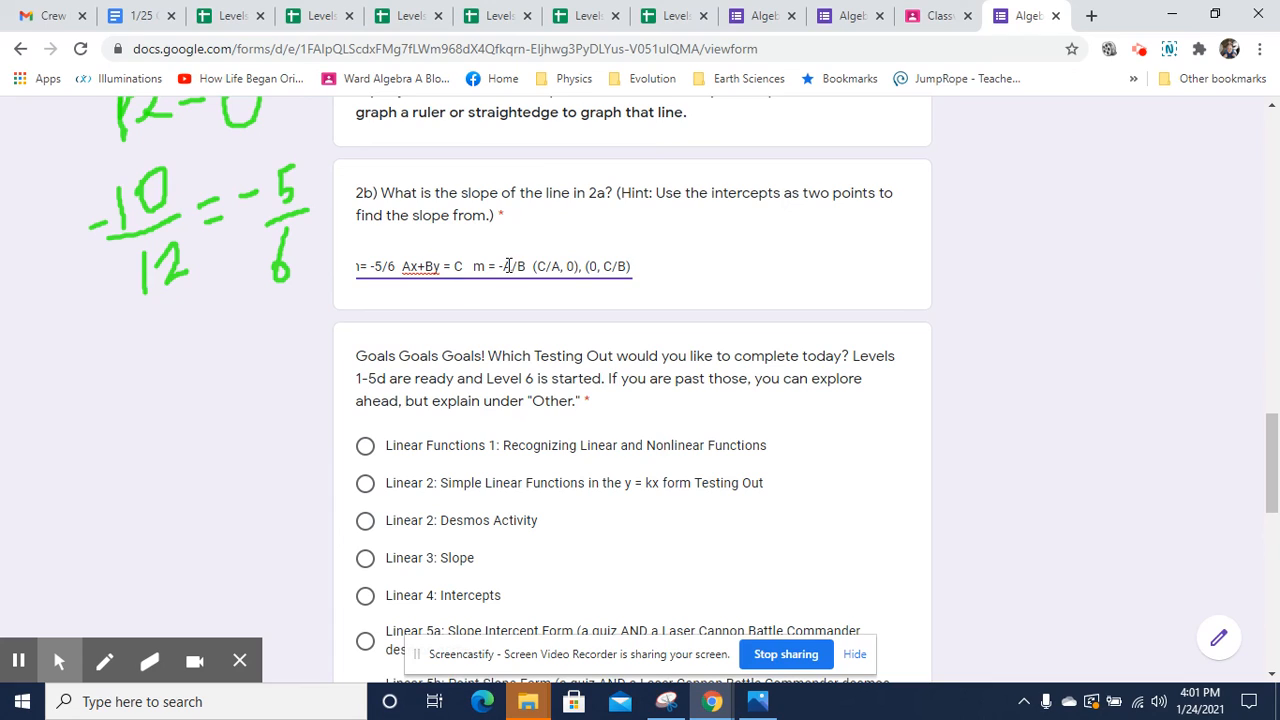